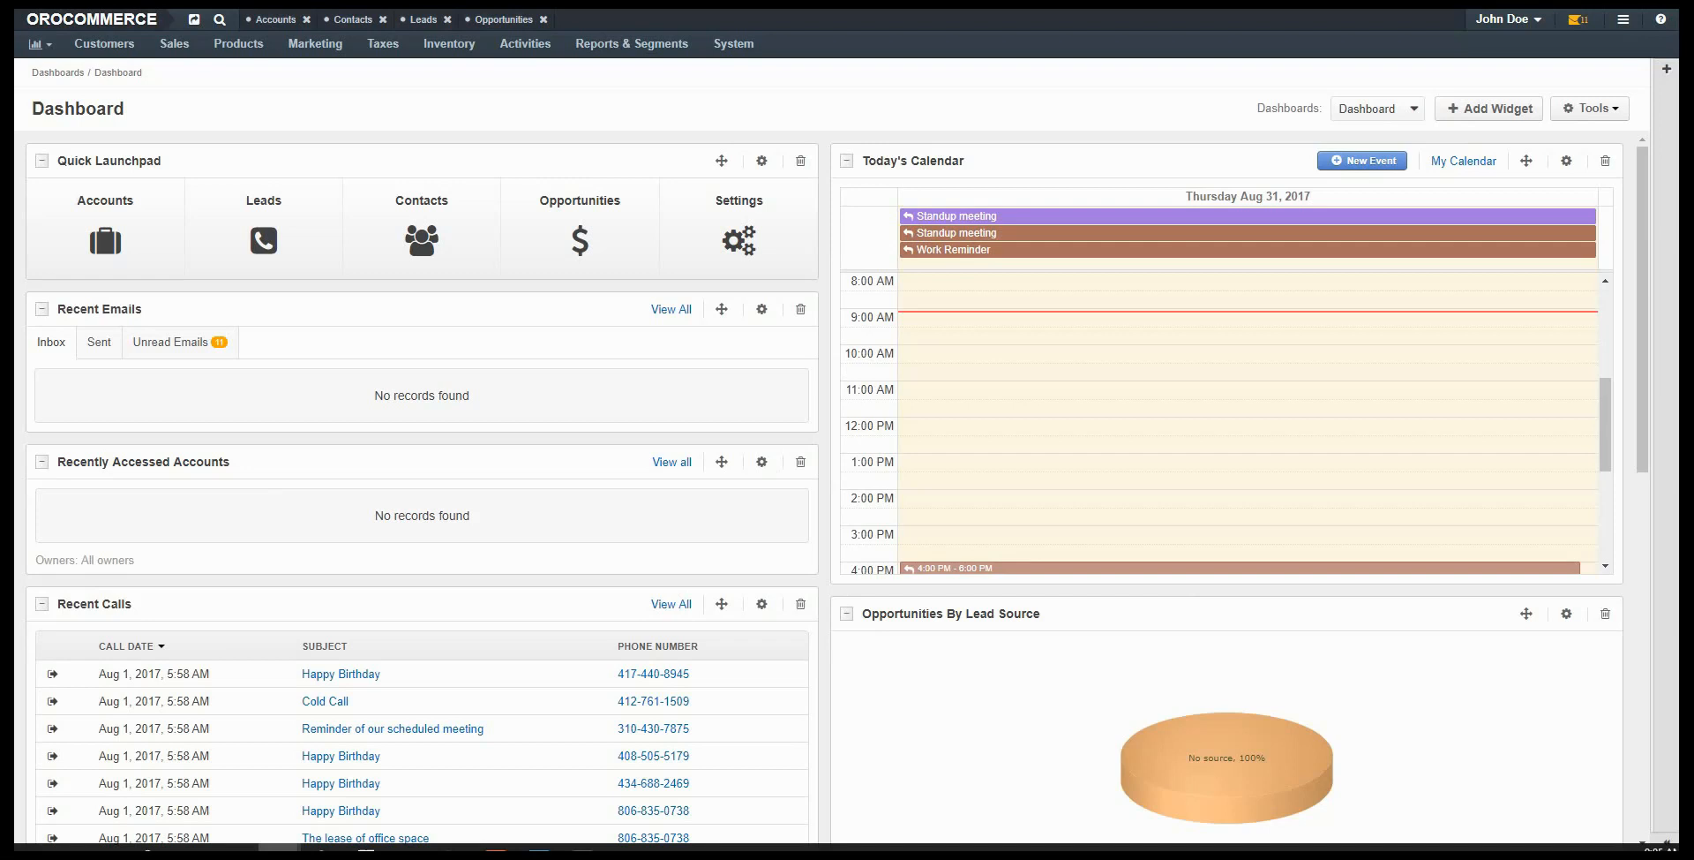
Open System Configuration and expand the Commerce and Inventory groups in the settings tree.
click(733, 43)
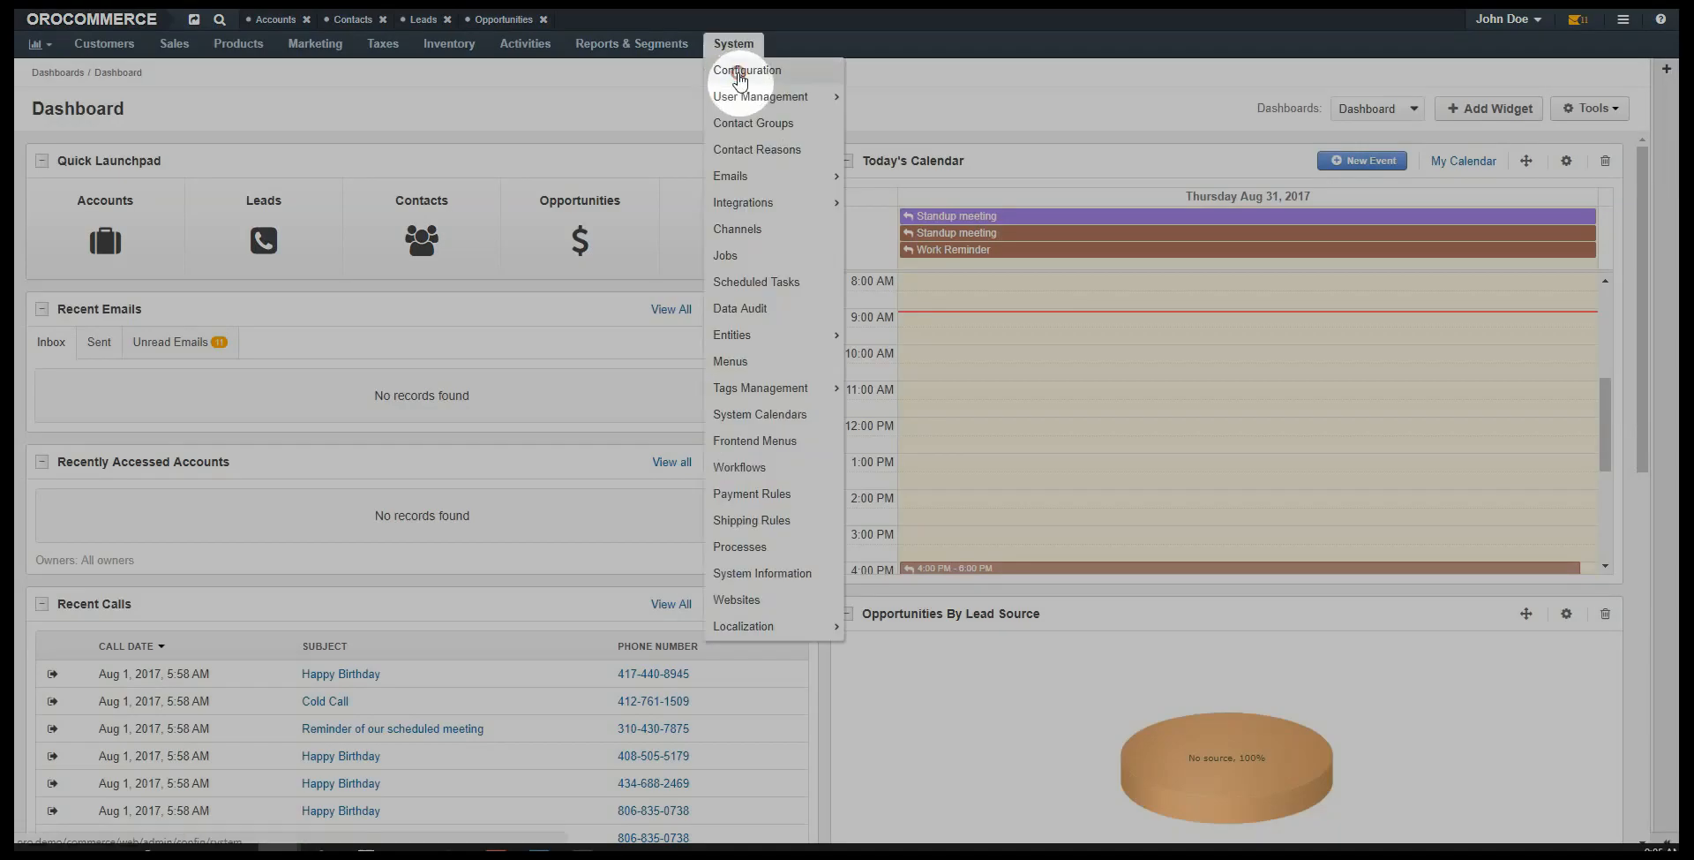
click(746, 71)
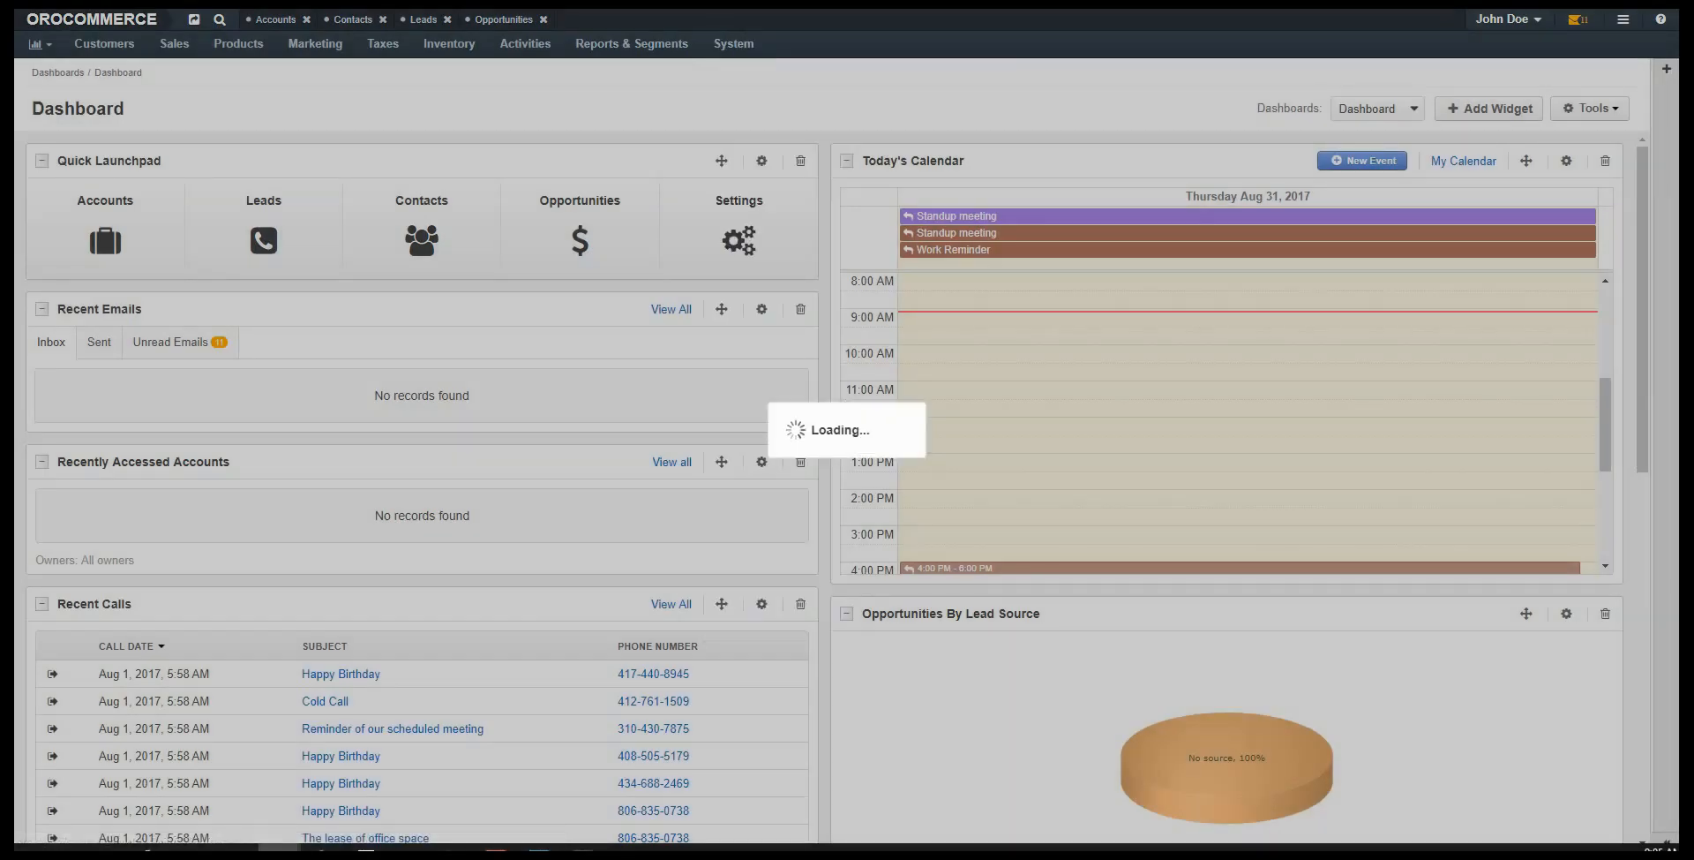
click(733, 43)
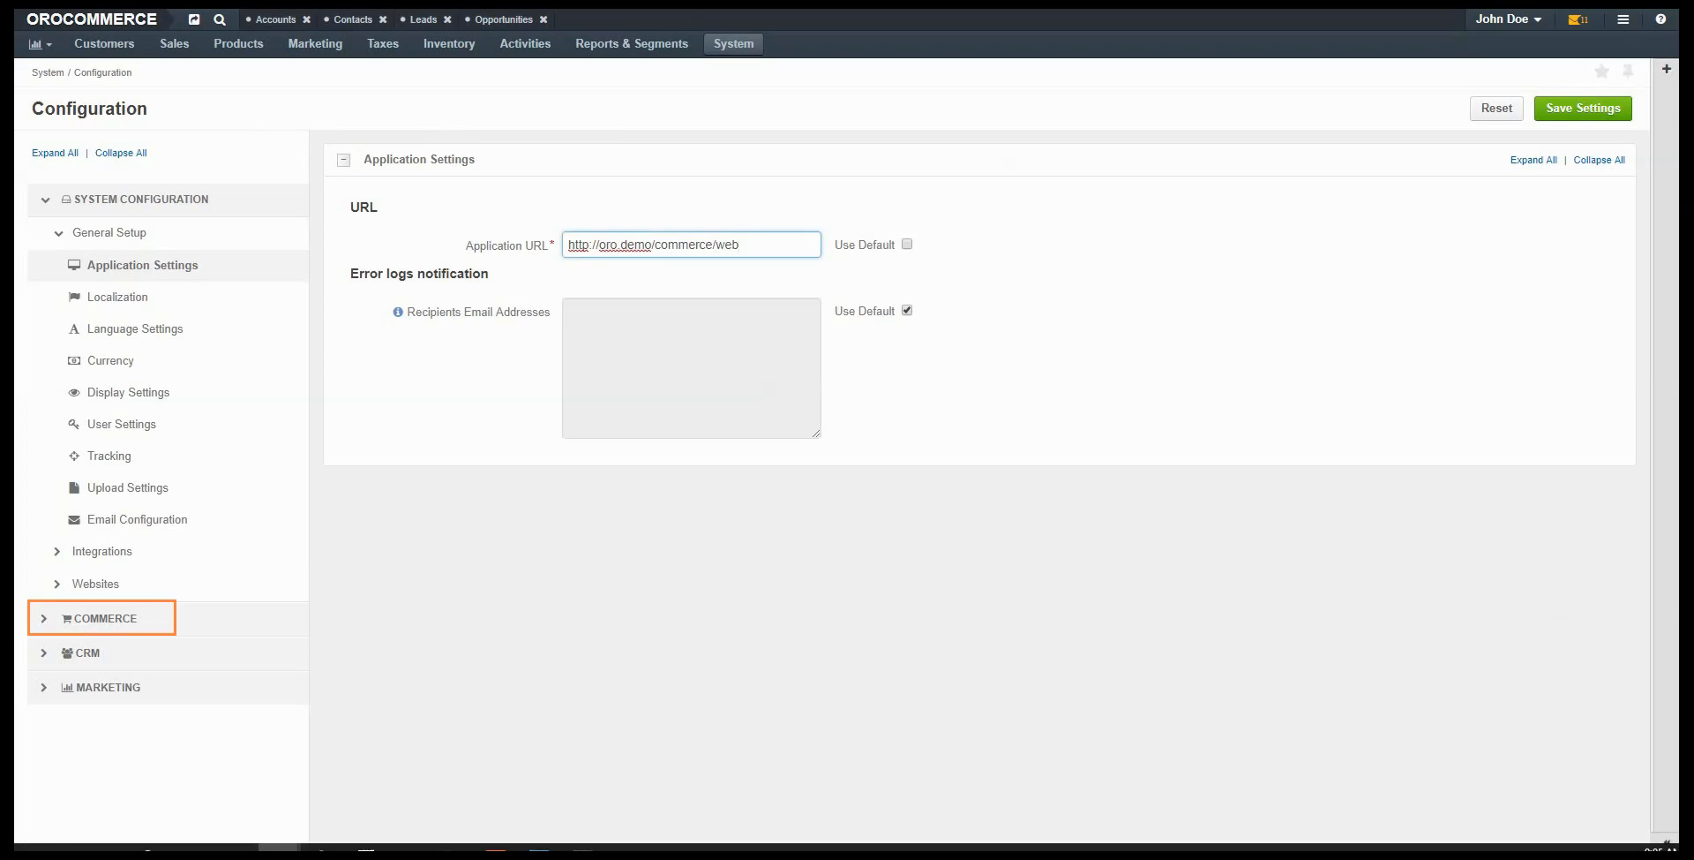
click(102, 618)
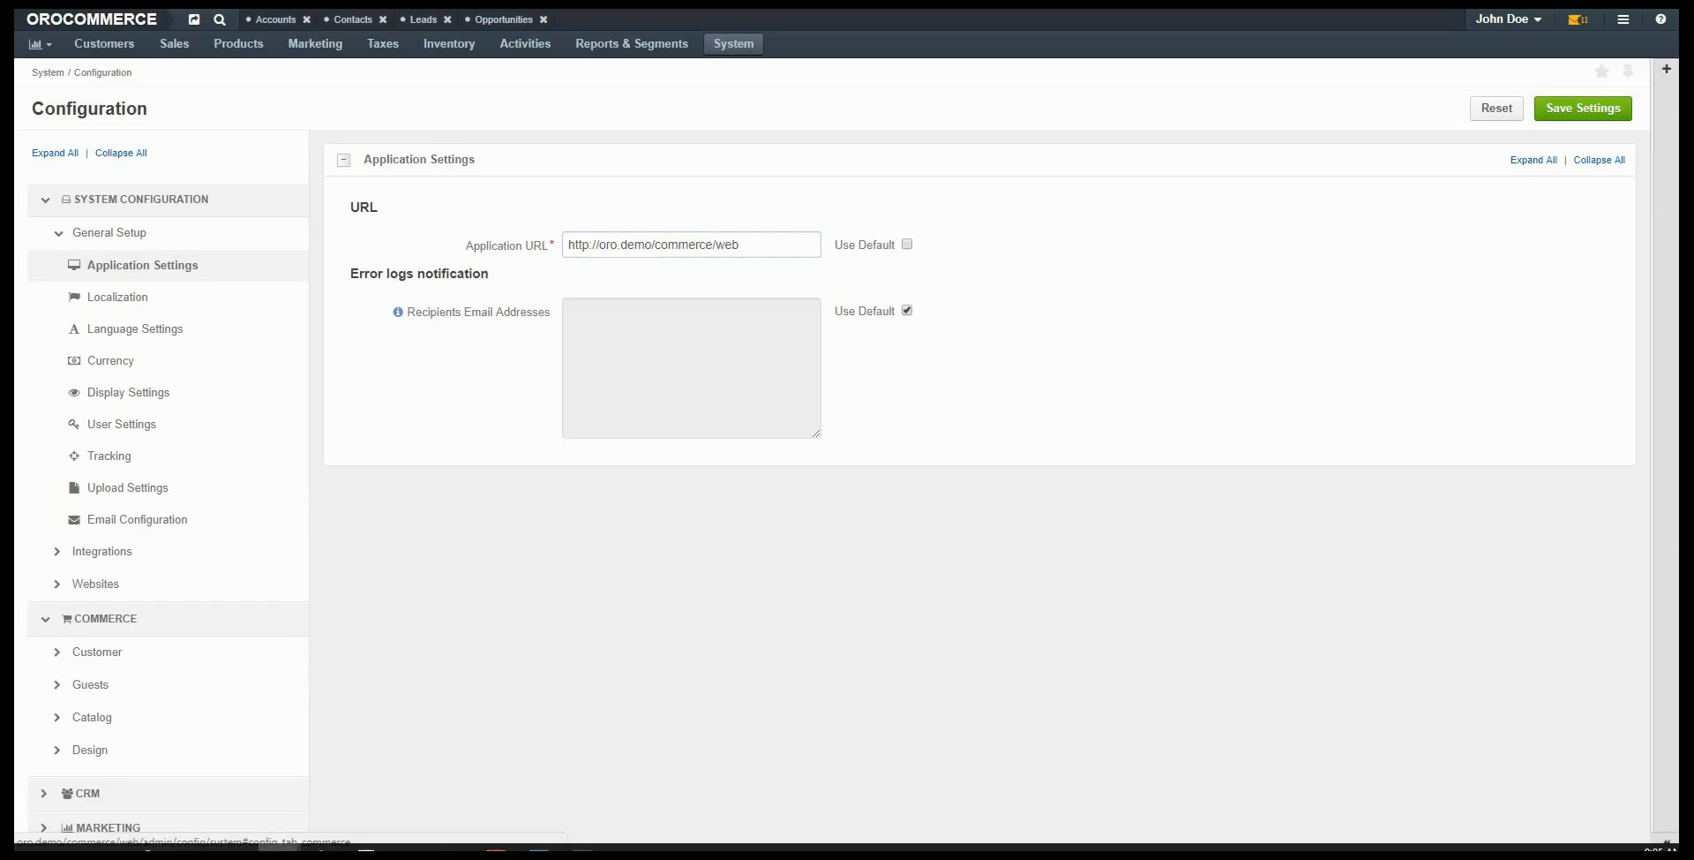
scroll(down, 3)
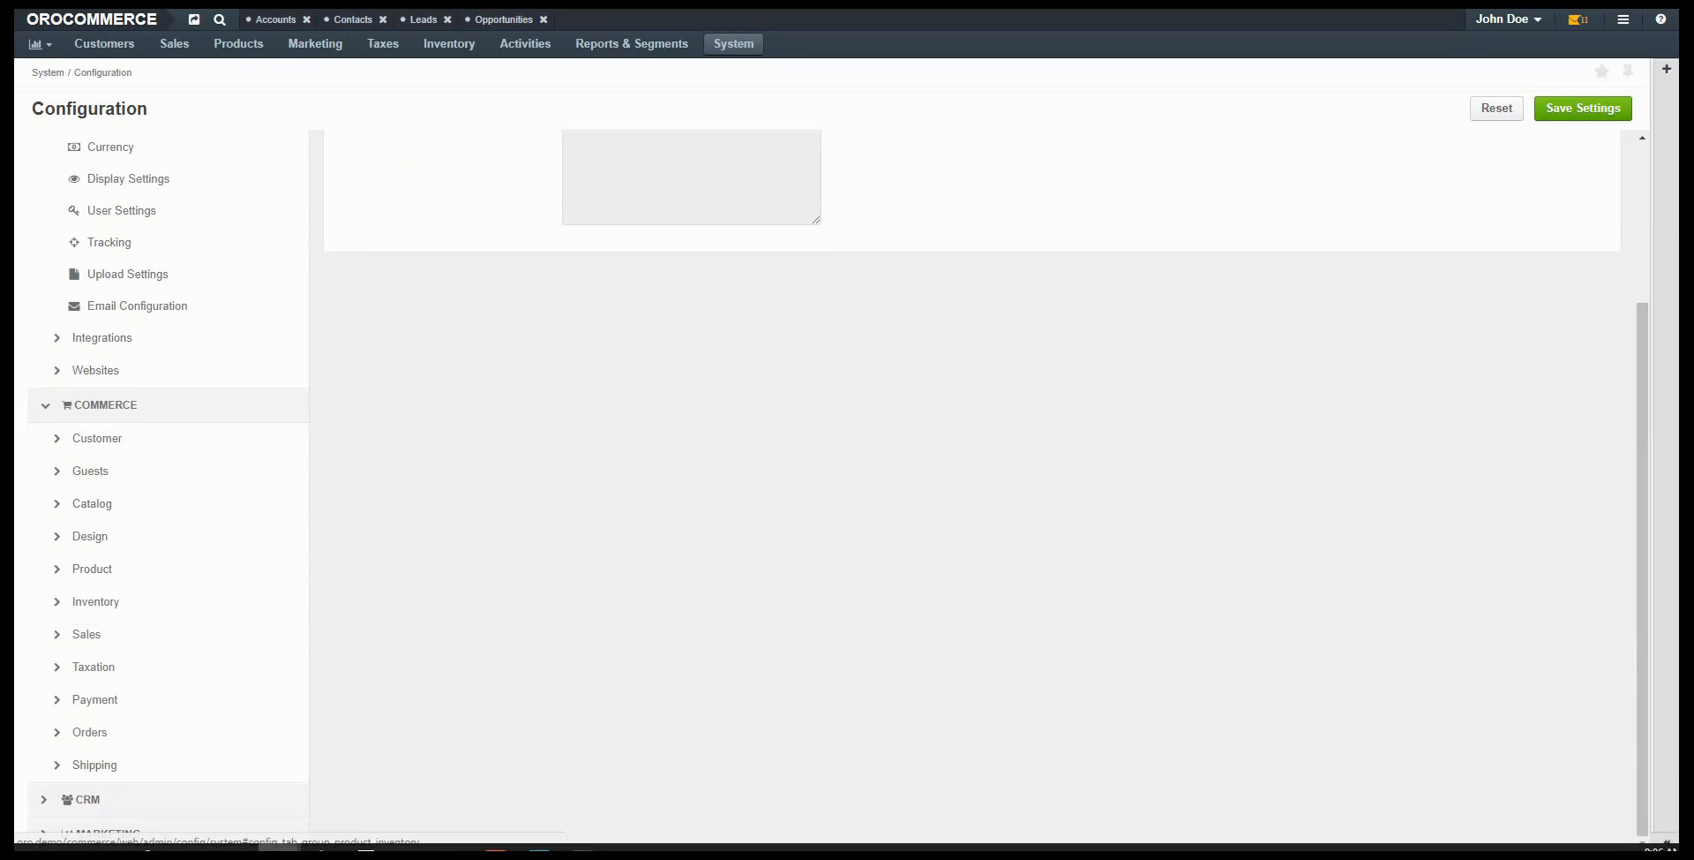
click(95, 601)
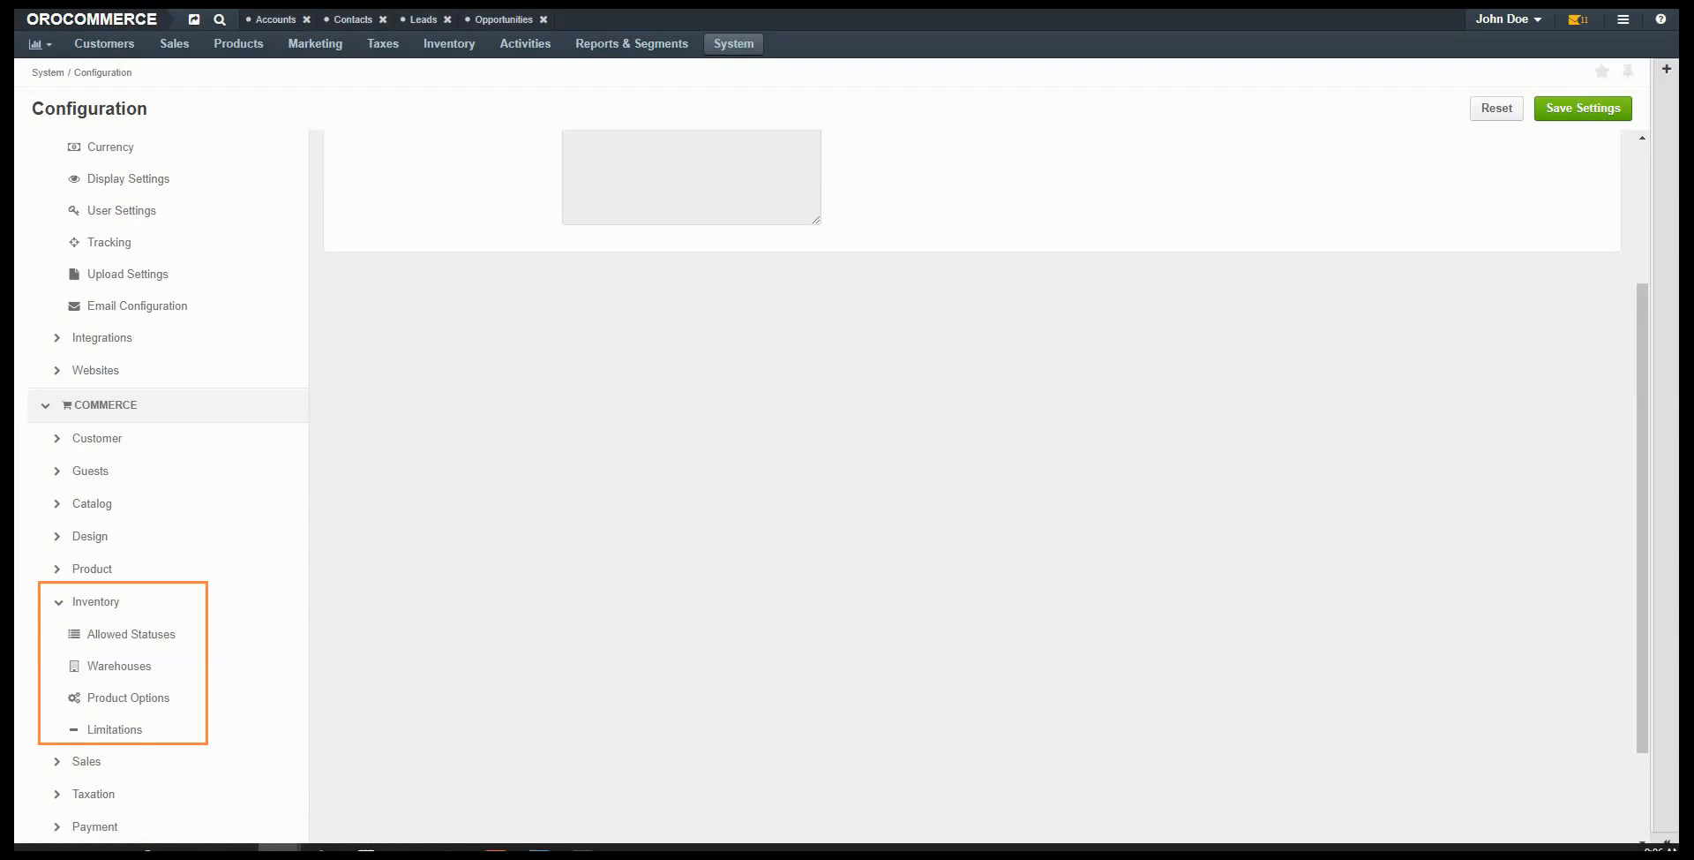
Override Visible Inventory Statuses to show In Stock, Out of Stock and Discontinued, then save.
click(134, 633)
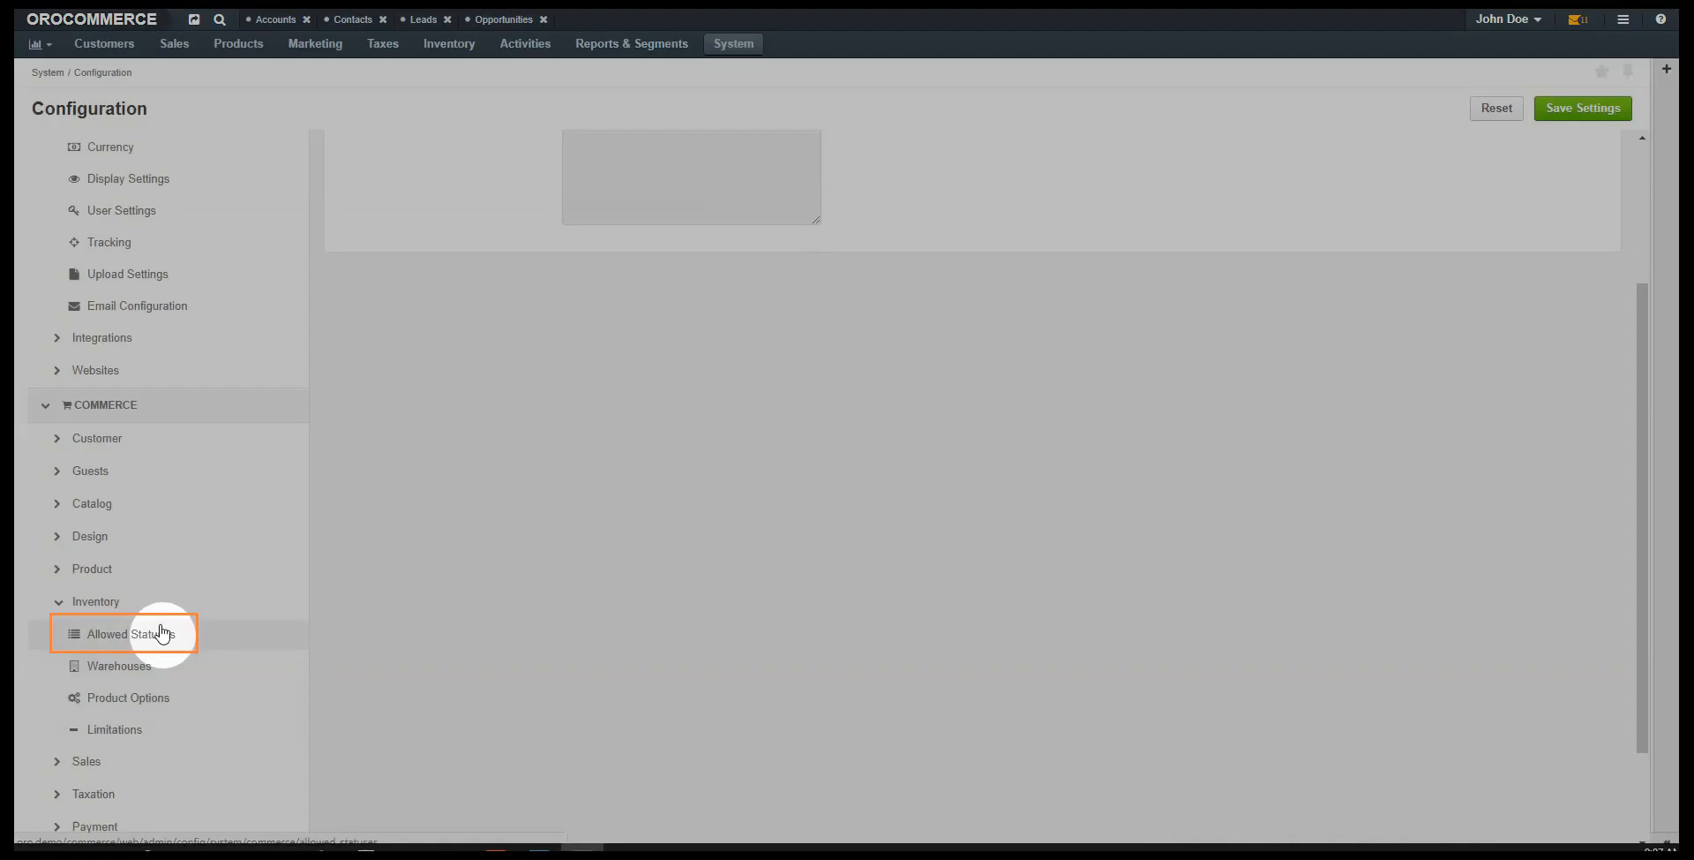
click(130, 634)
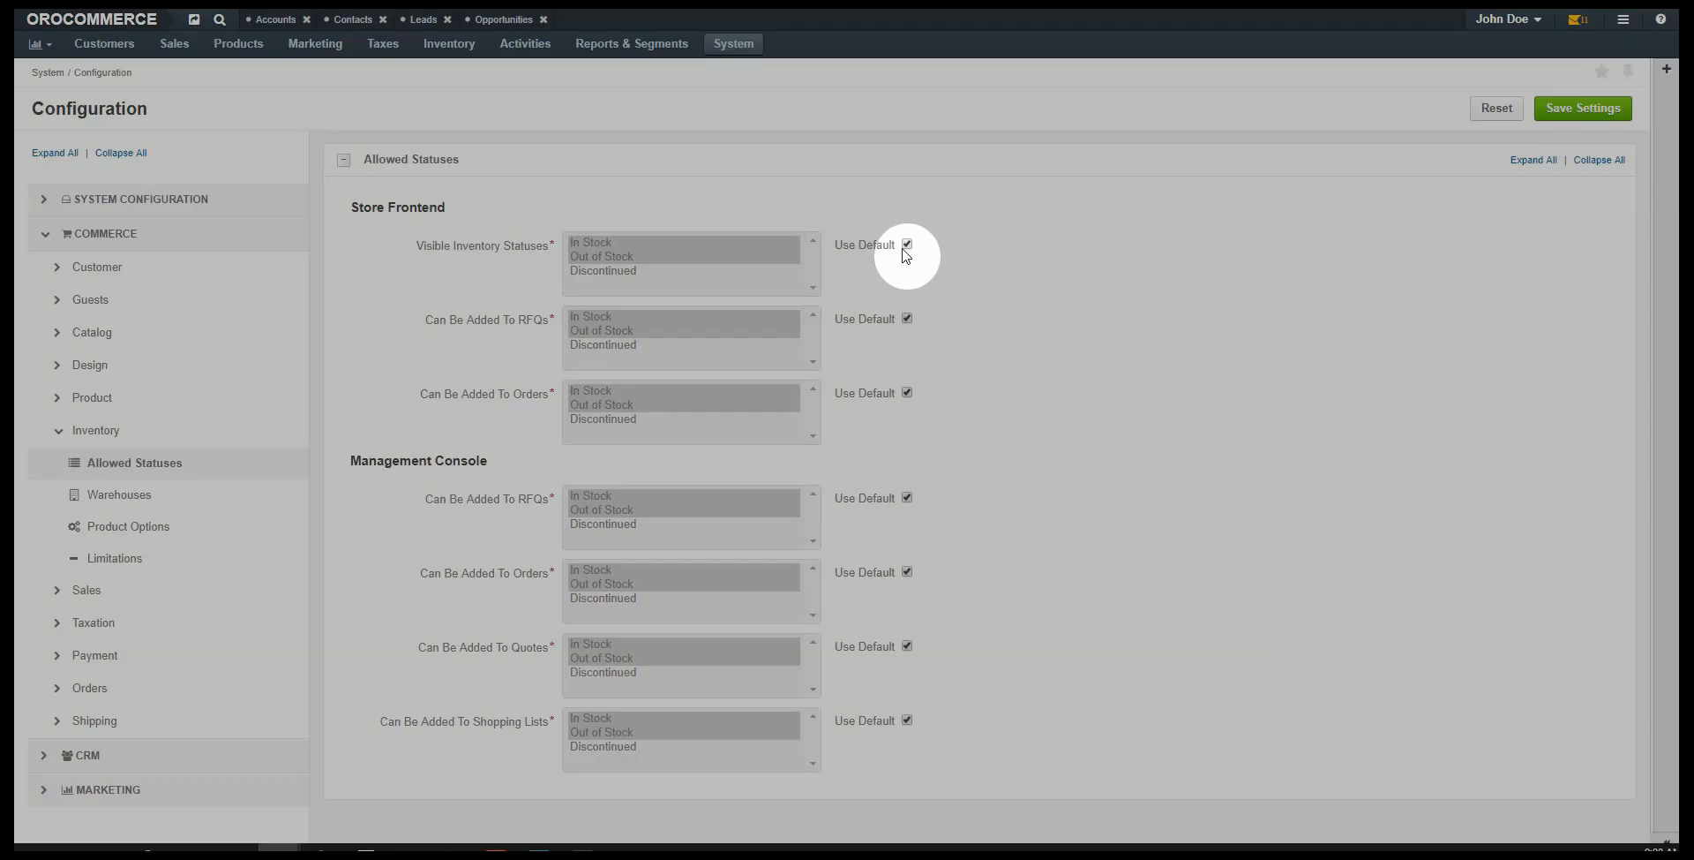
click(906, 244)
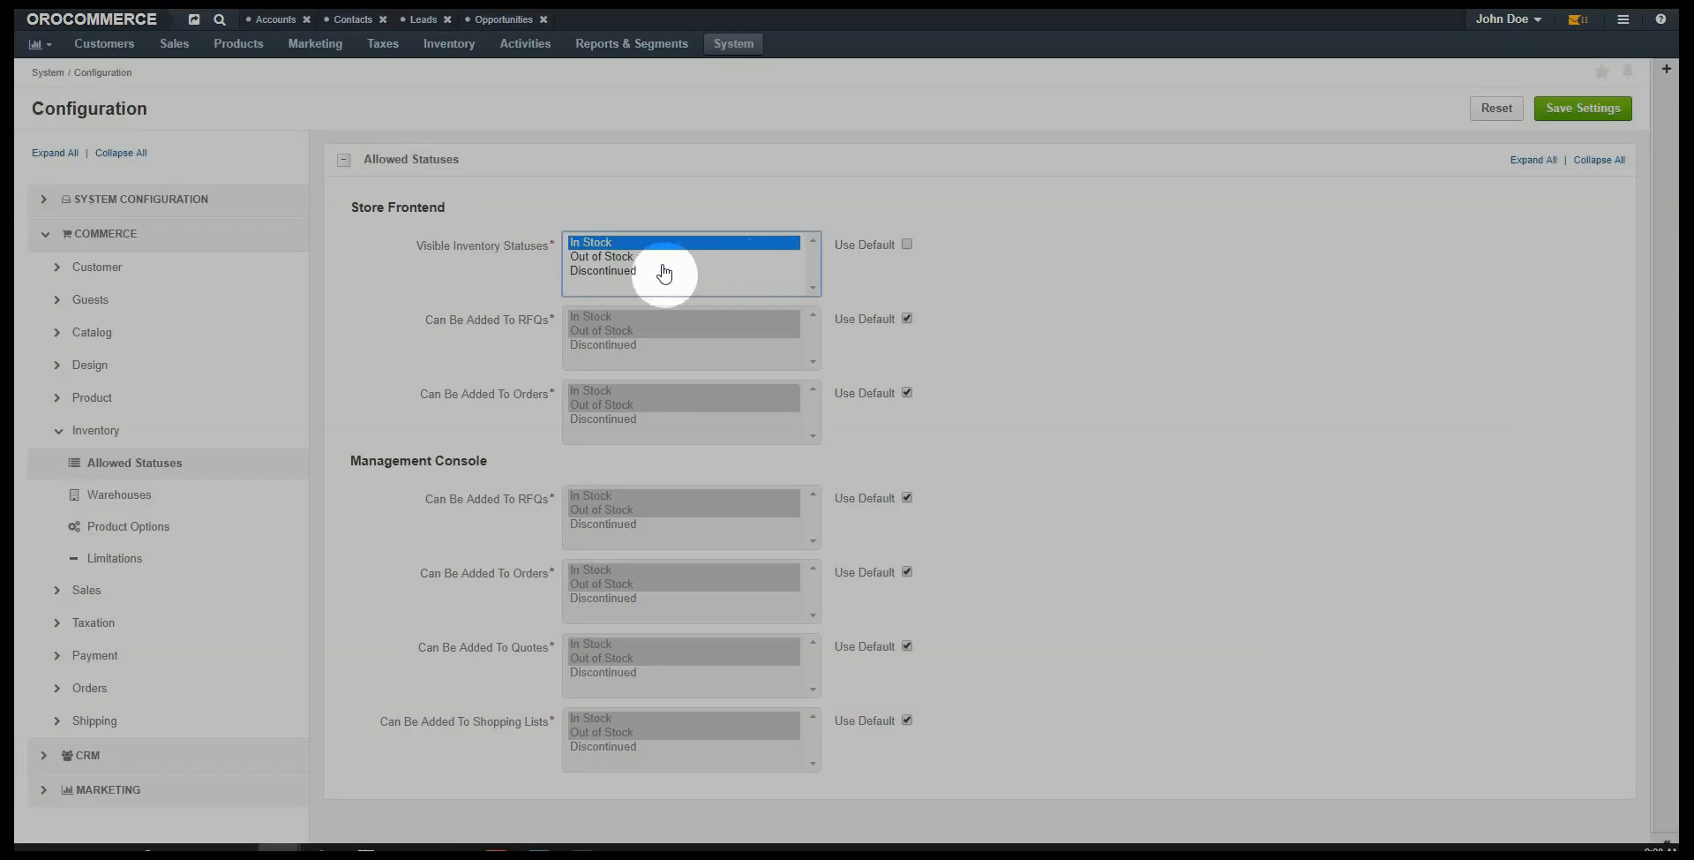
click(620, 270)
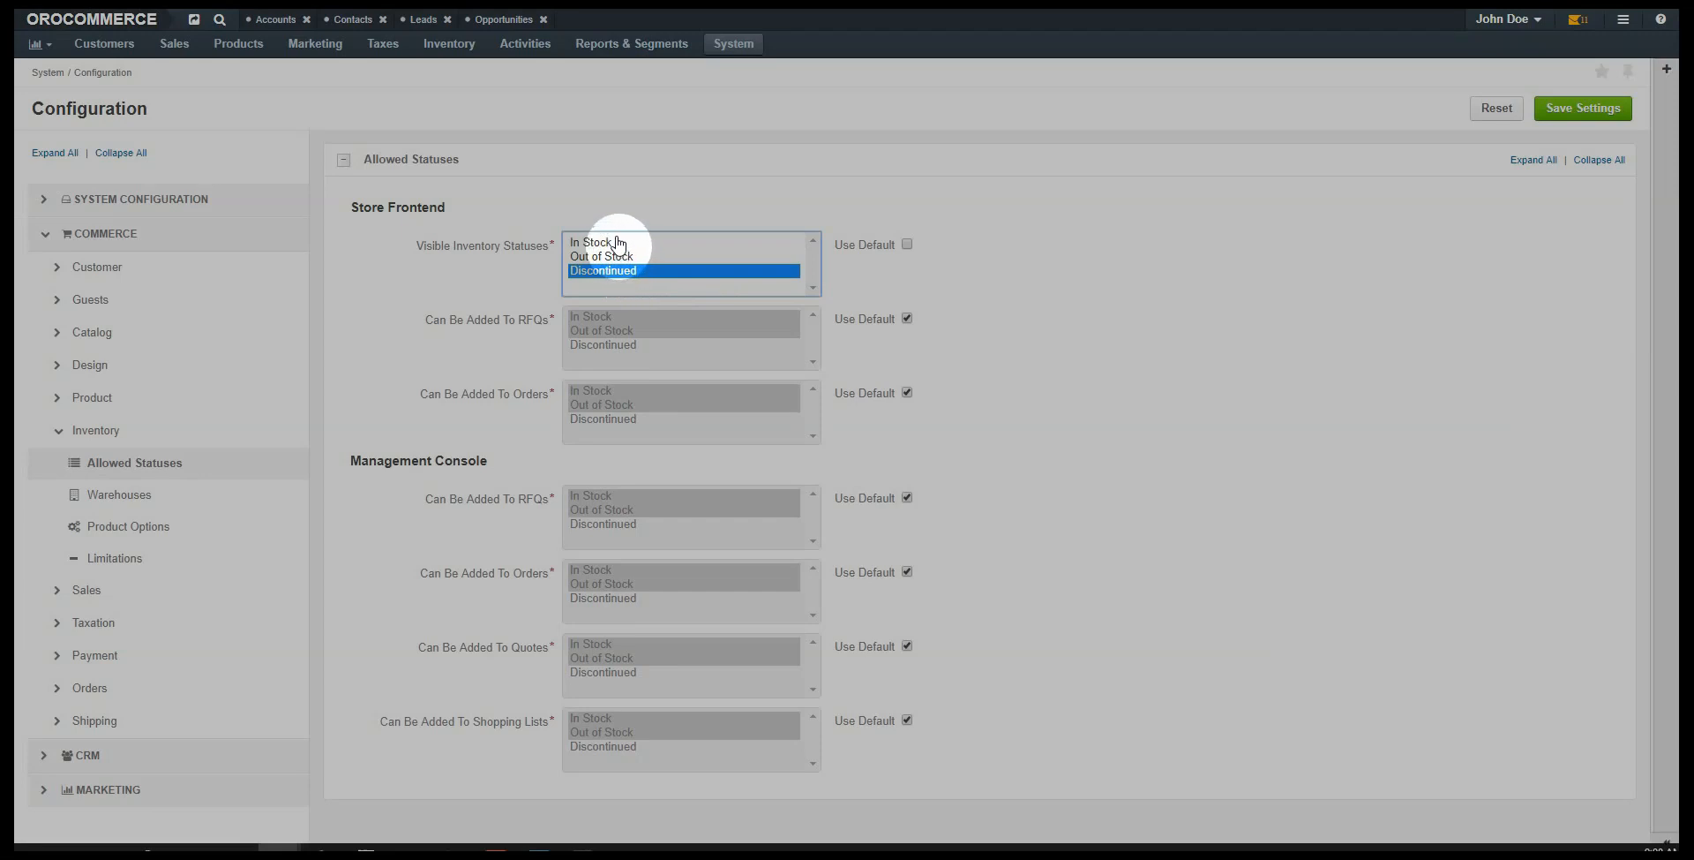
click(591, 241)
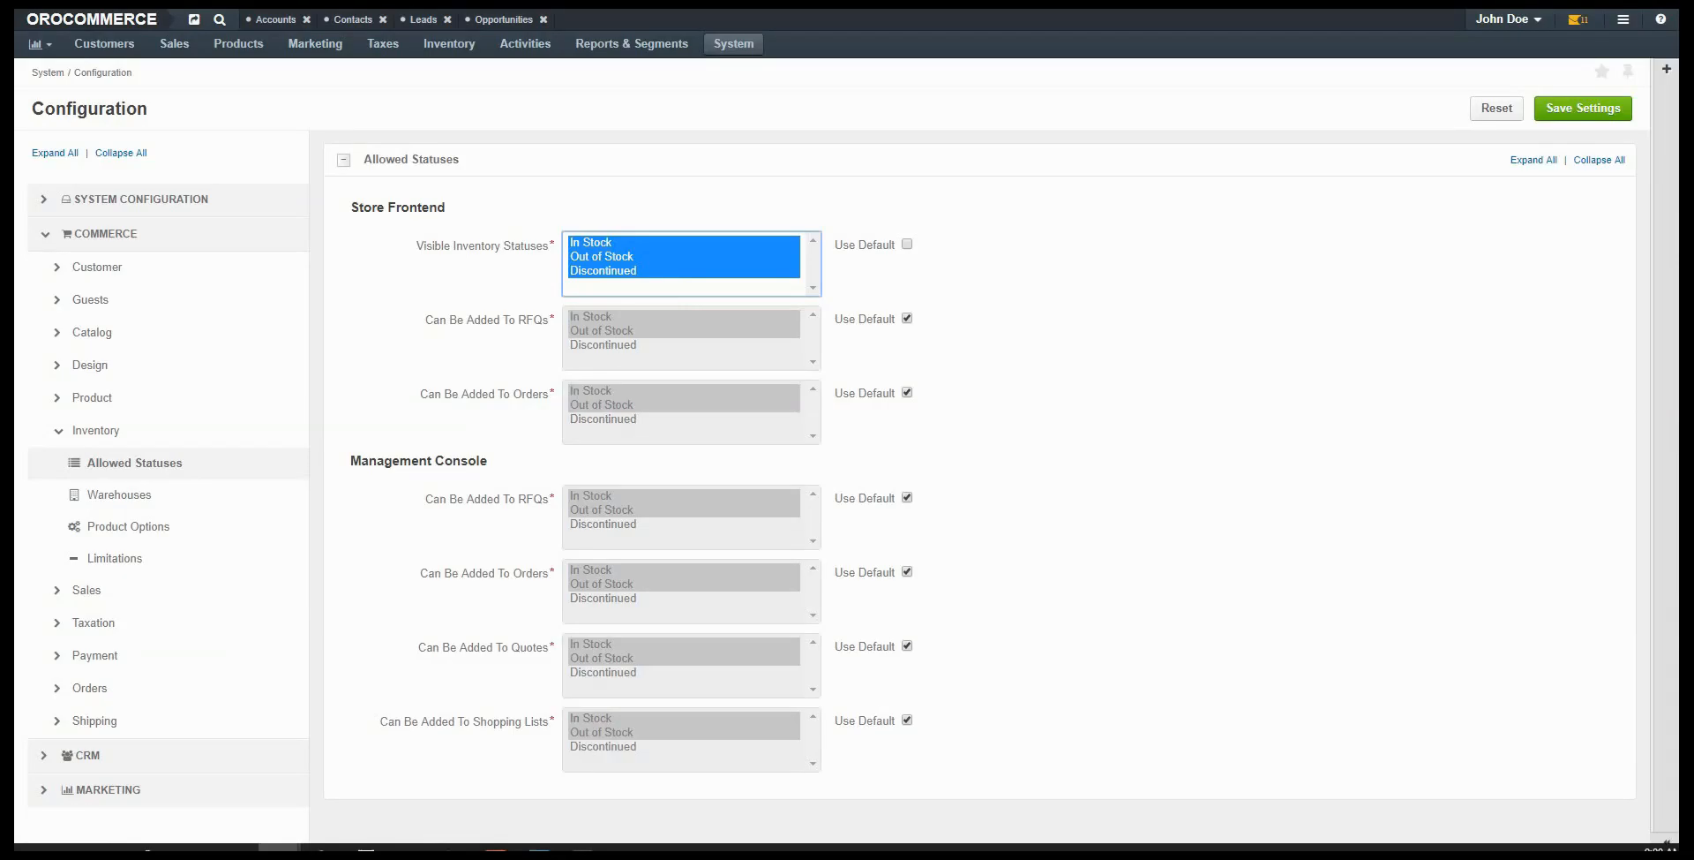
click(1582, 109)
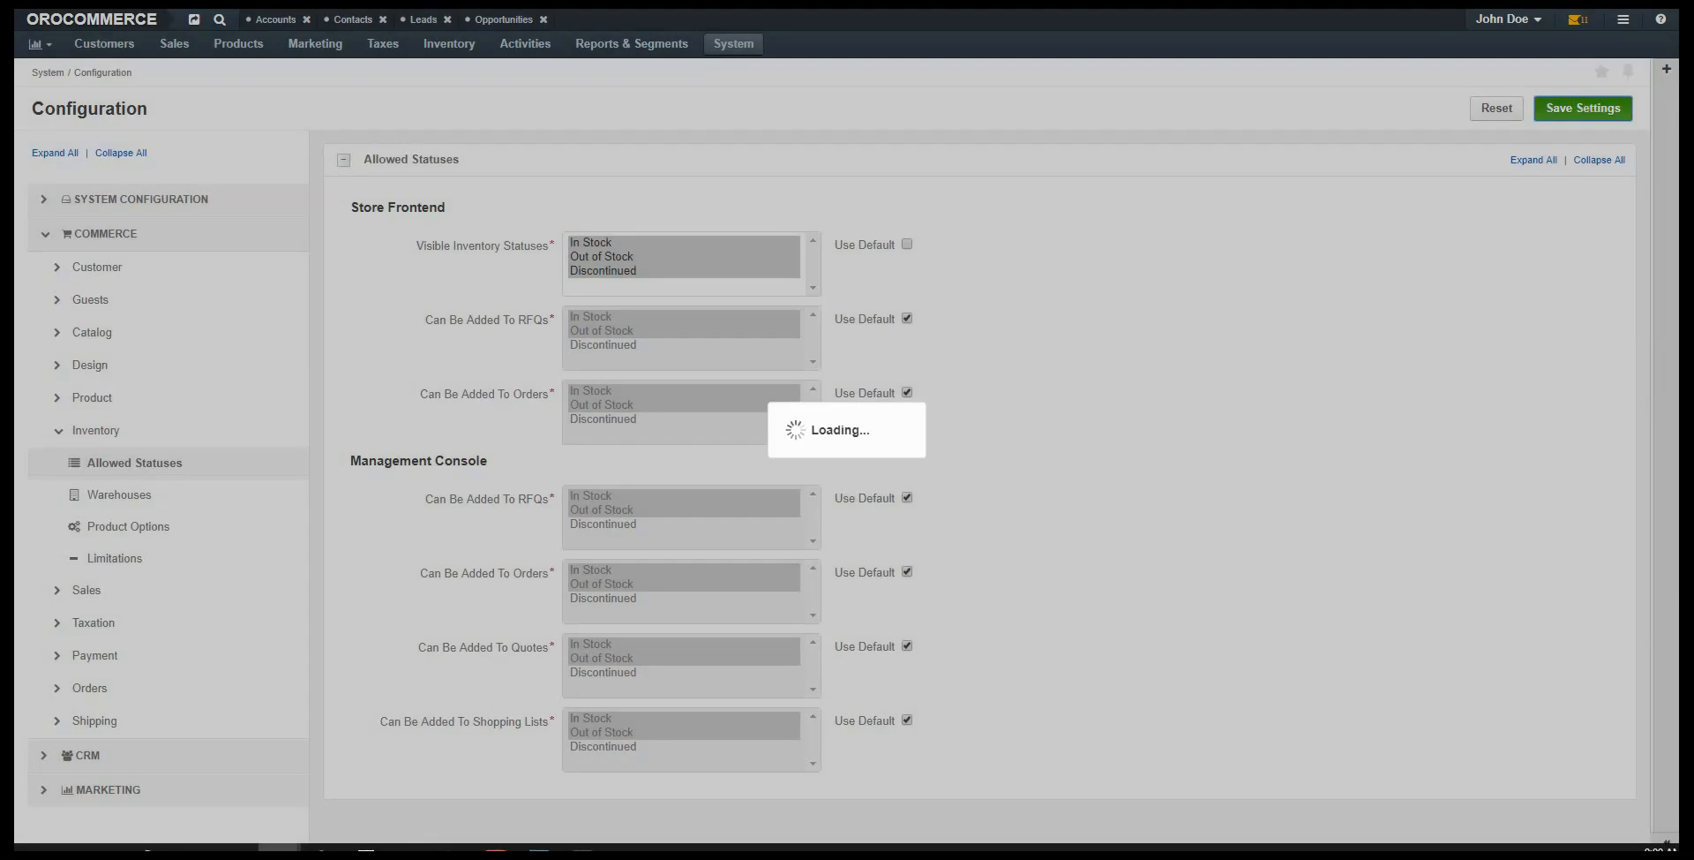
click(1582, 109)
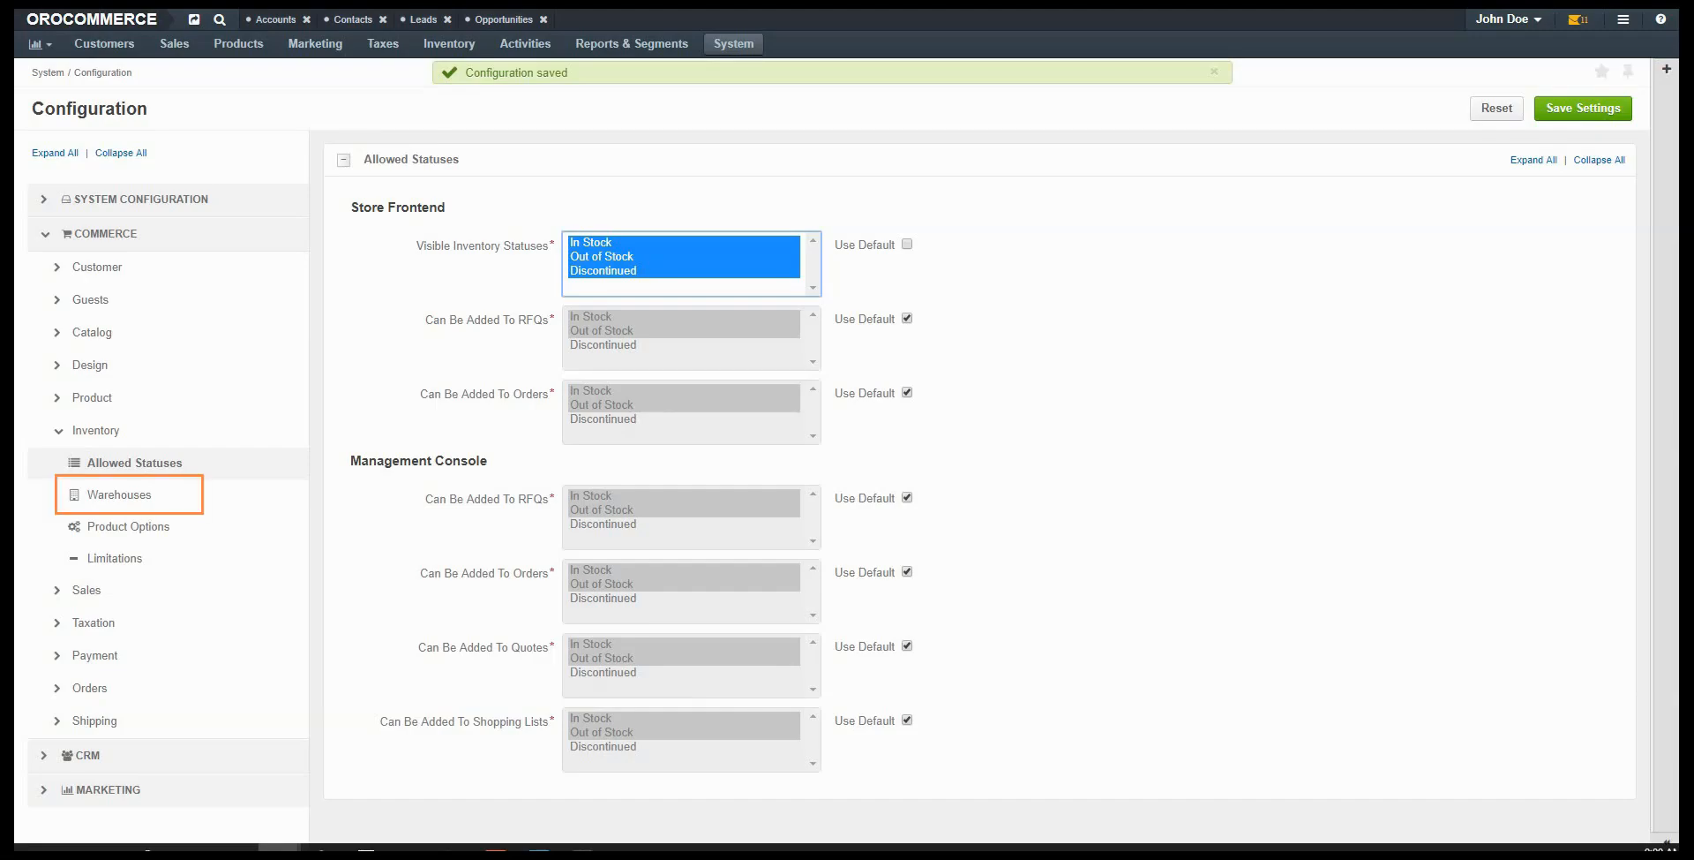
Enable Main Warehouse and Warehouse 2 in the warehouse settings and save.
click(119, 495)
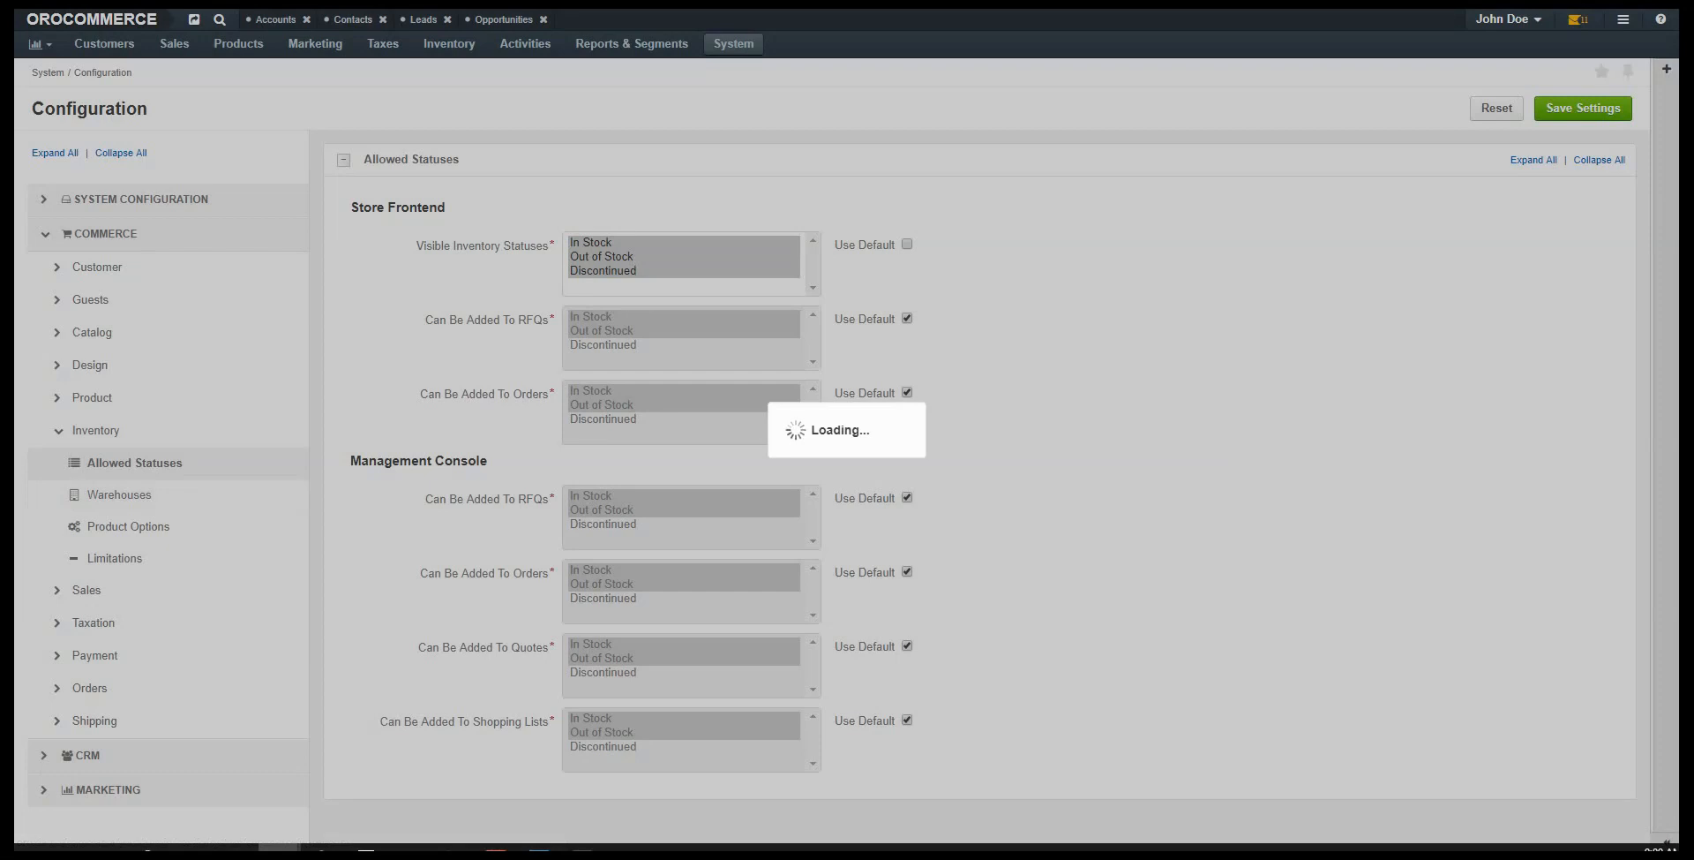
click(119, 494)
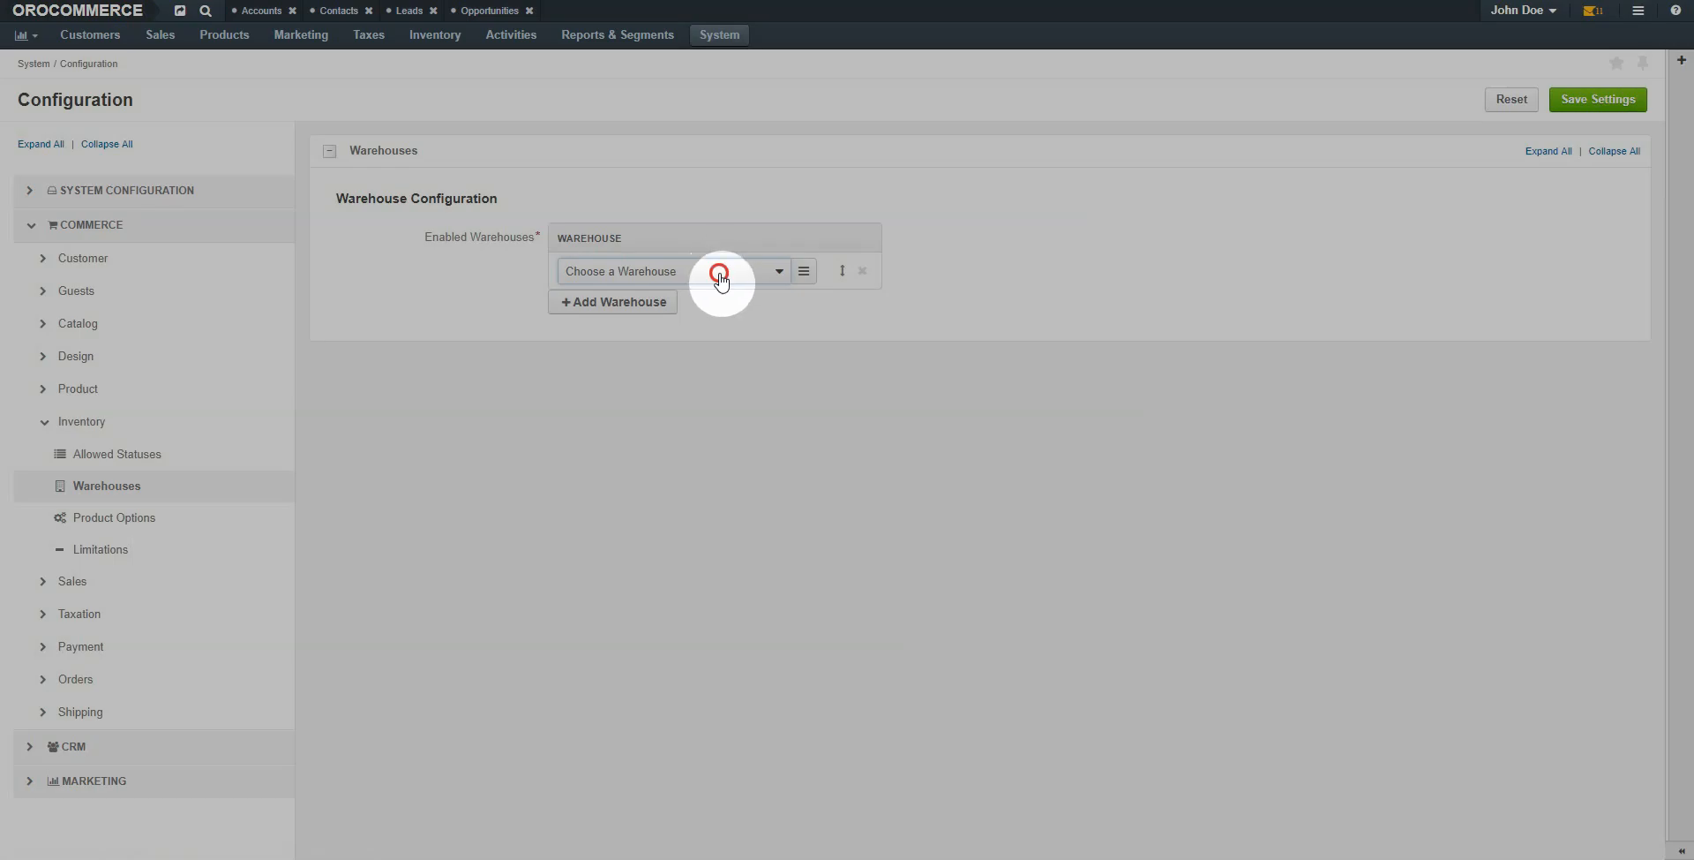
click(663, 272)
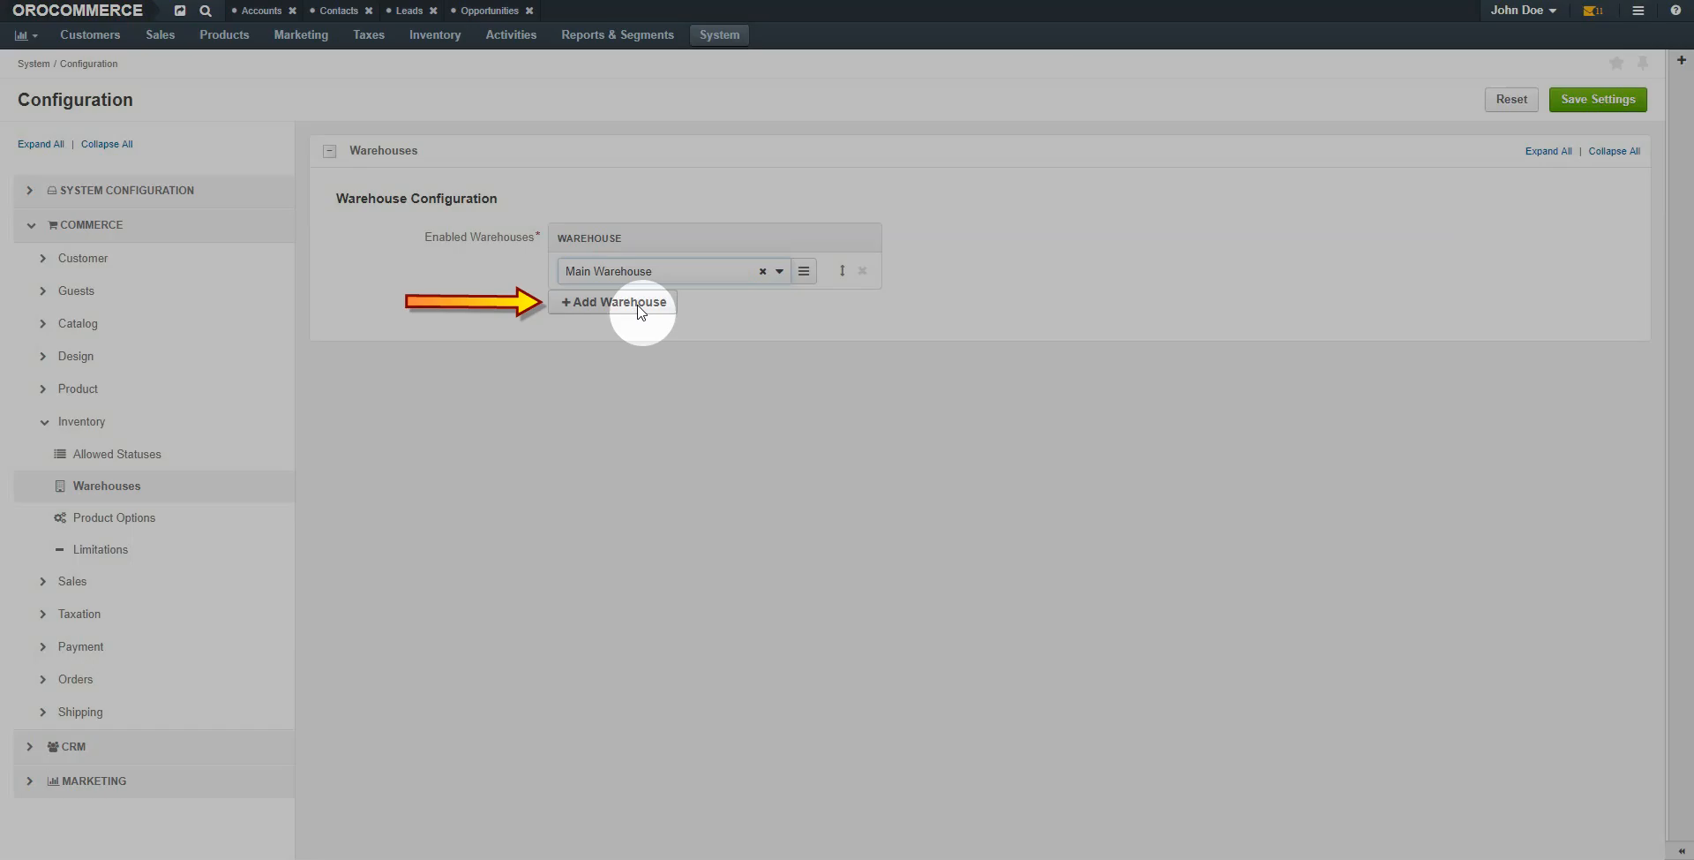
click(612, 301)
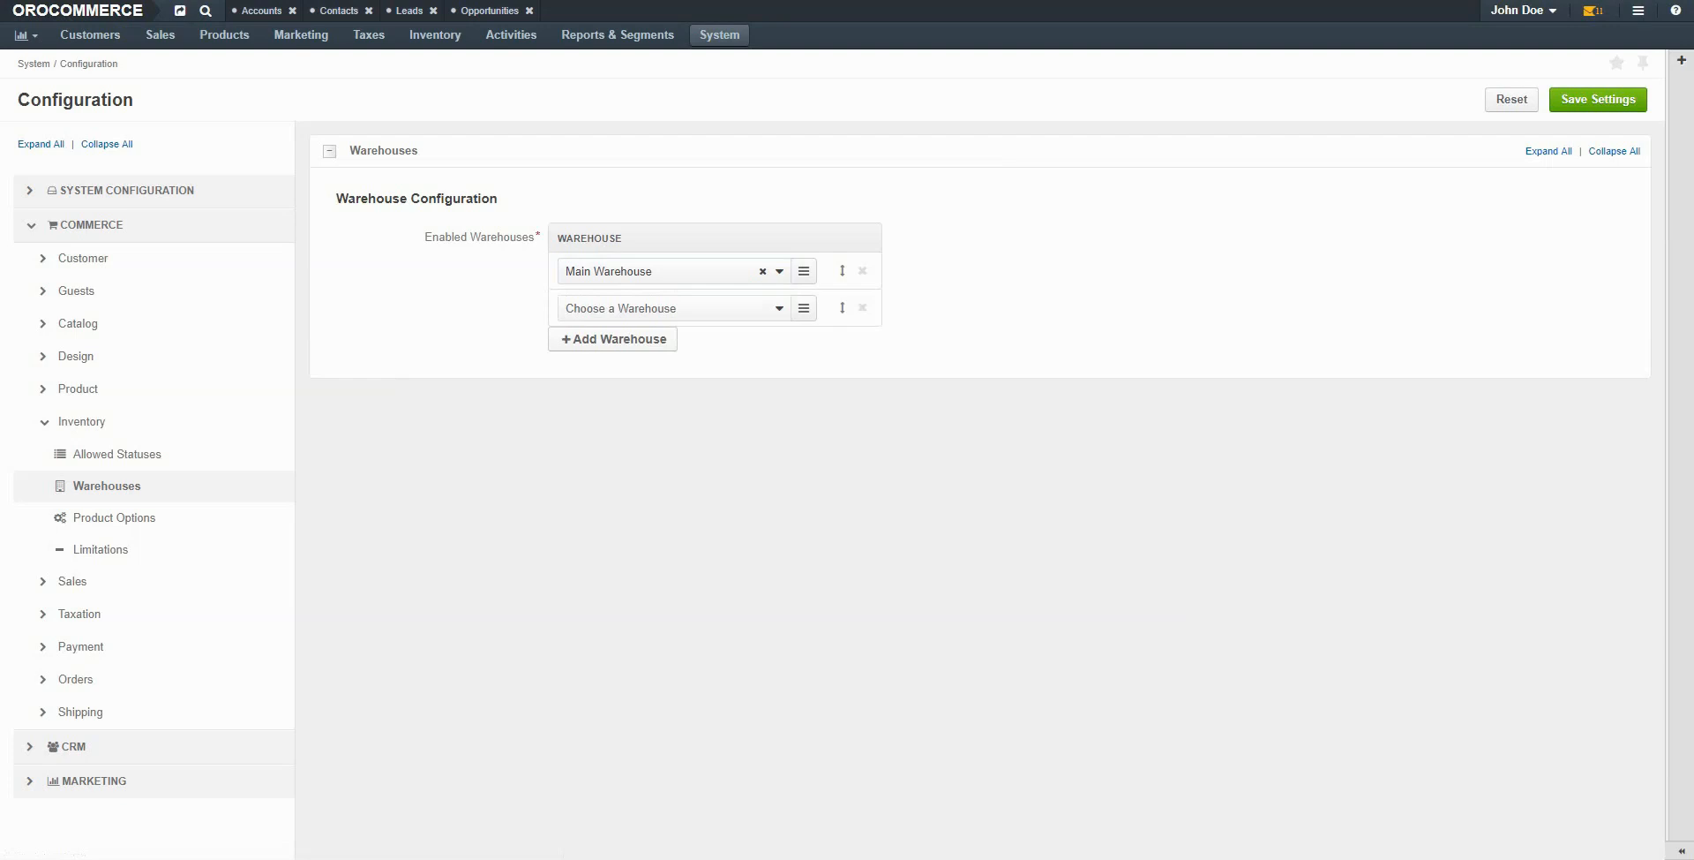
click(664, 308)
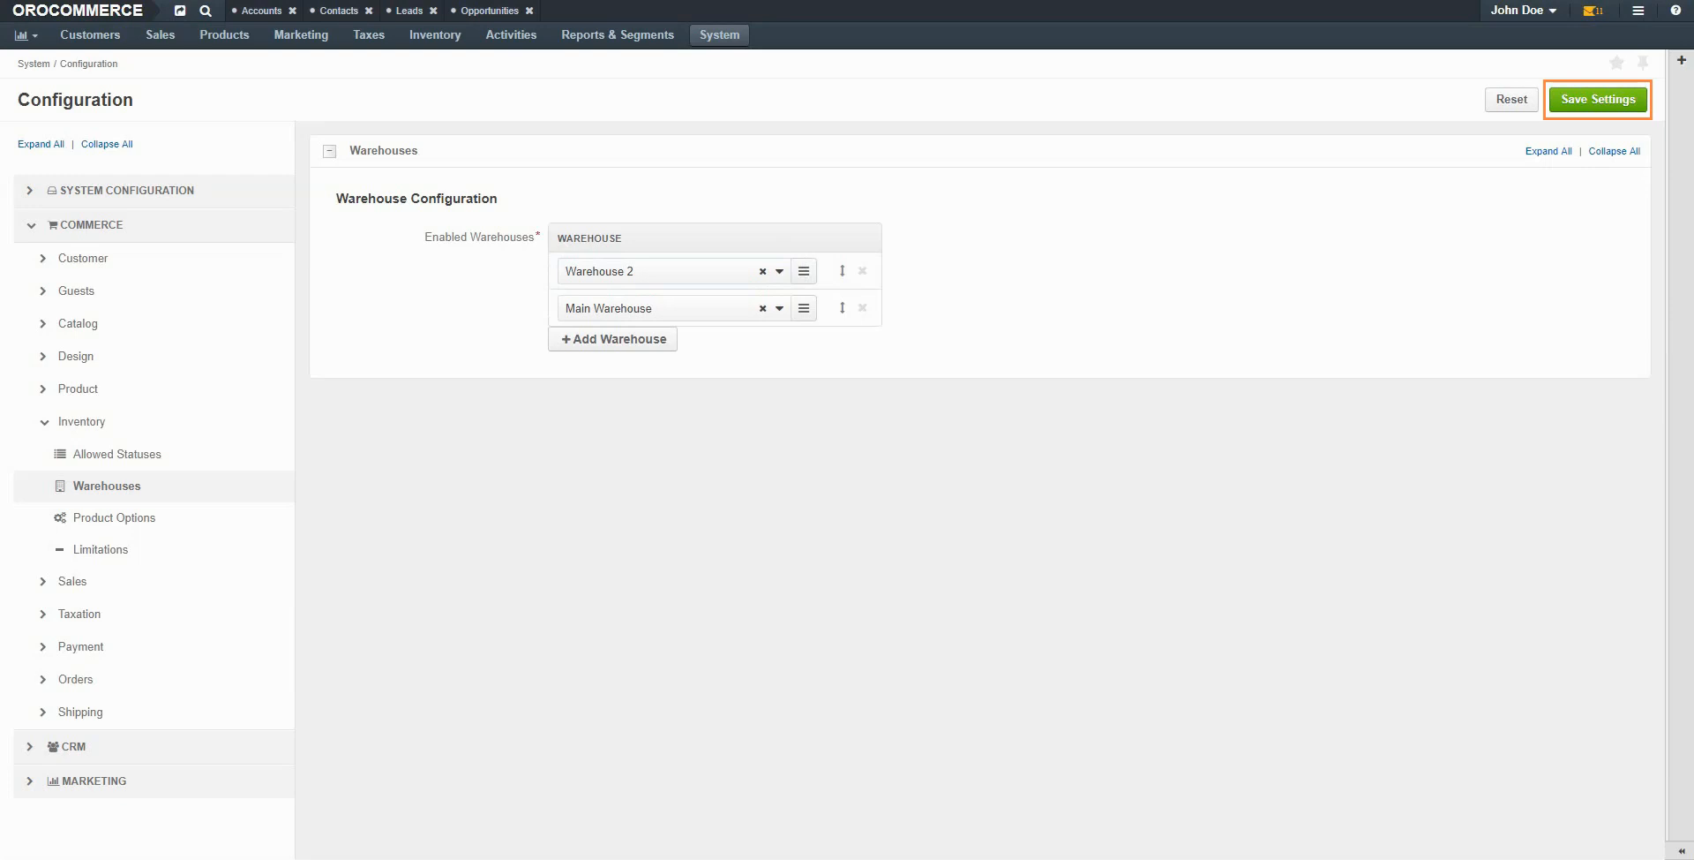
click(1597, 99)
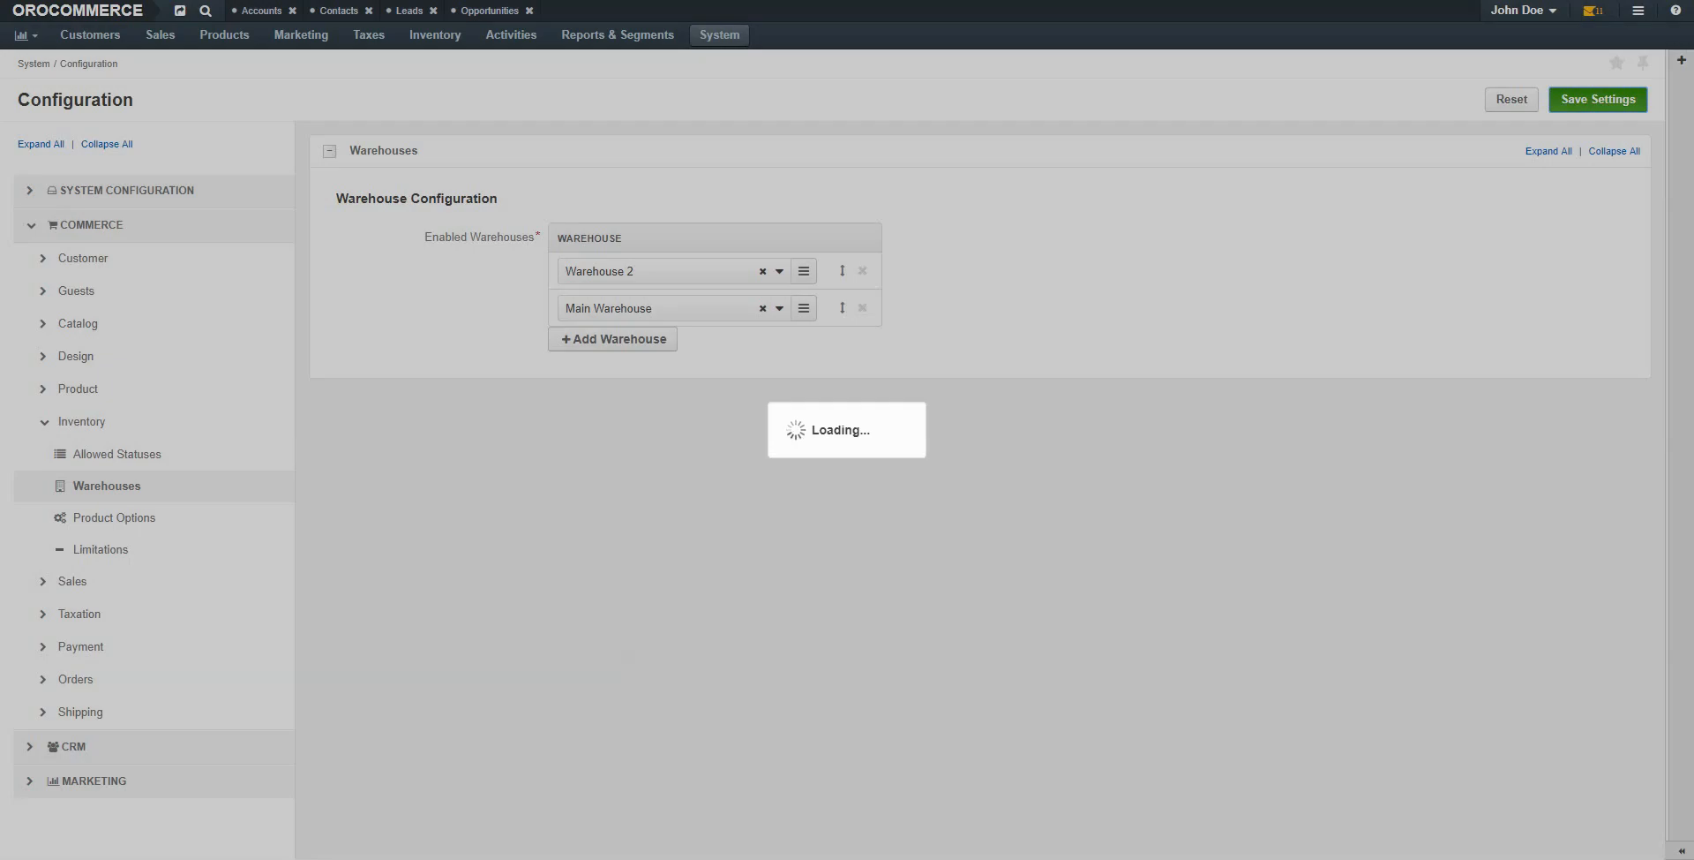
click(115, 518)
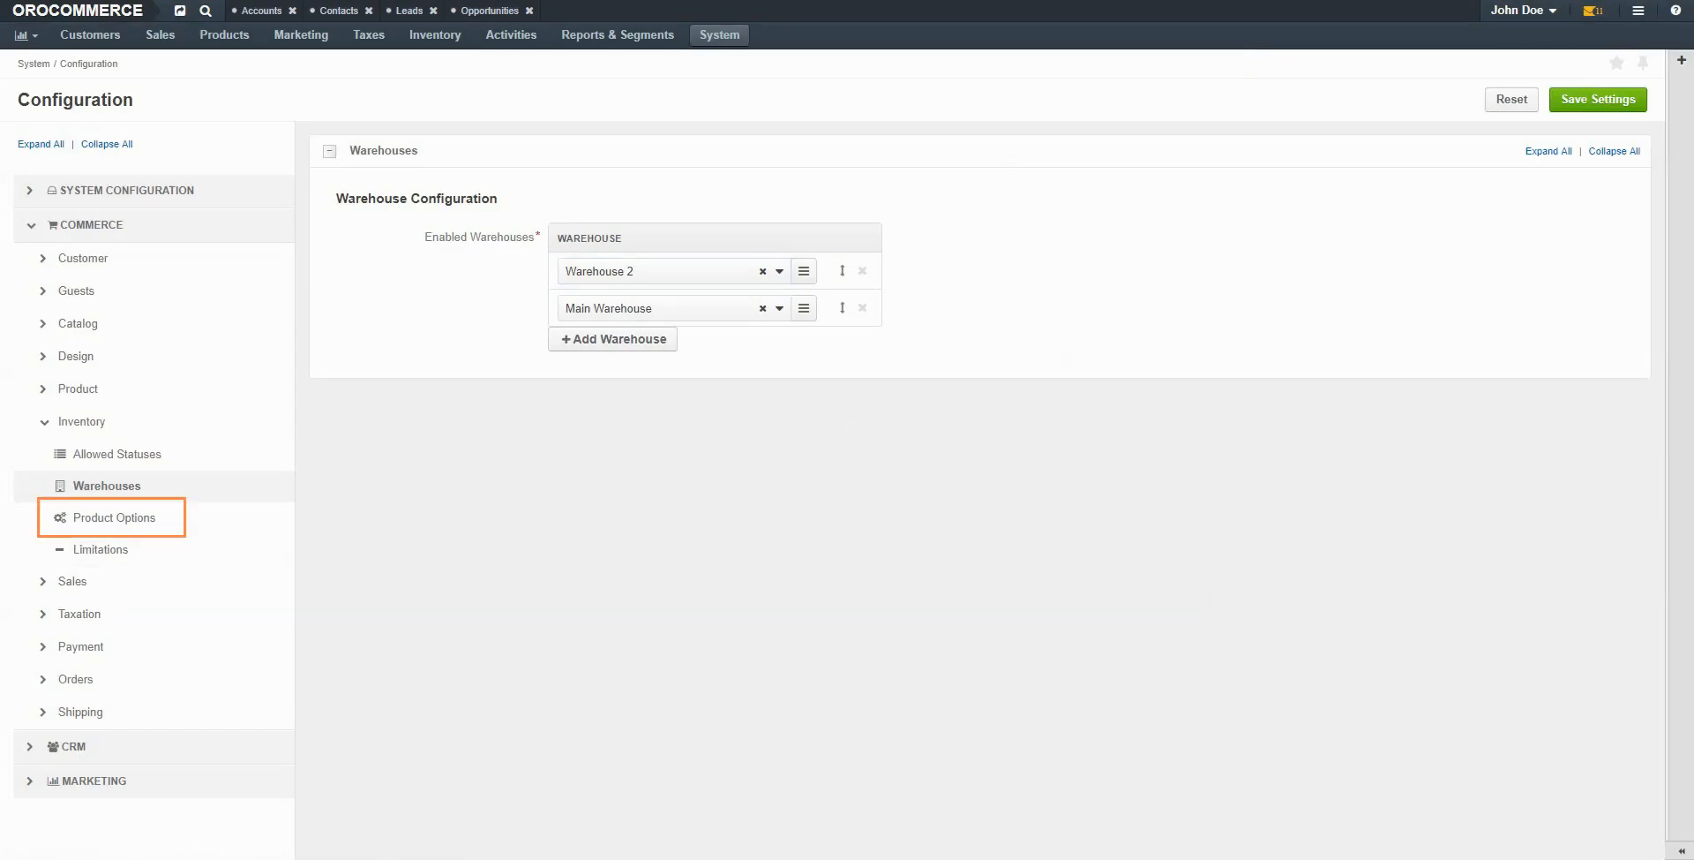
In Product Options, override Managed Inventory and set the inventory threshold to 5.
click(114, 517)
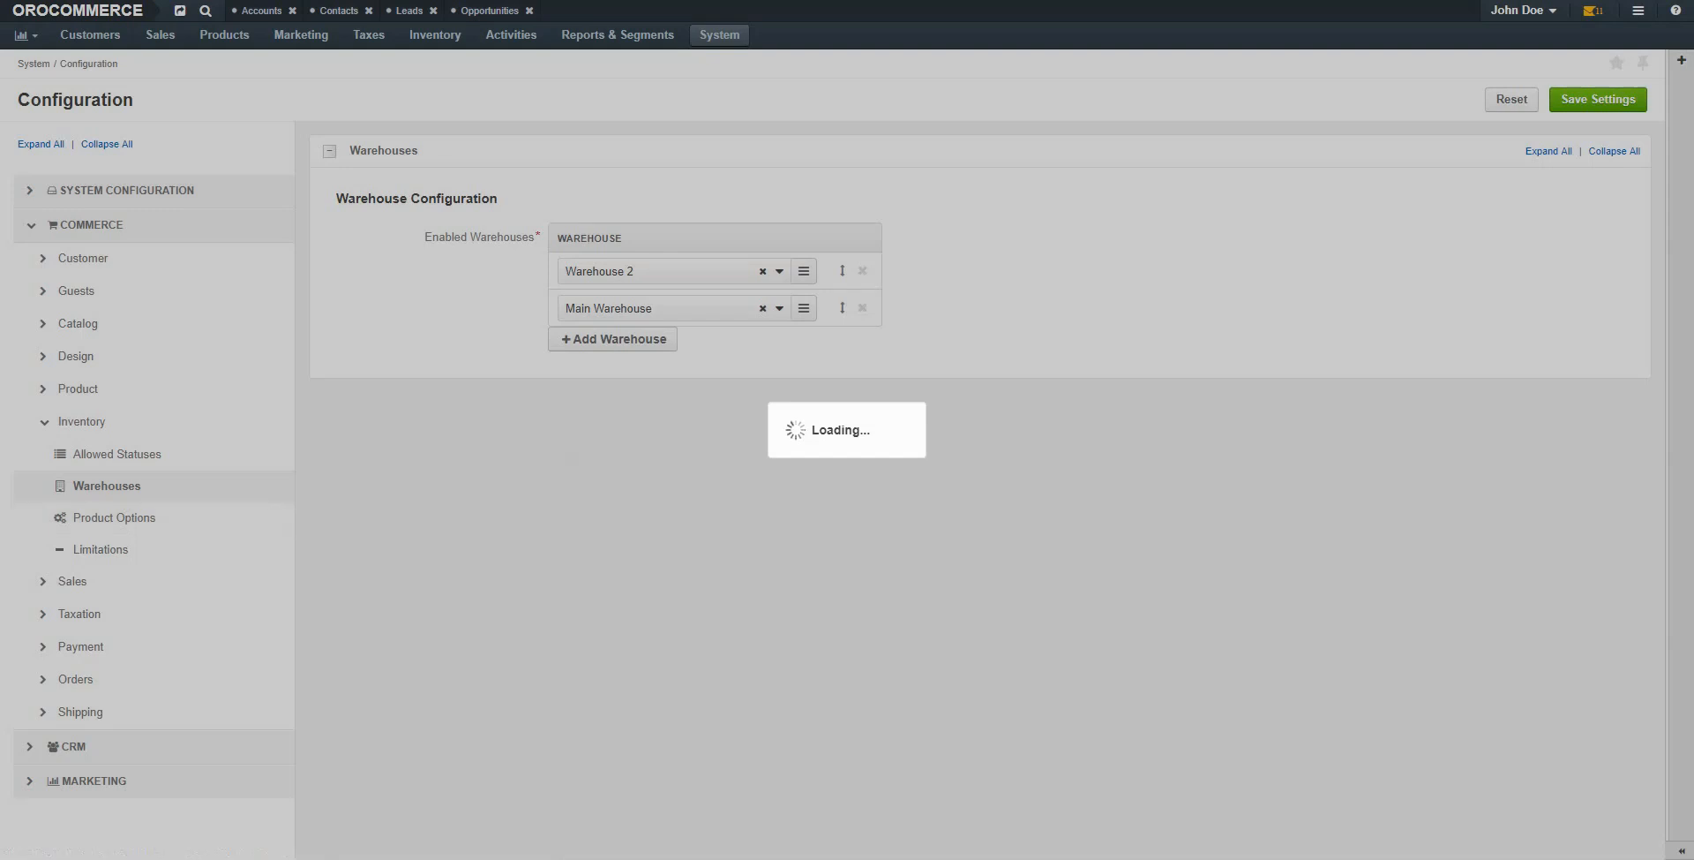
click(116, 517)
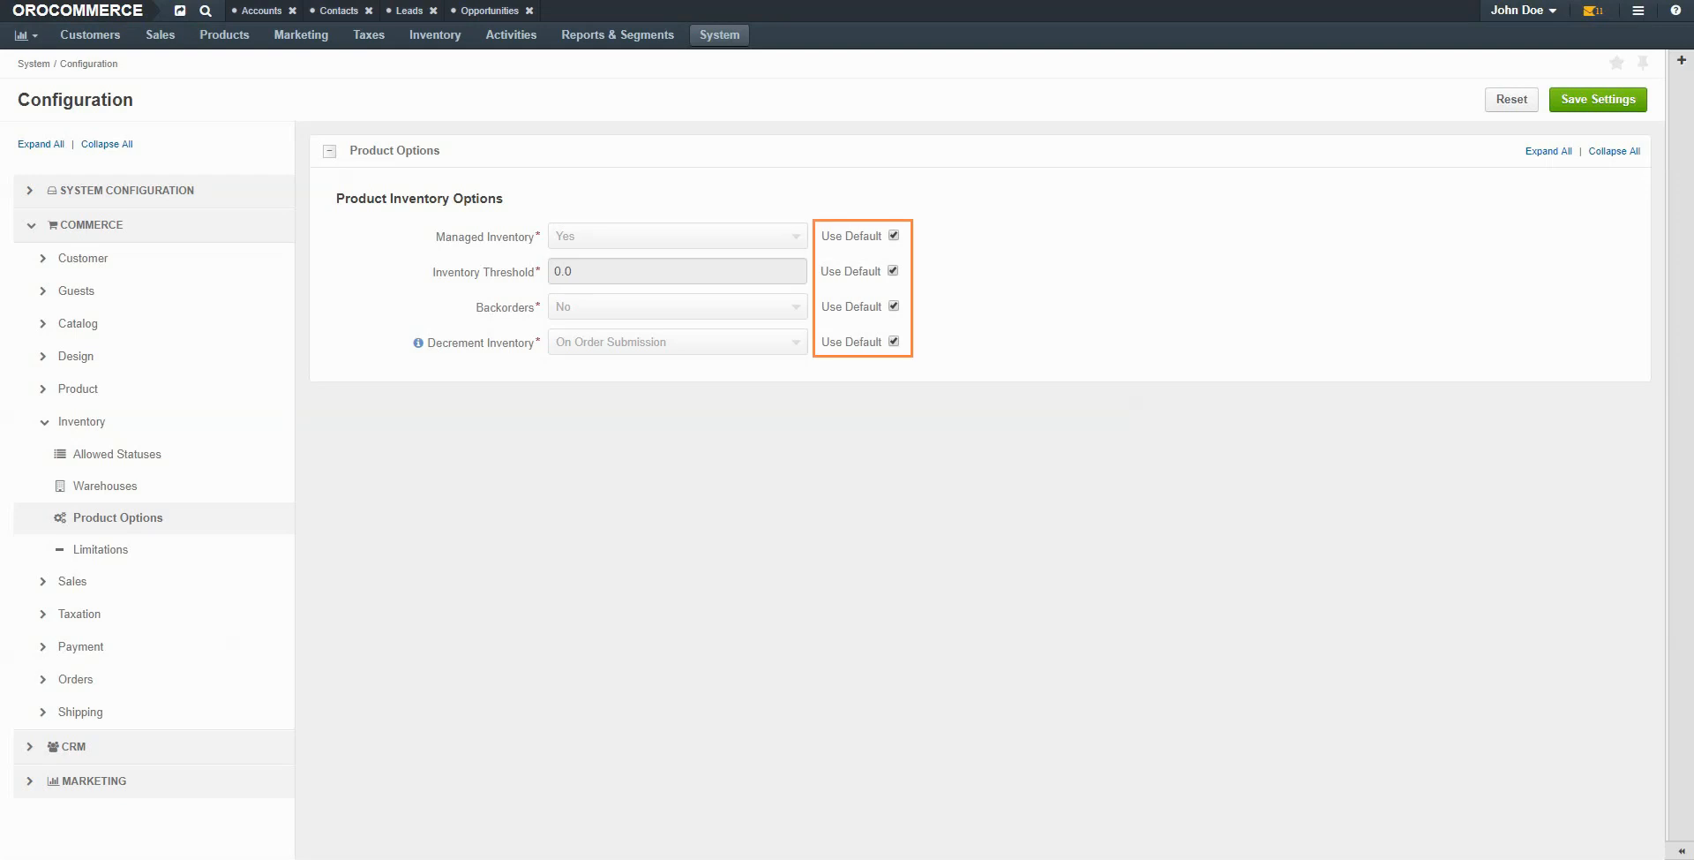
click(892, 235)
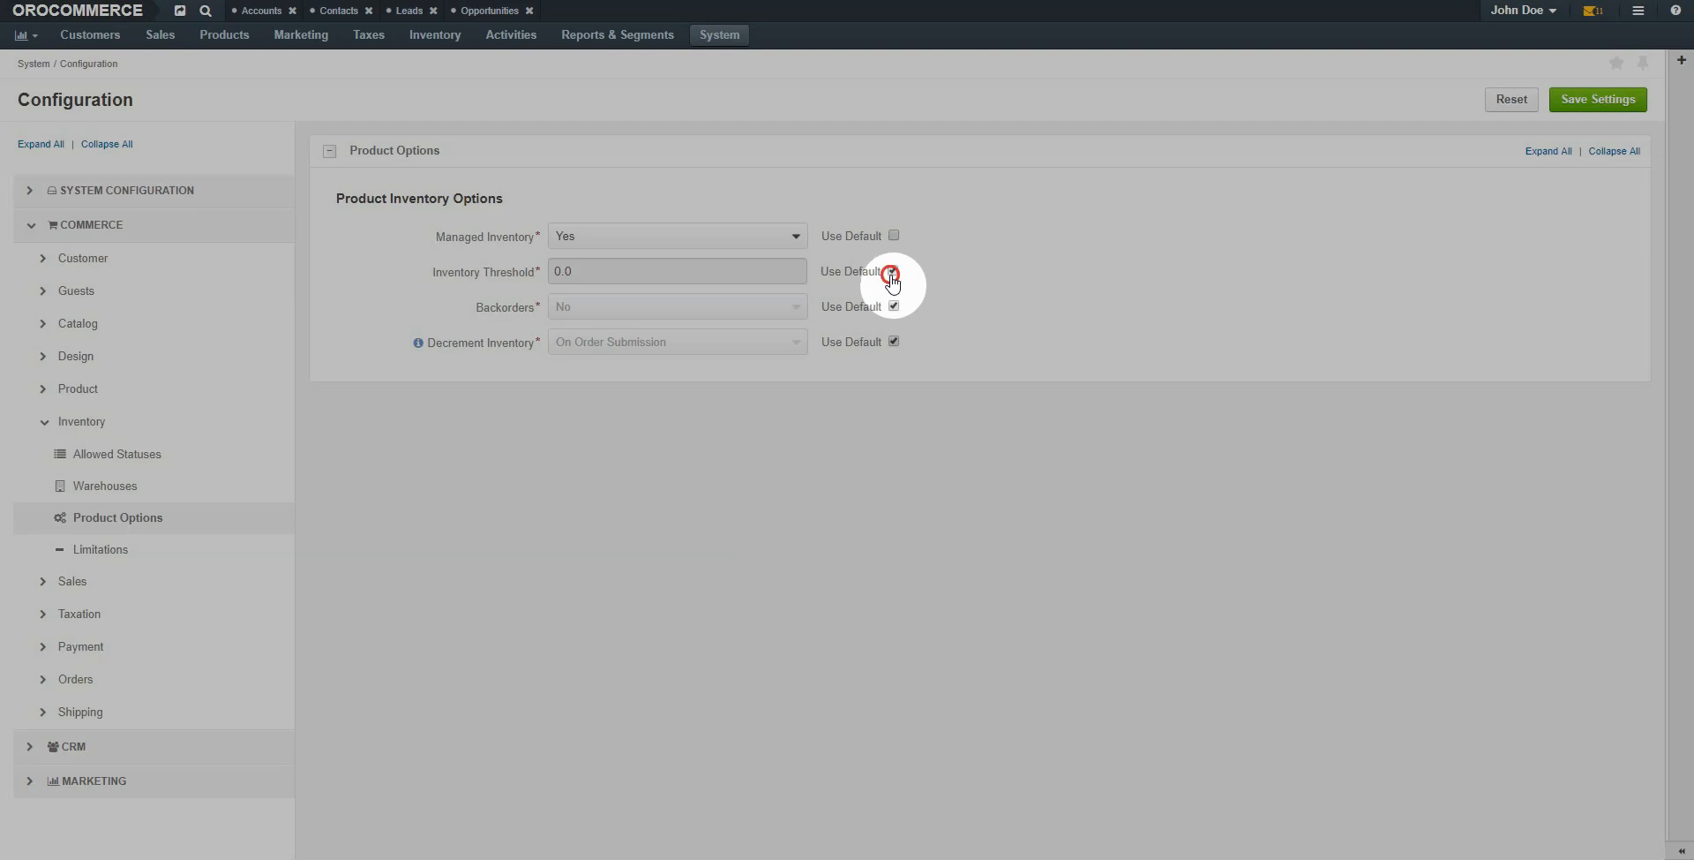
click(893, 272)
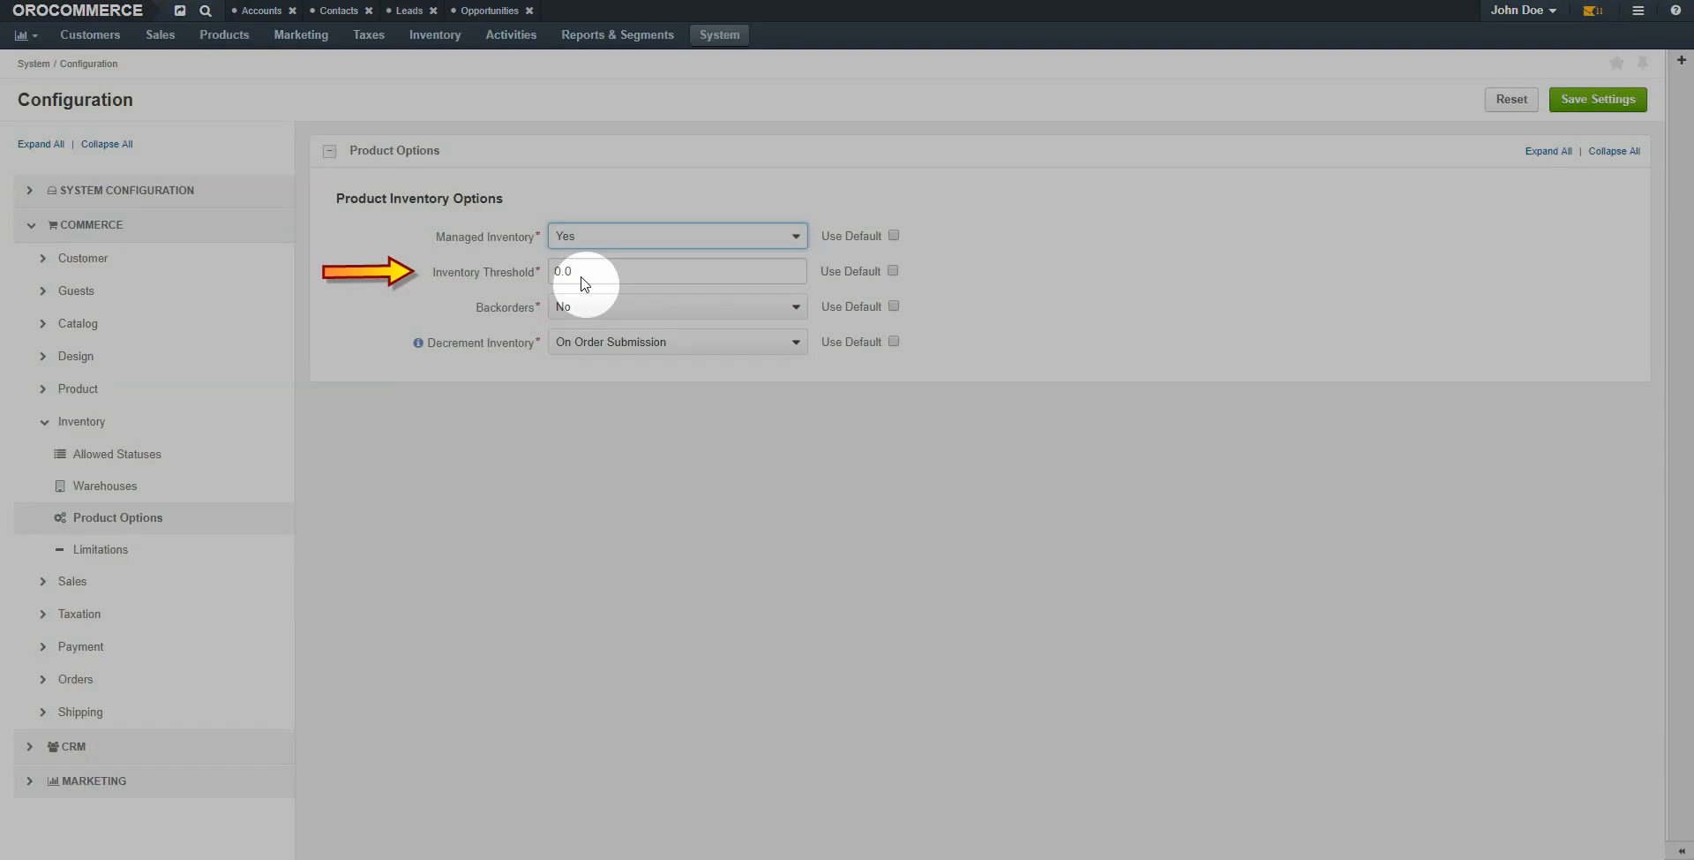
text(5)
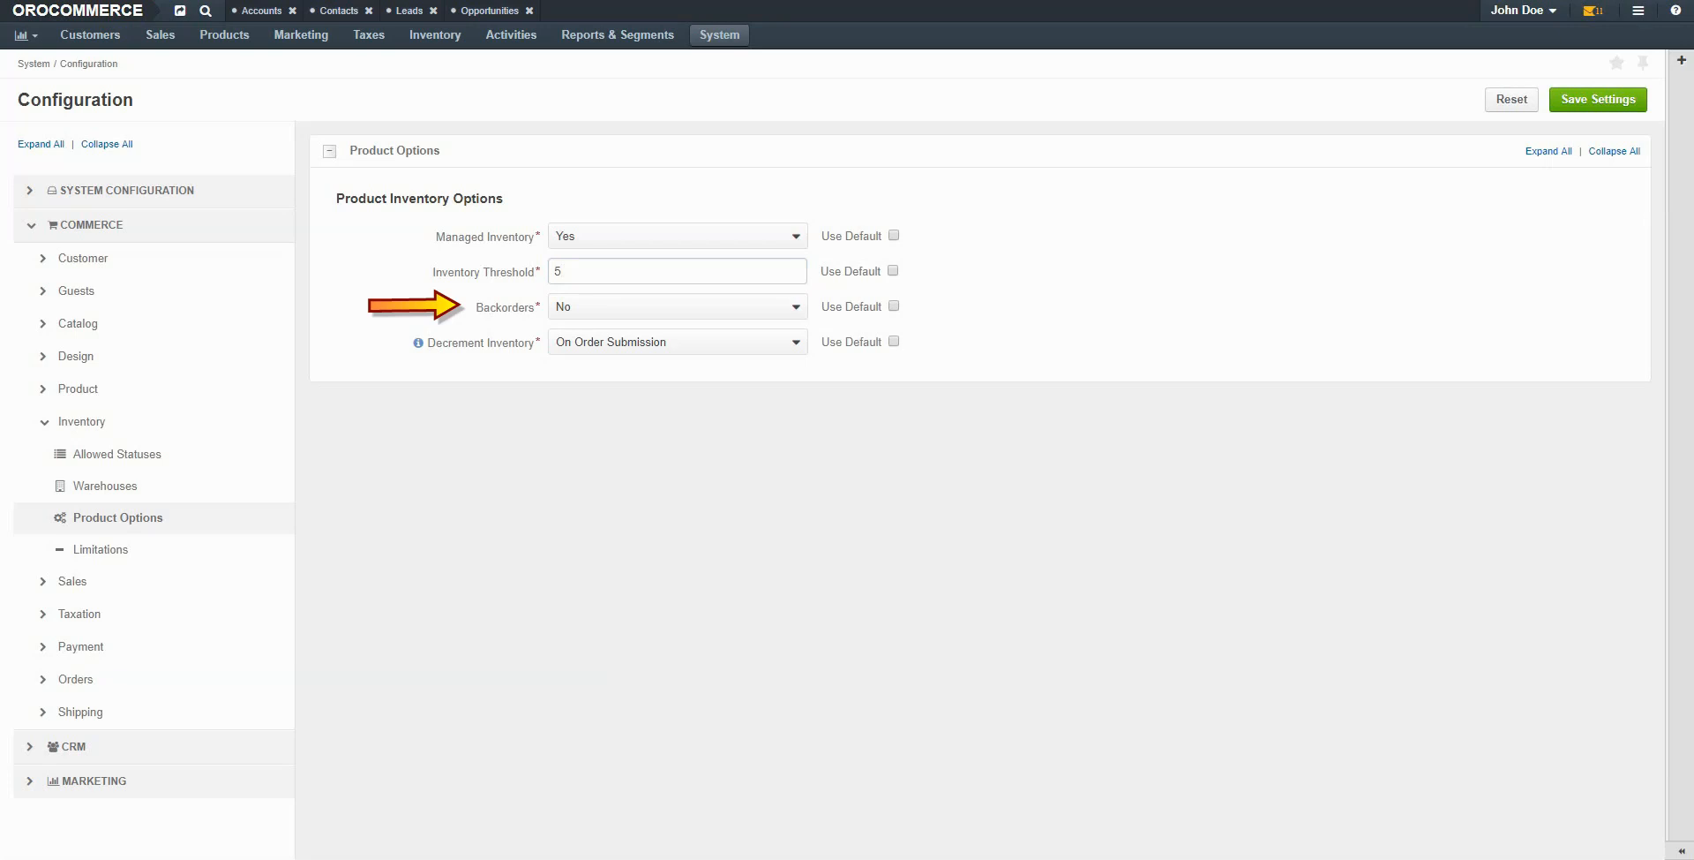
Allow backorders, decrement inventory on order submission, and save the product options.
click(675, 307)
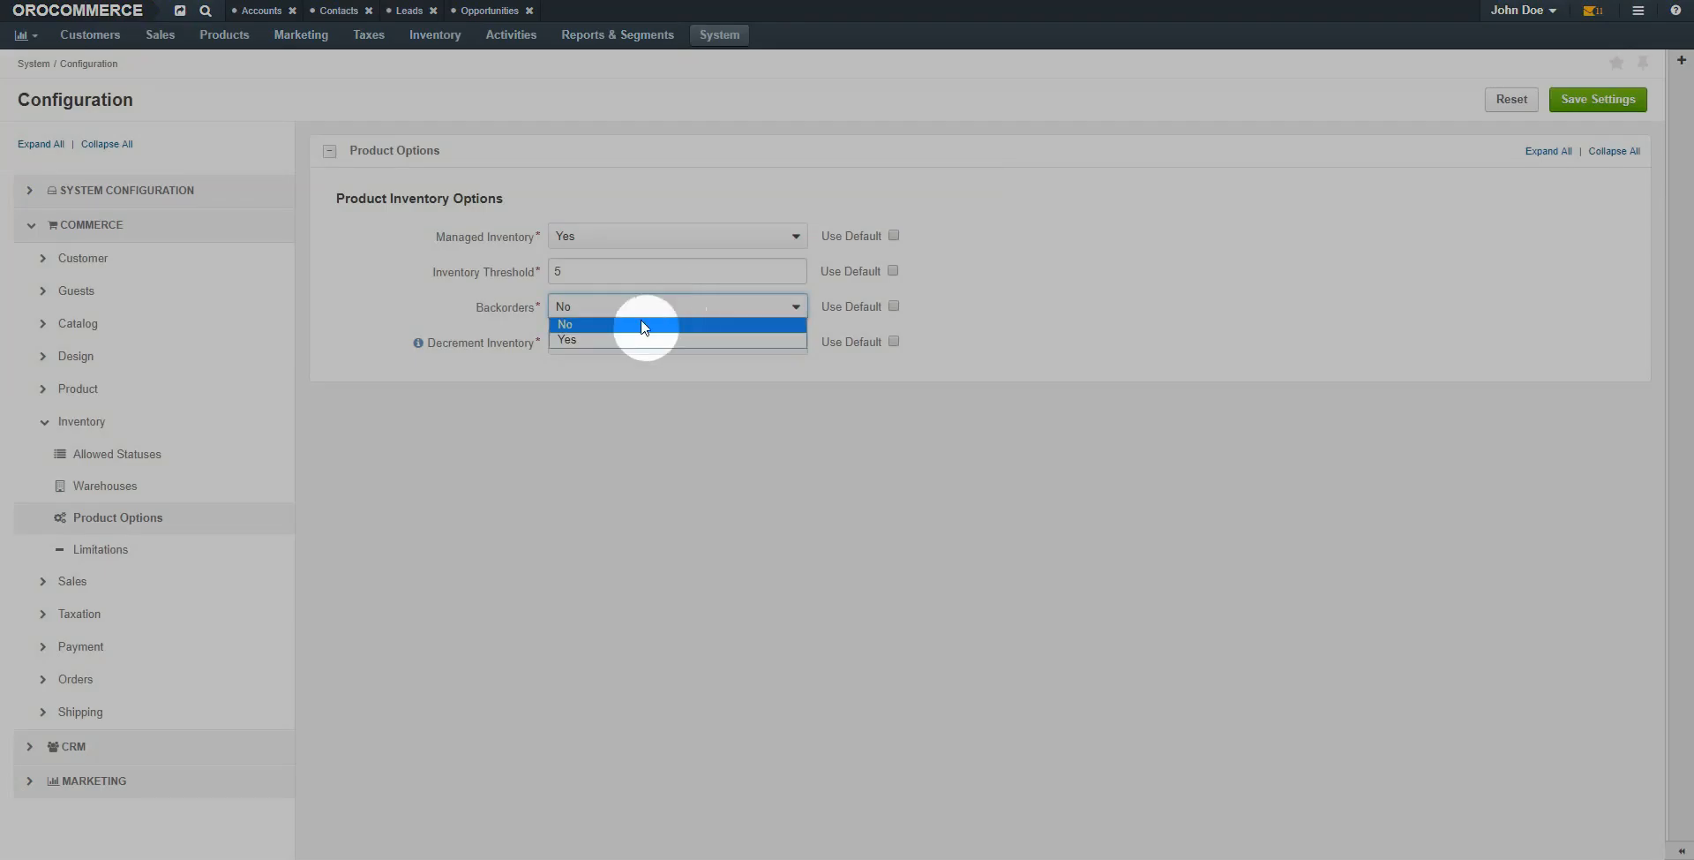
click(566, 340)
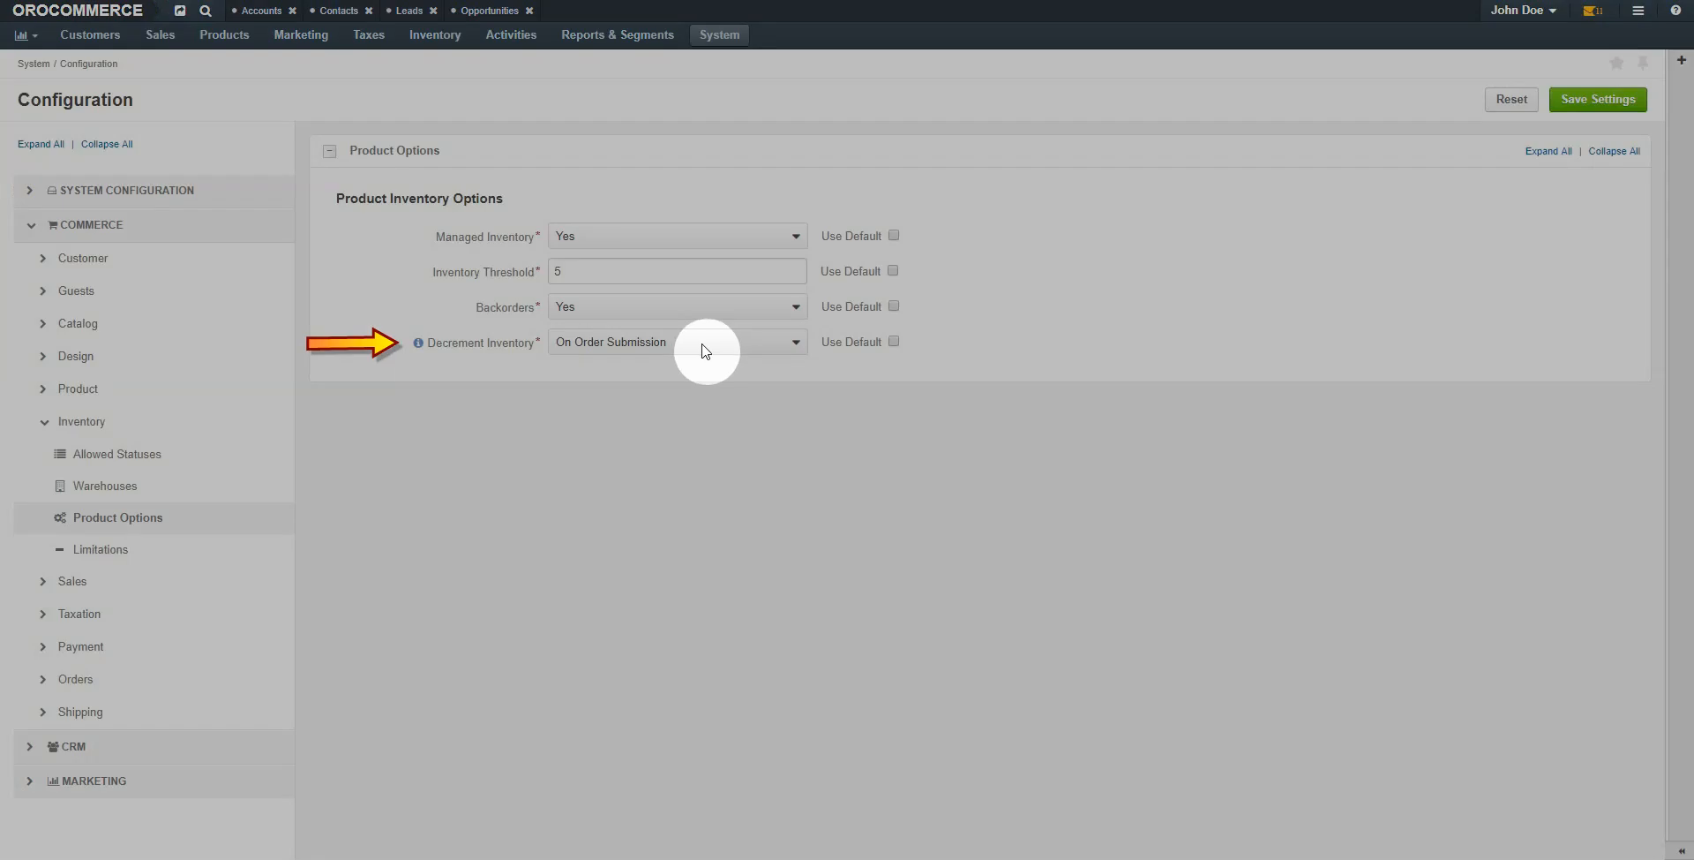
click(676, 342)
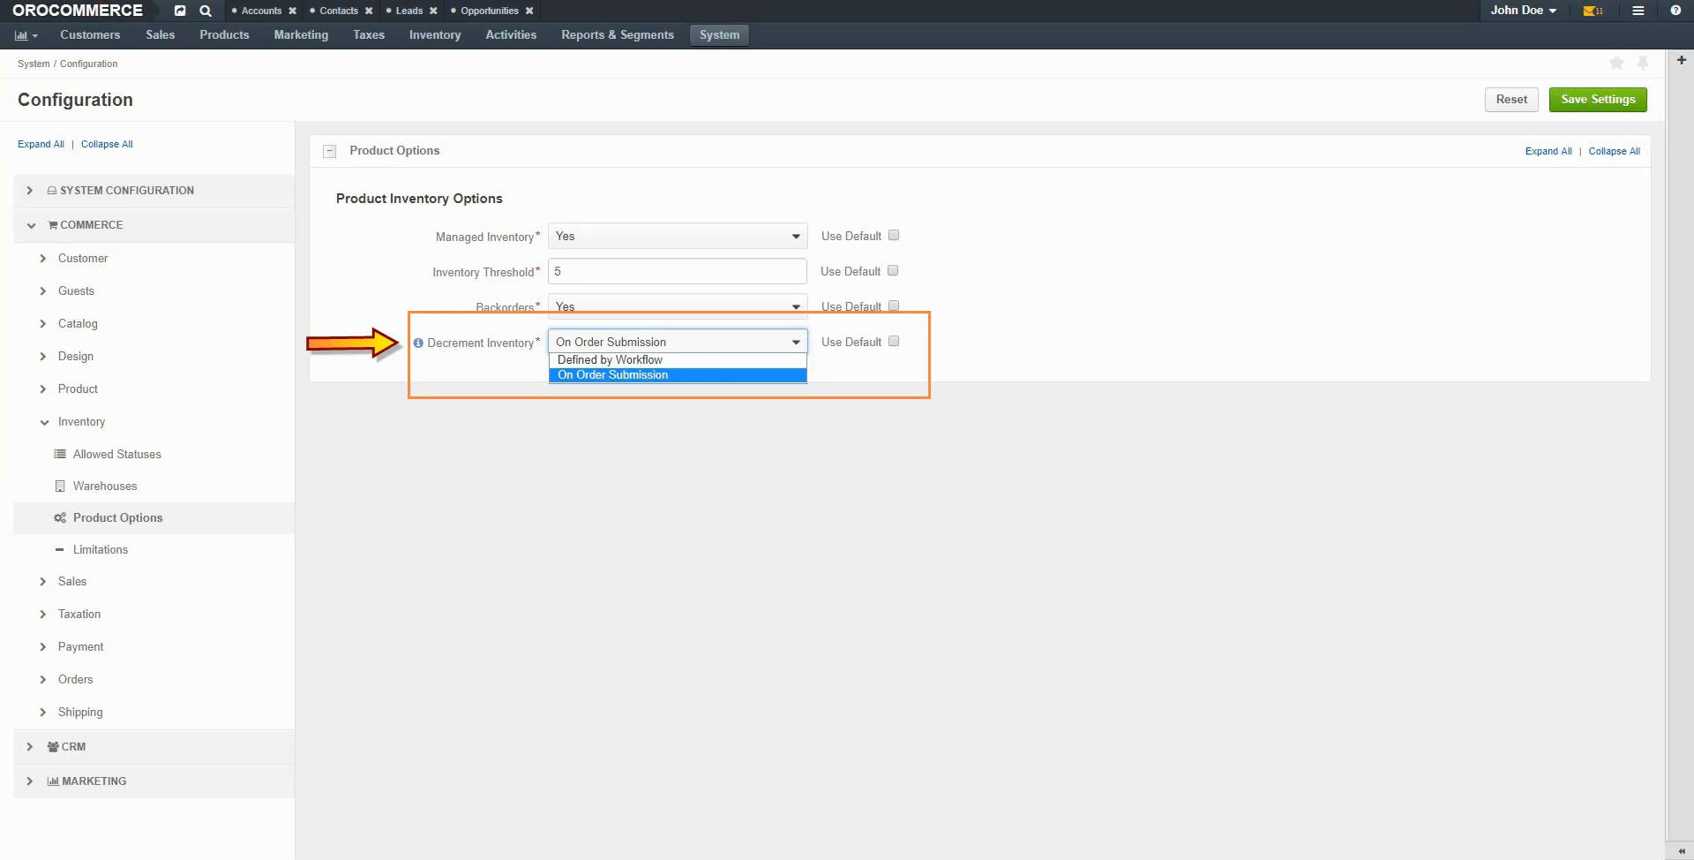
click(610, 375)
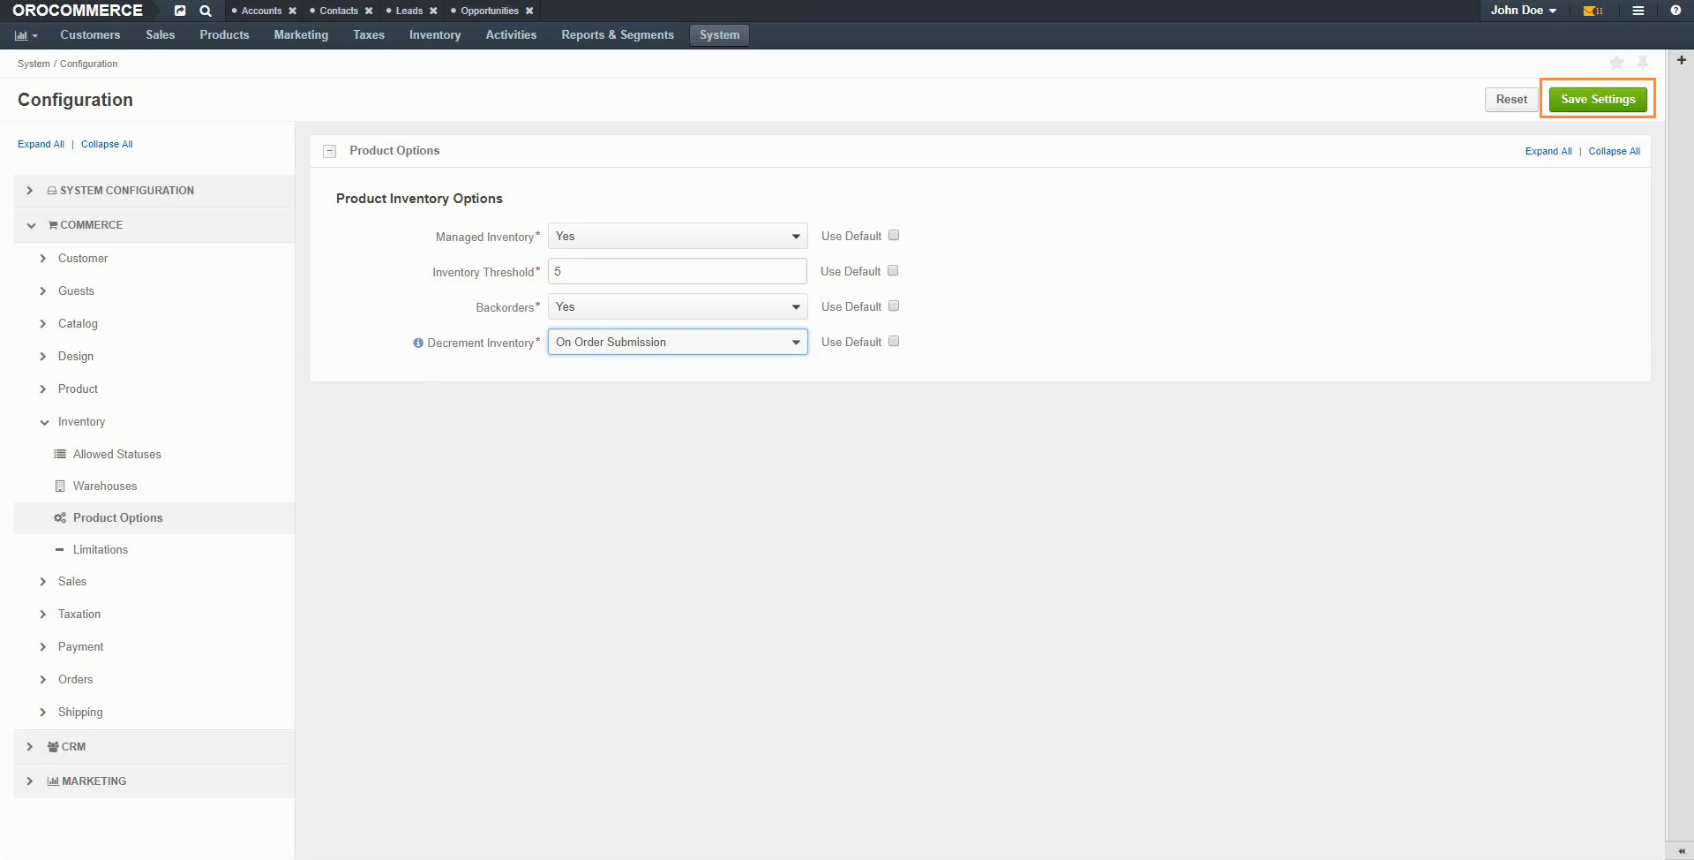
click(1598, 98)
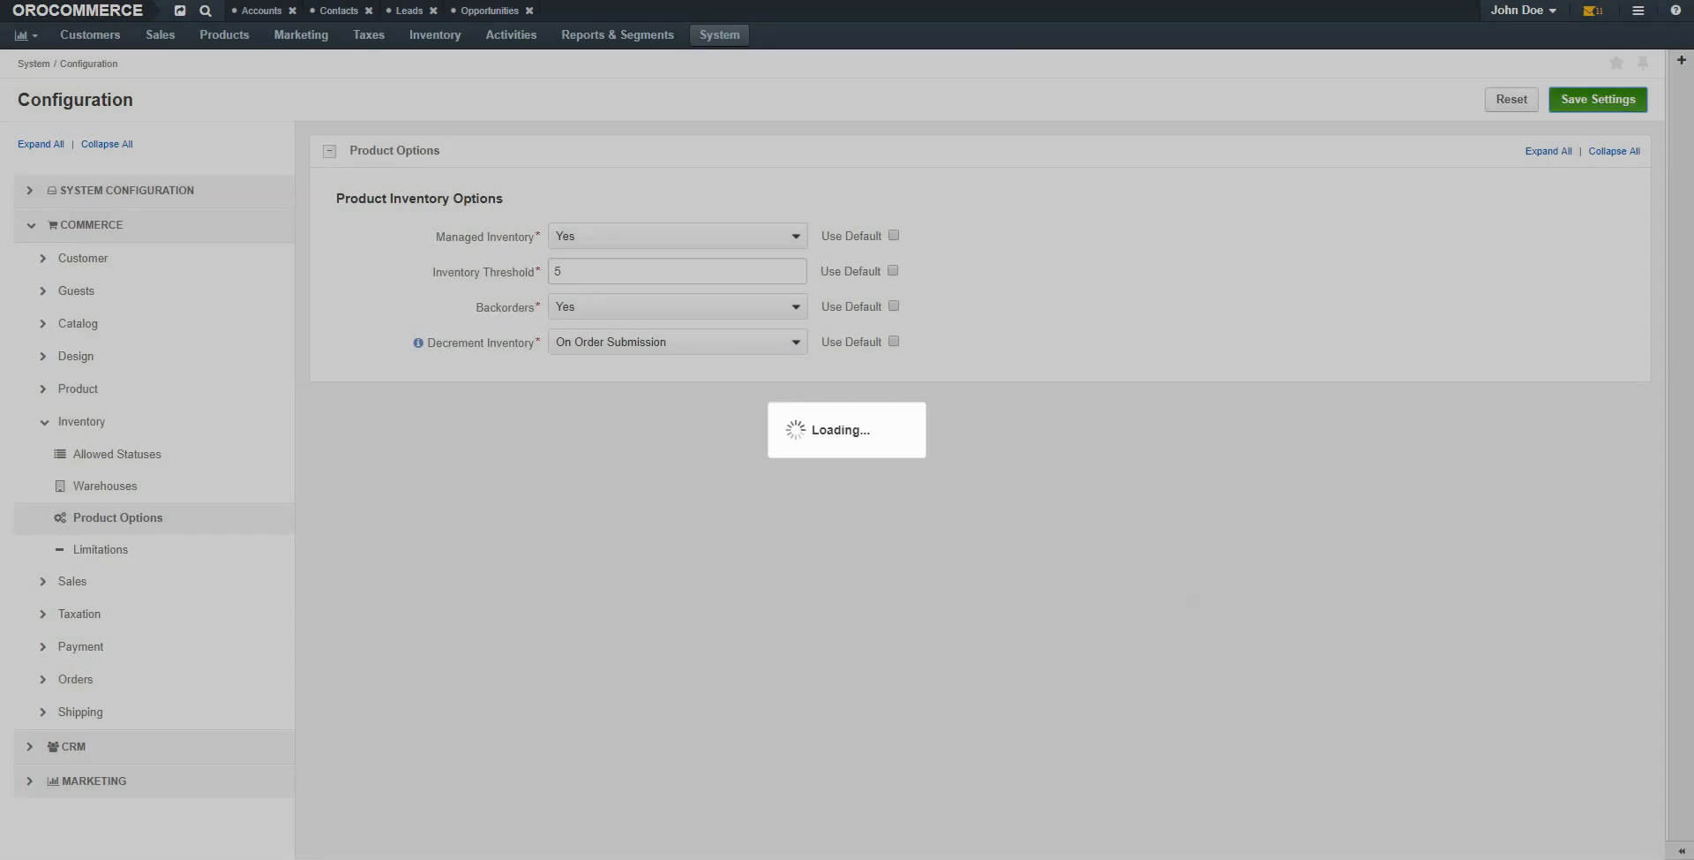
click(99, 549)
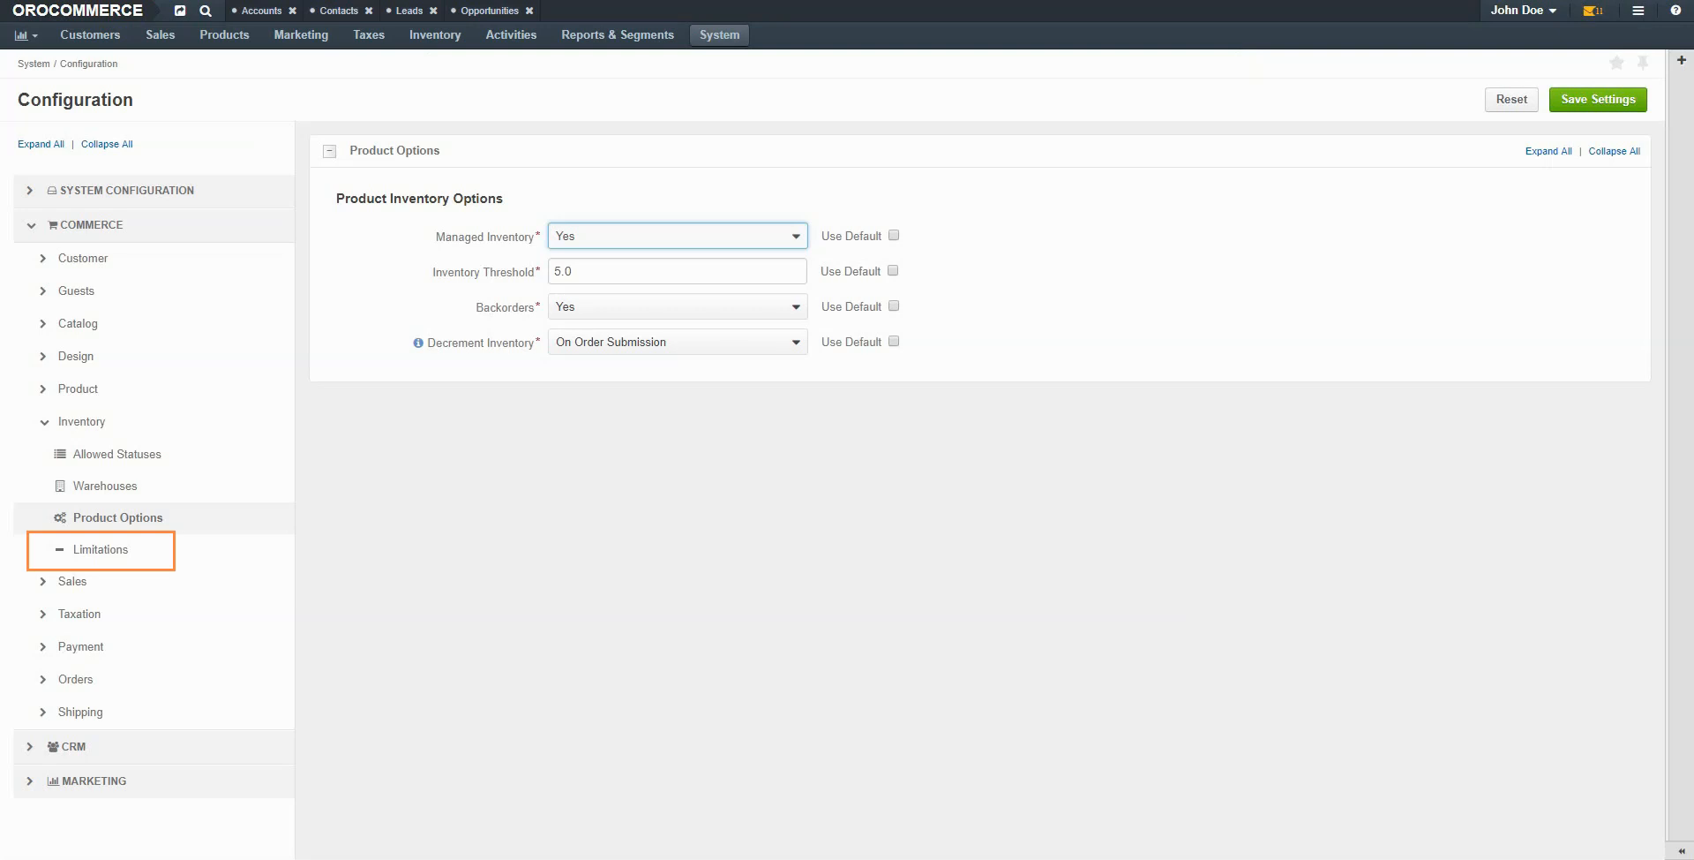
click(100, 549)
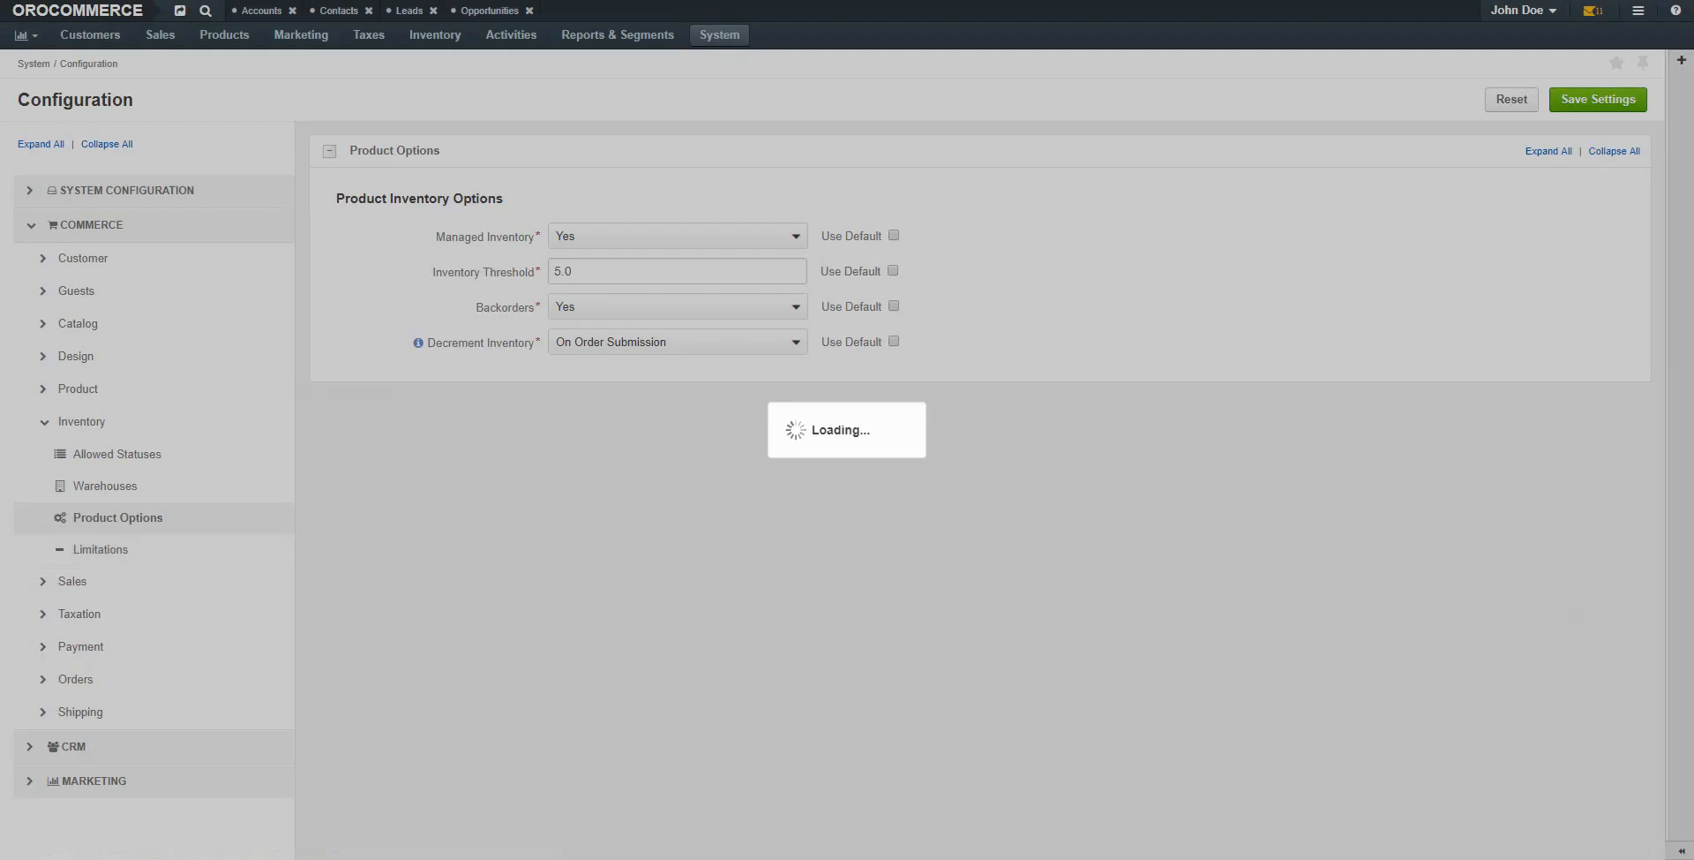
click(100, 549)
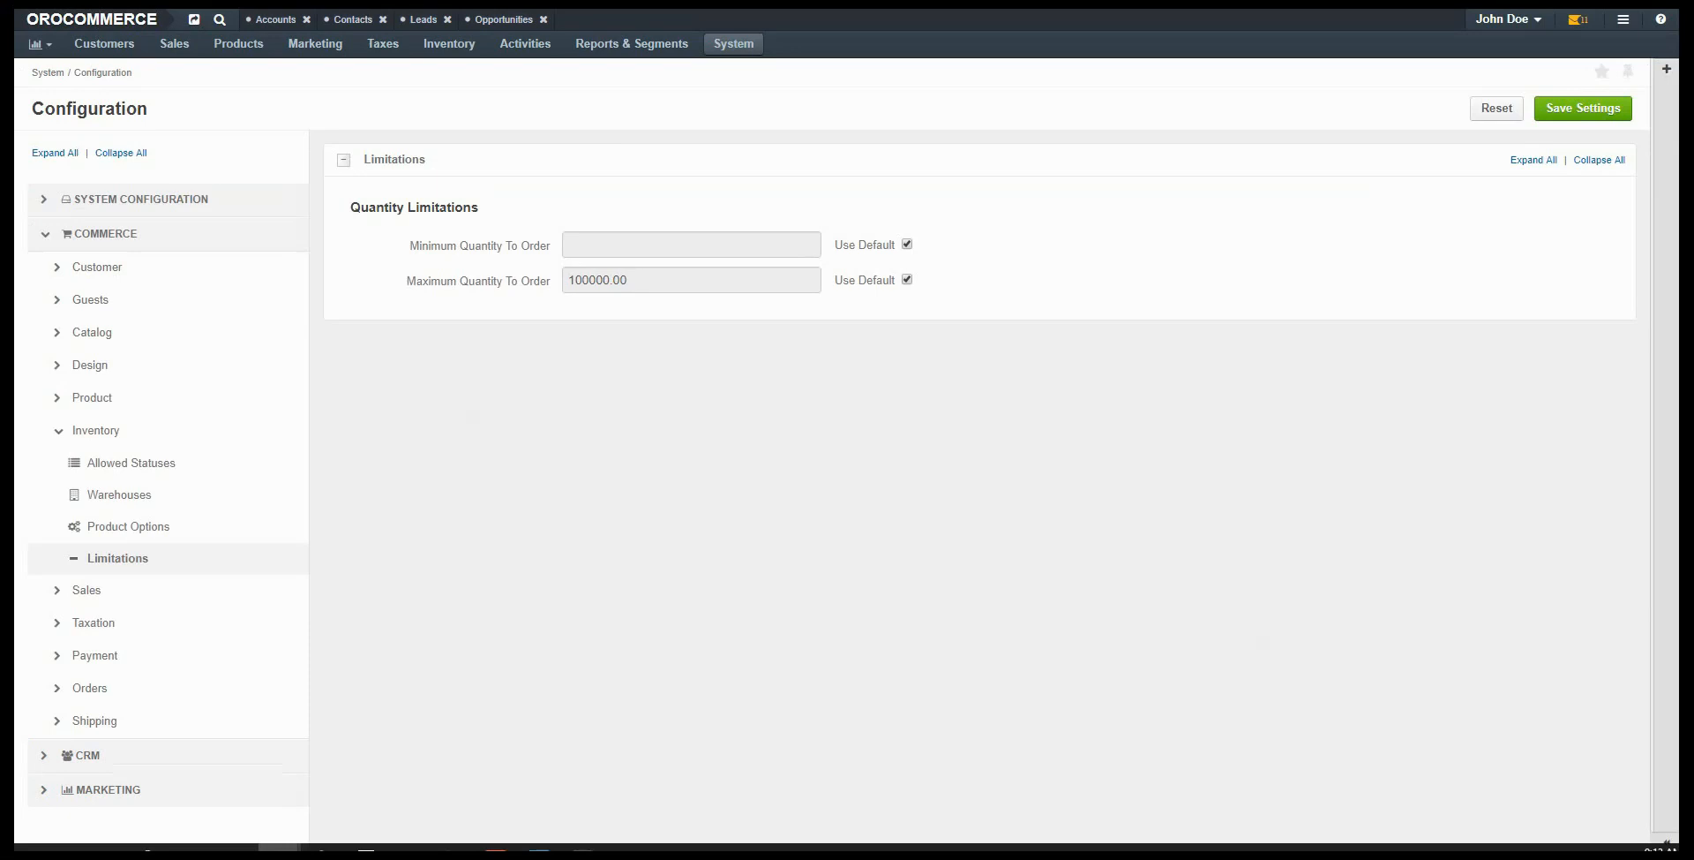
Set the minimum order quantity to 10 and maximum to 50, and save.
click(906, 244)
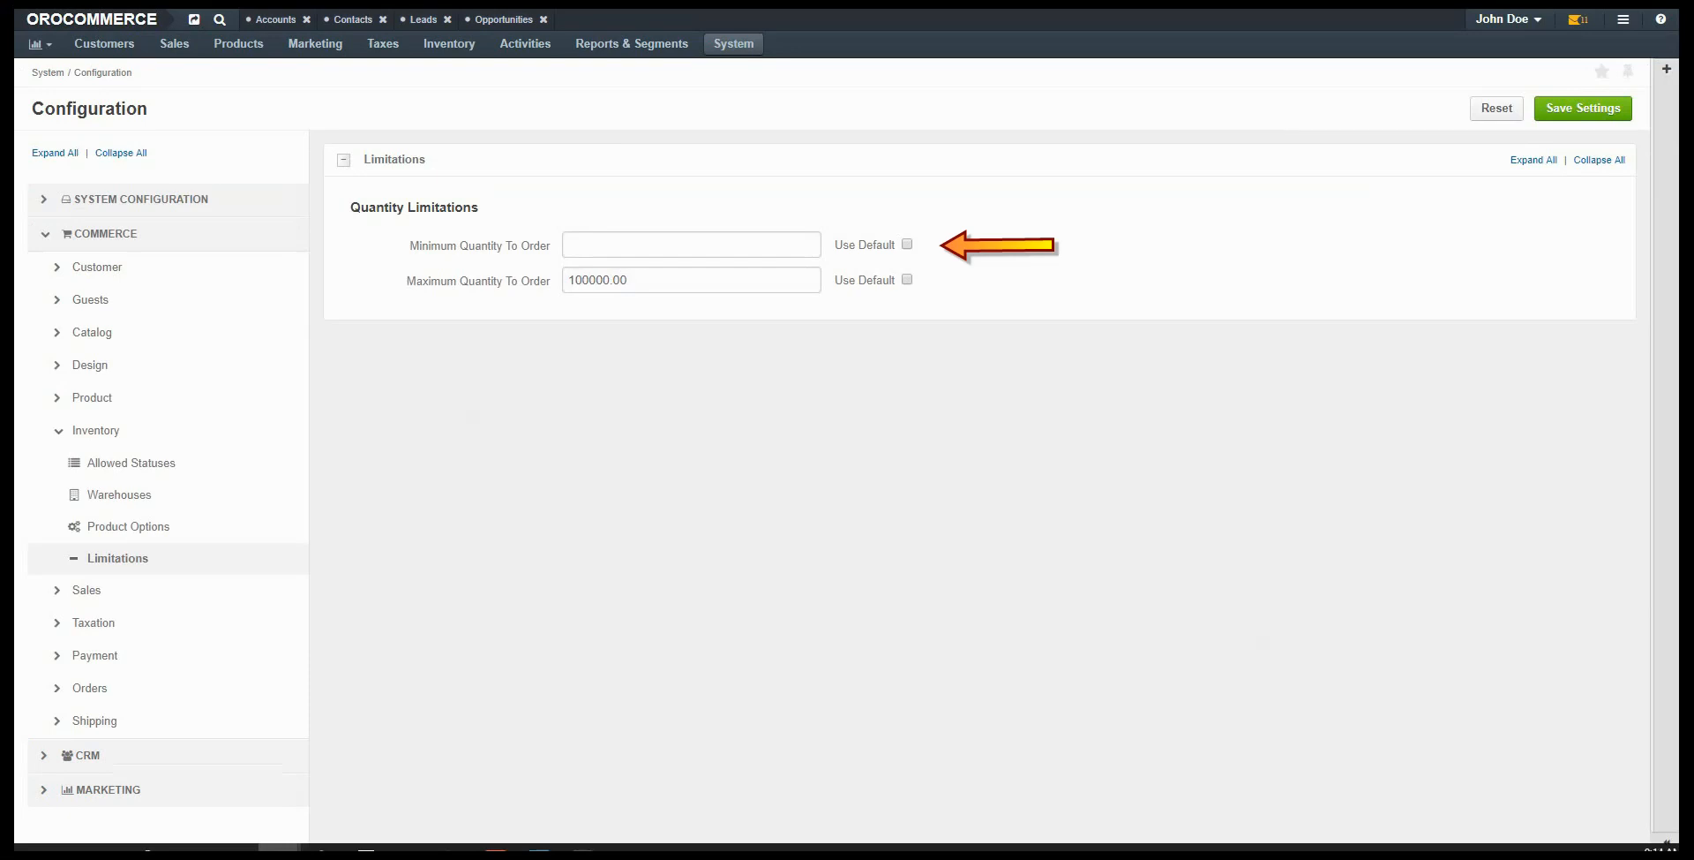
text(10)
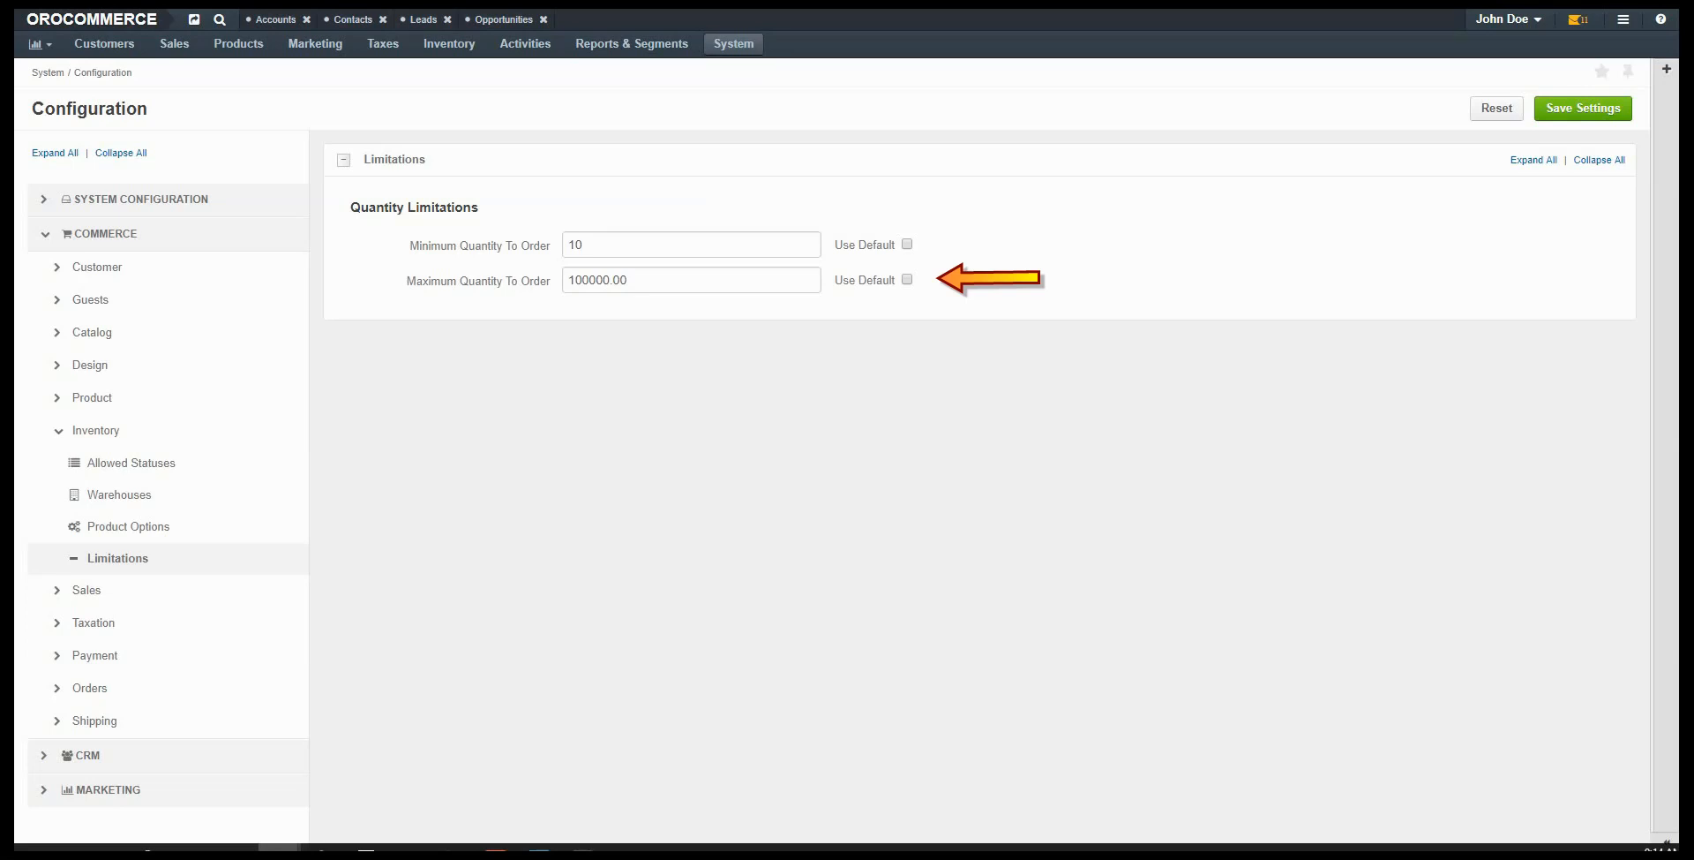
text(50)
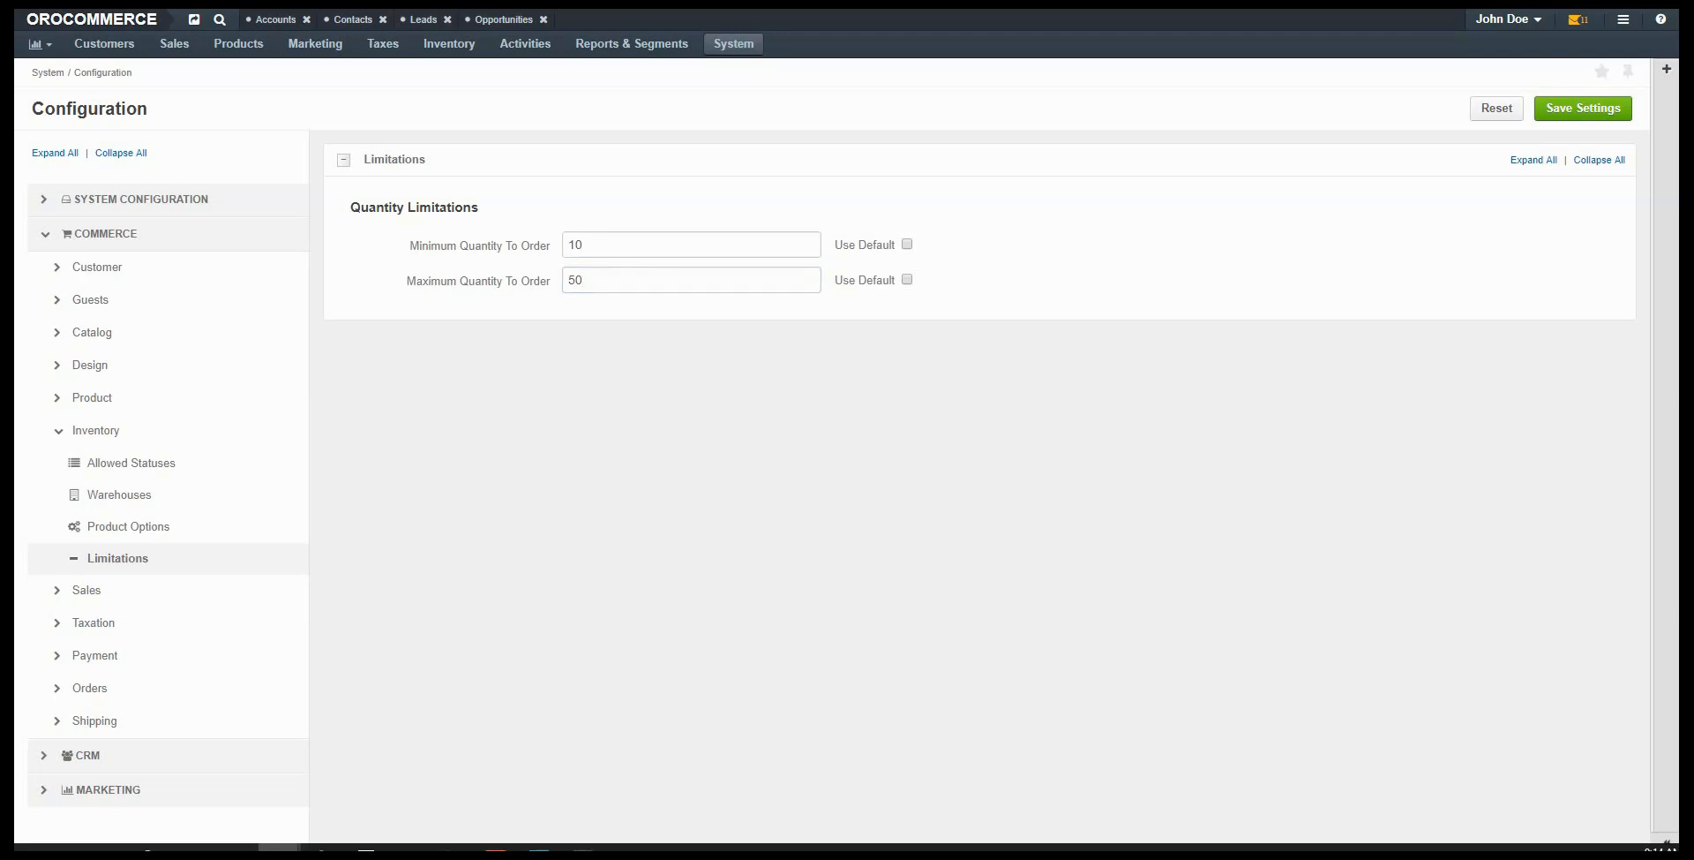
click(1582, 109)
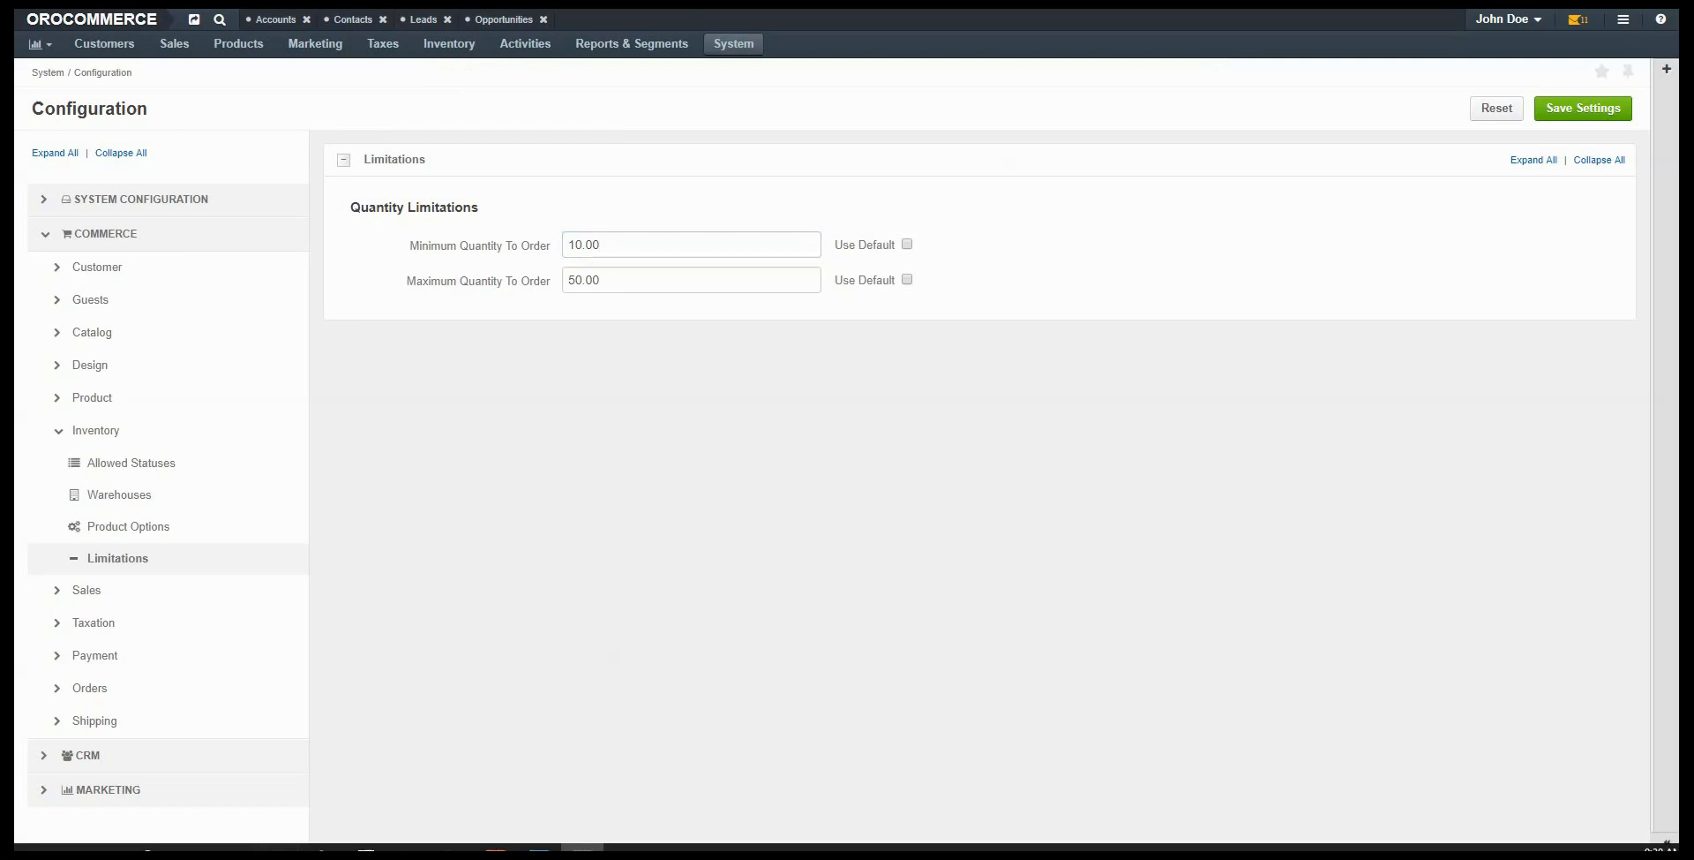
click(448, 43)
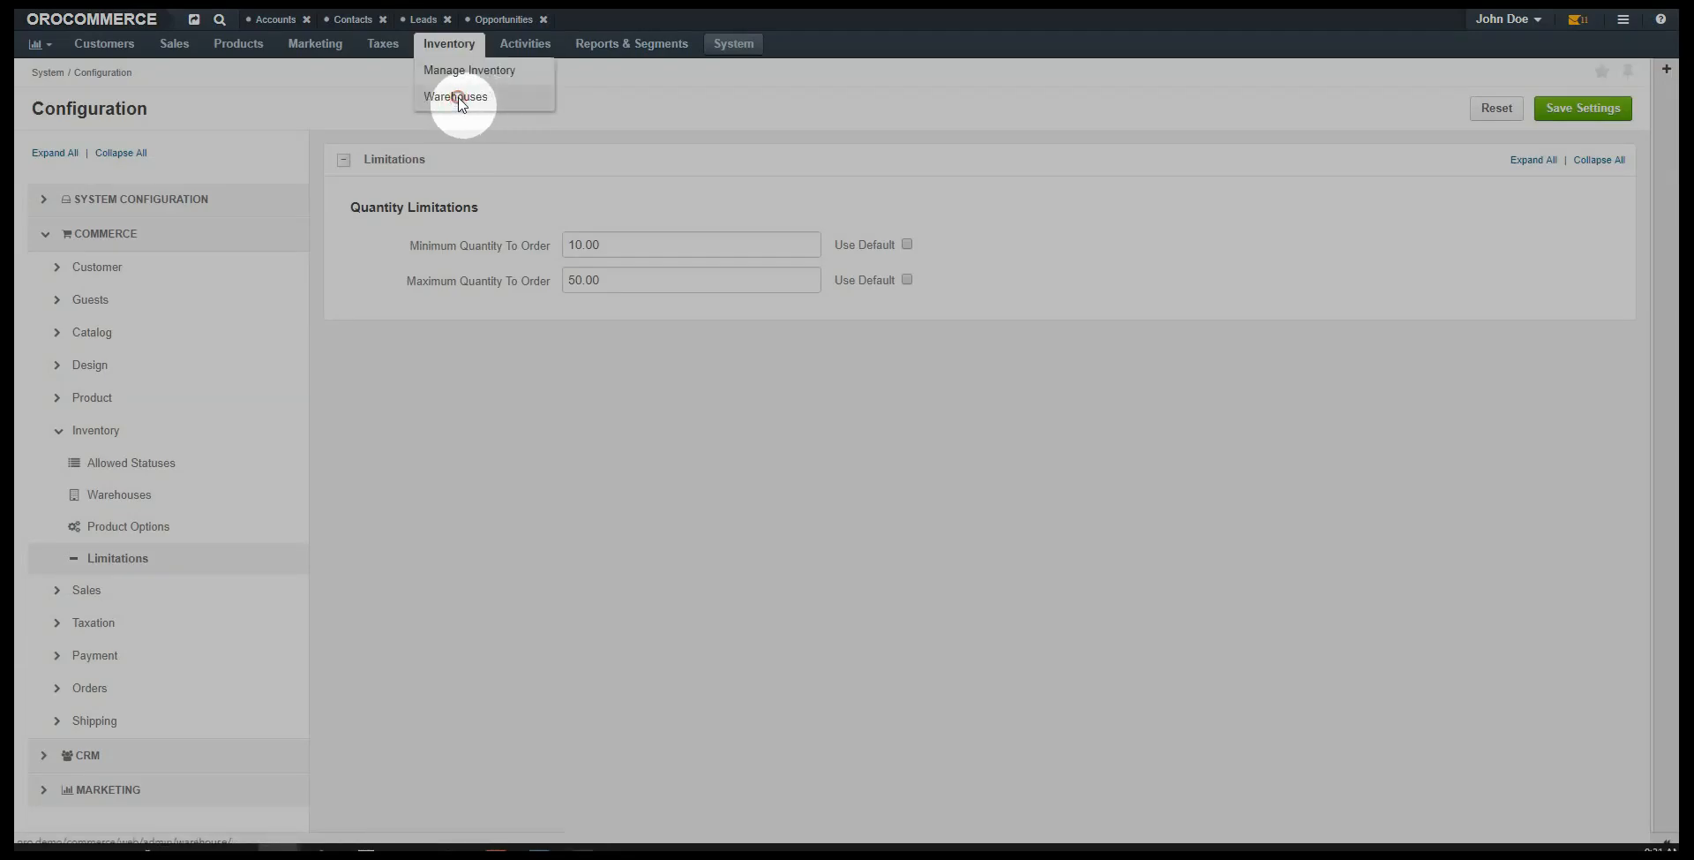
Go to Inventory > Warehouses and start a new warehouse.
click(456, 96)
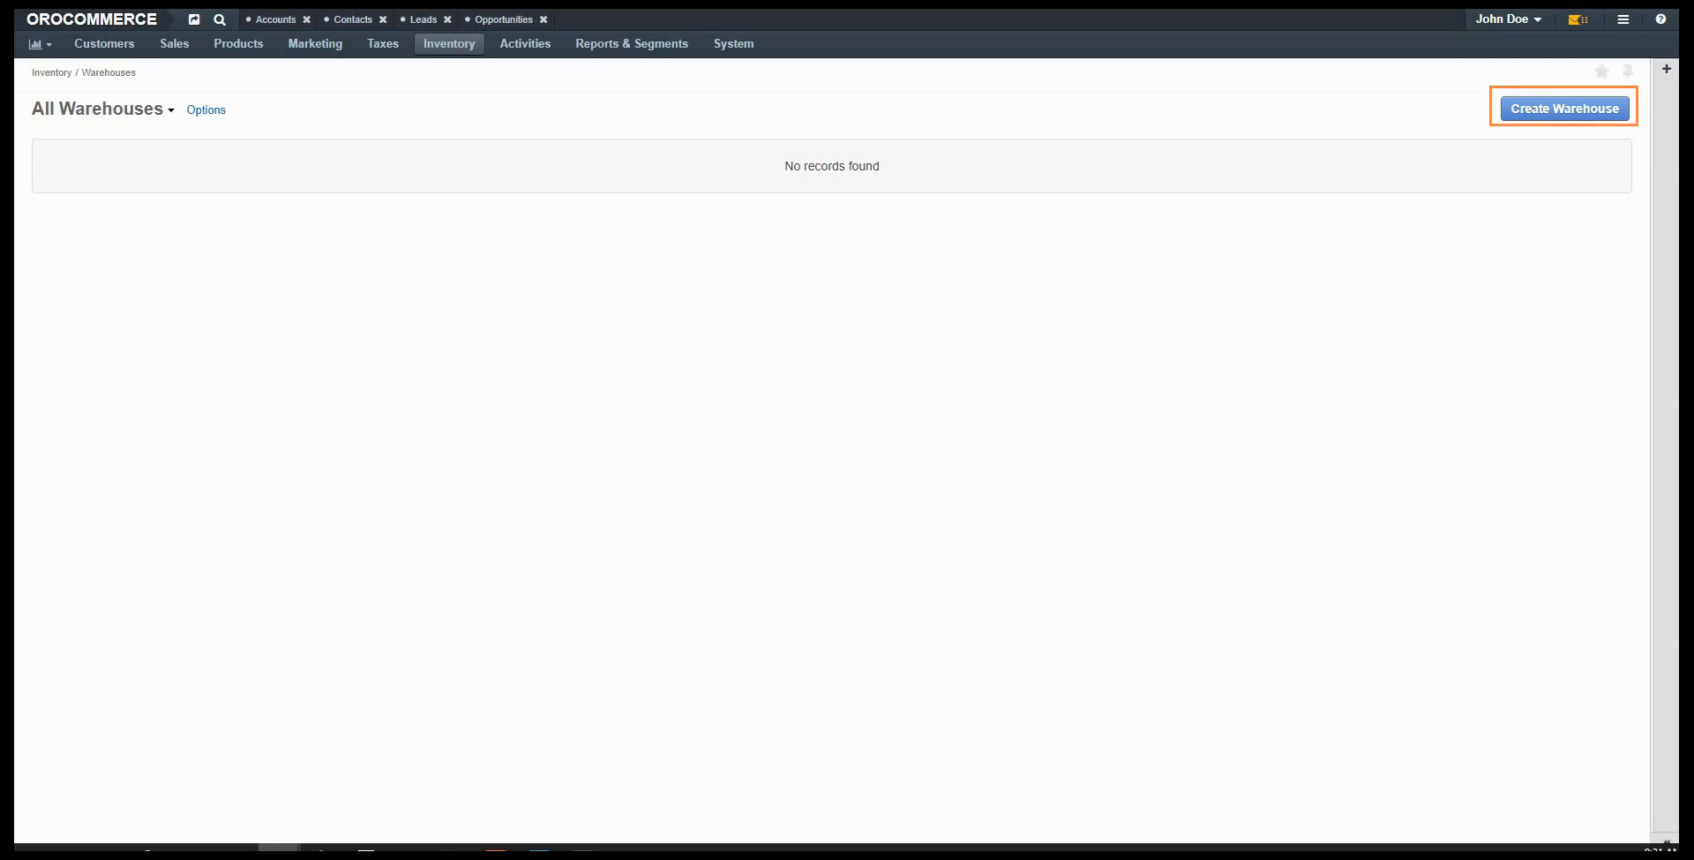
click(1564, 109)
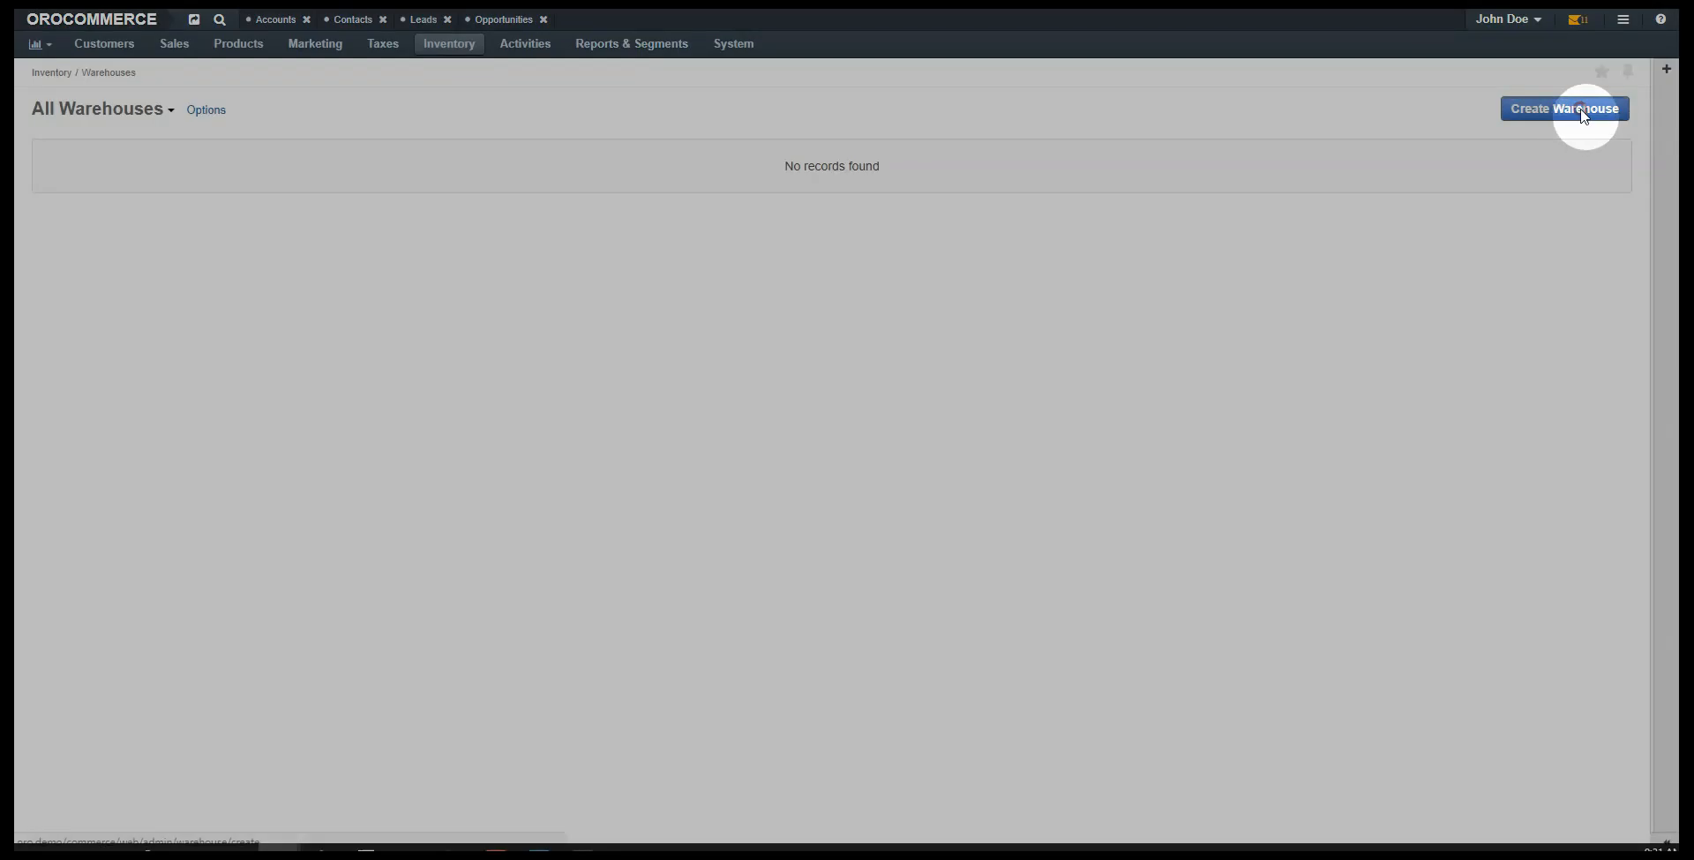
click(1563, 109)
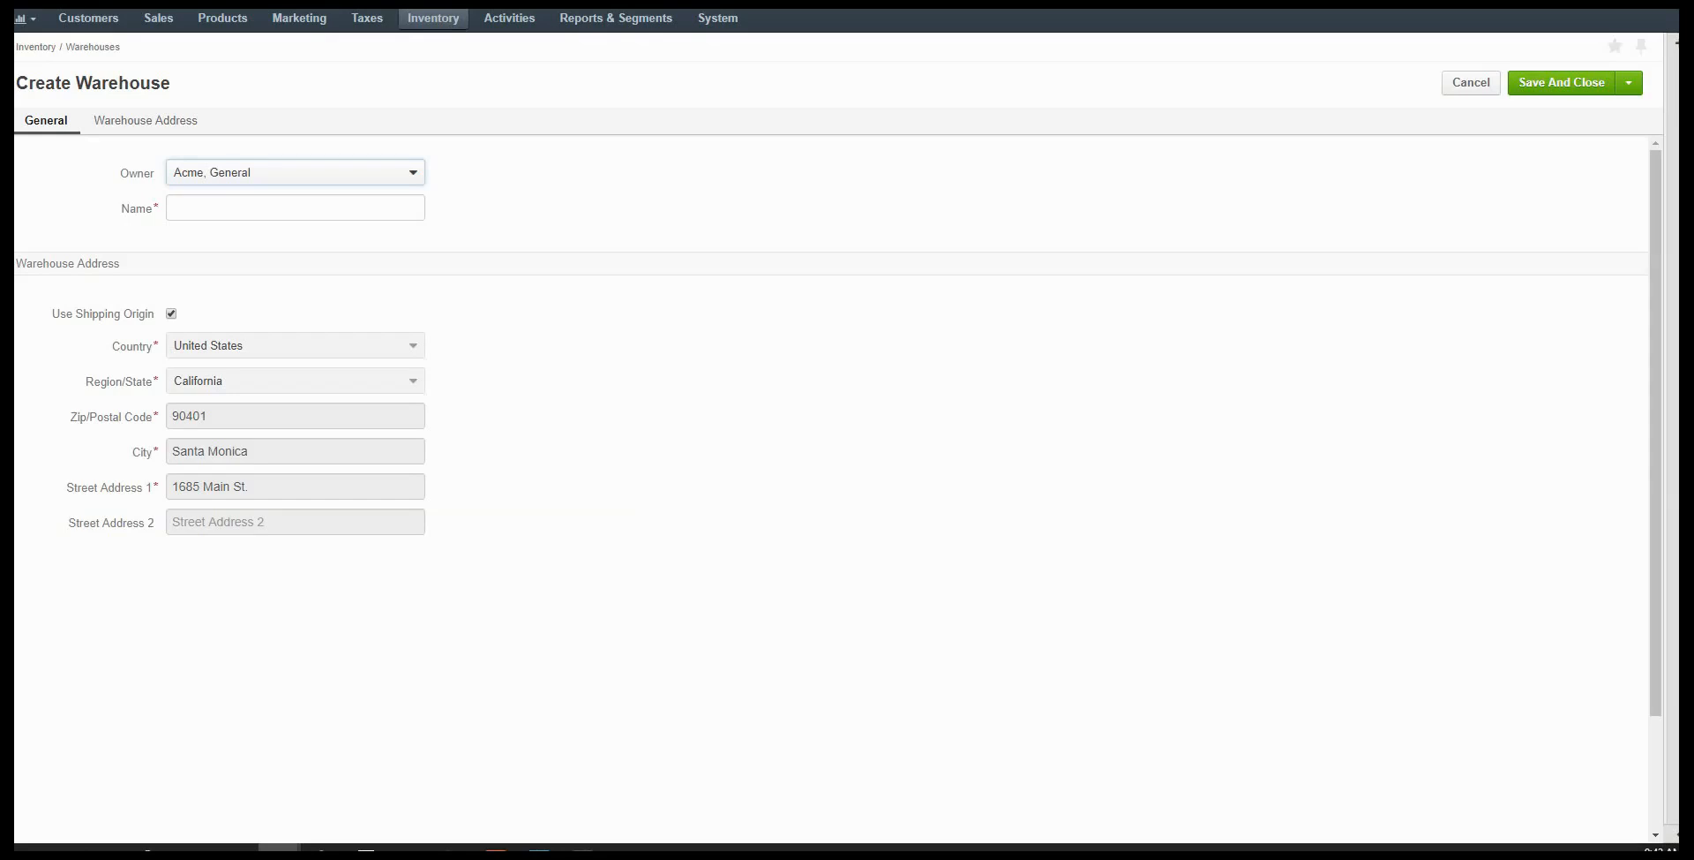
Name the warehouse 'Main Warehouse', keep the shipping origin address, and save it.
text(Main Warehouse)
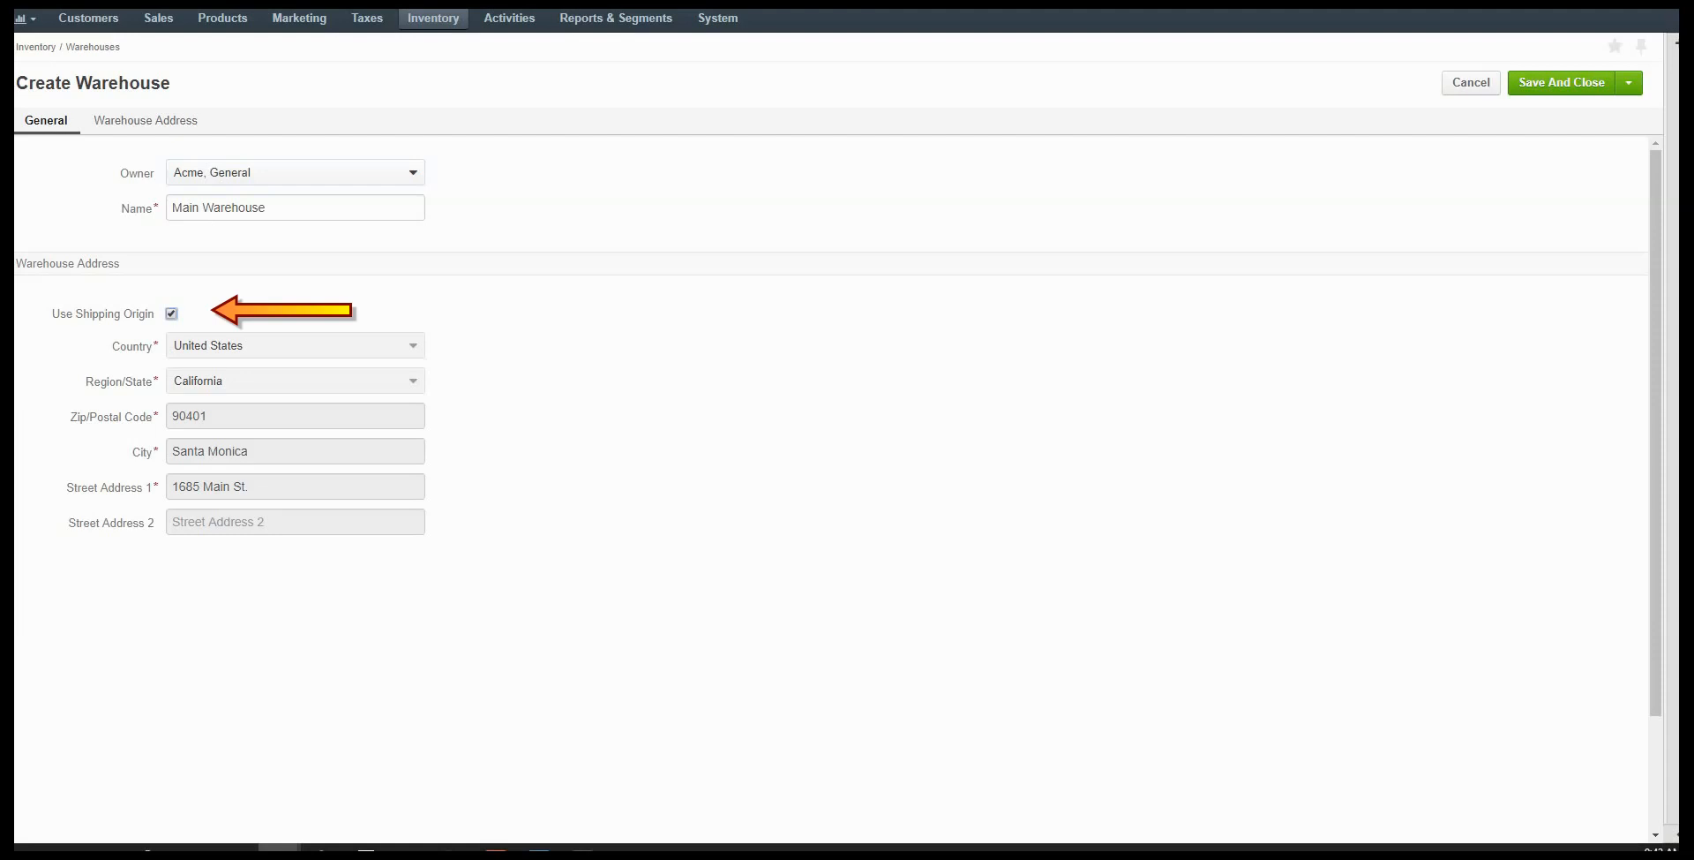
click(170, 314)
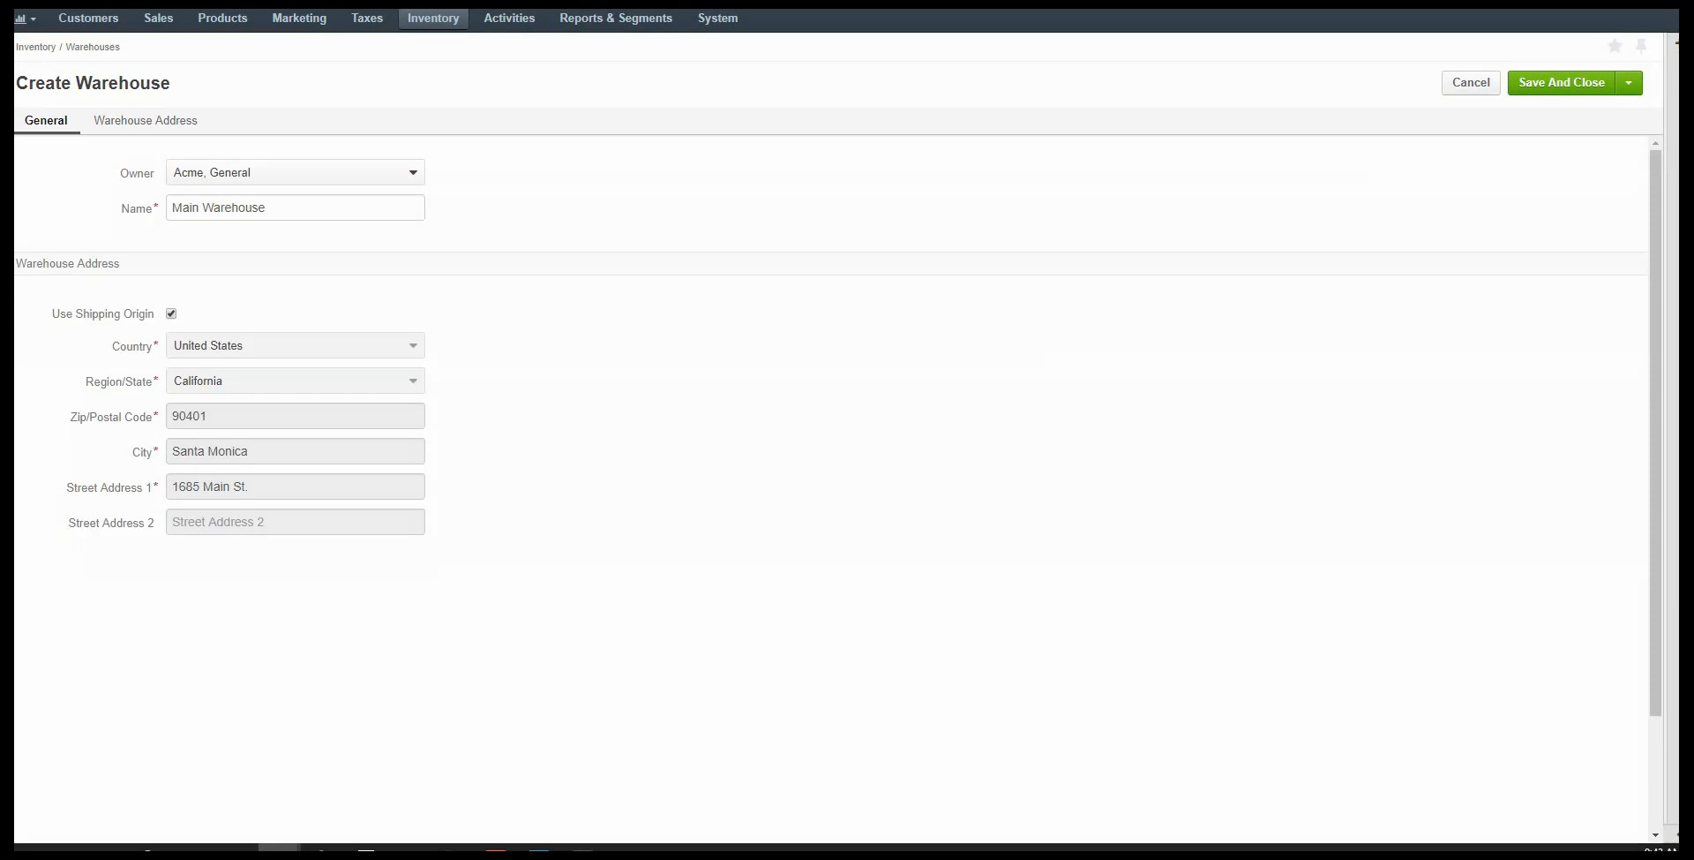
click(1560, 82)
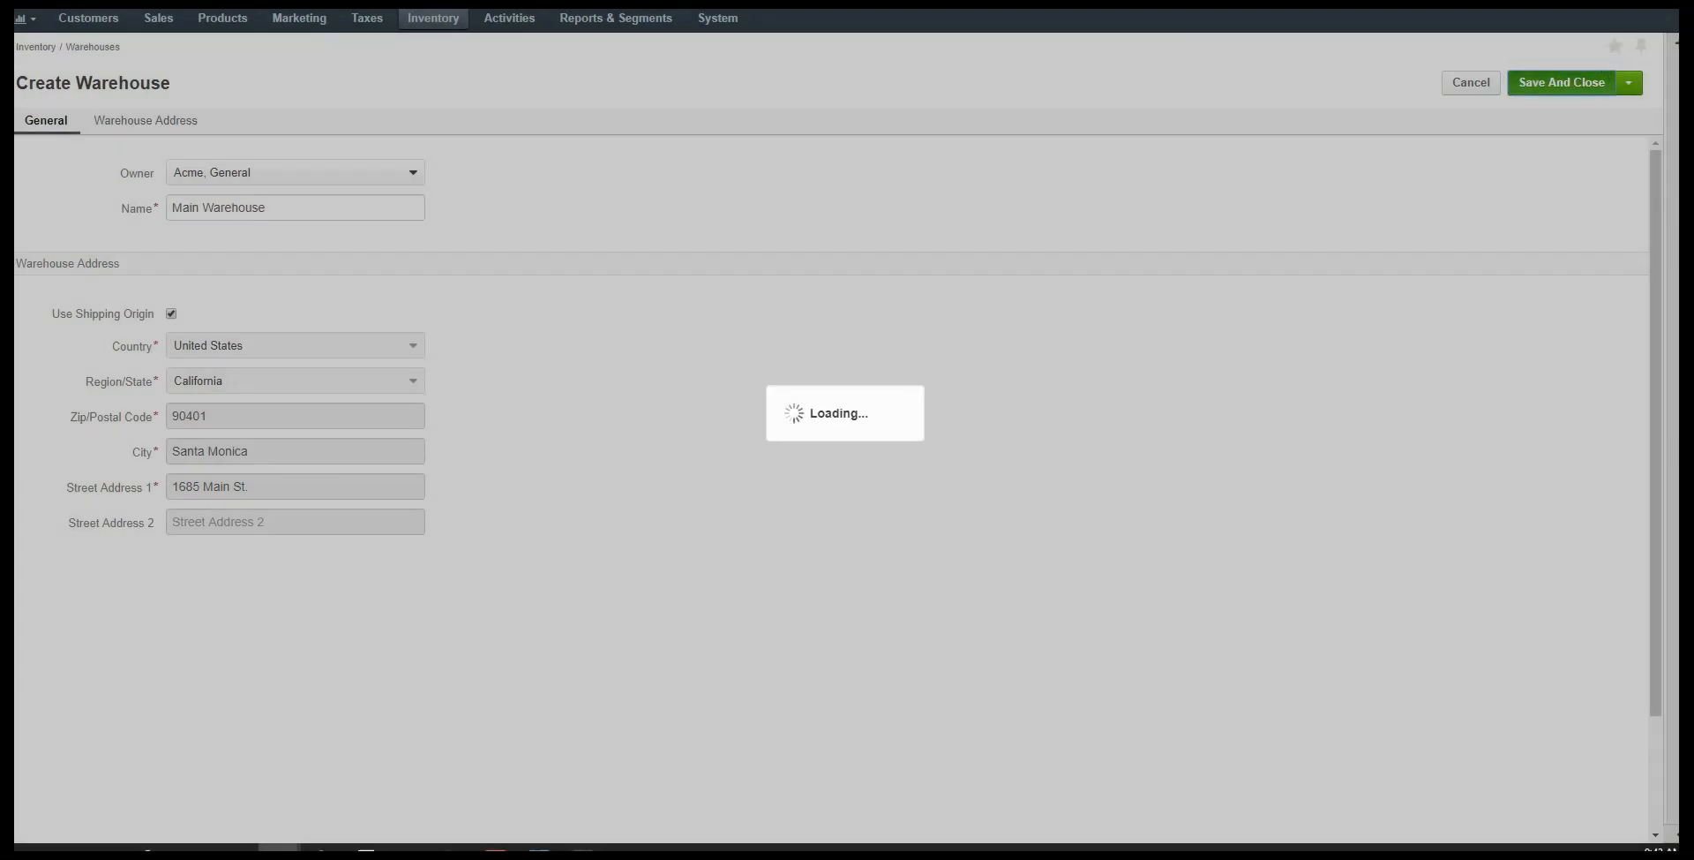
click(1561, 82)
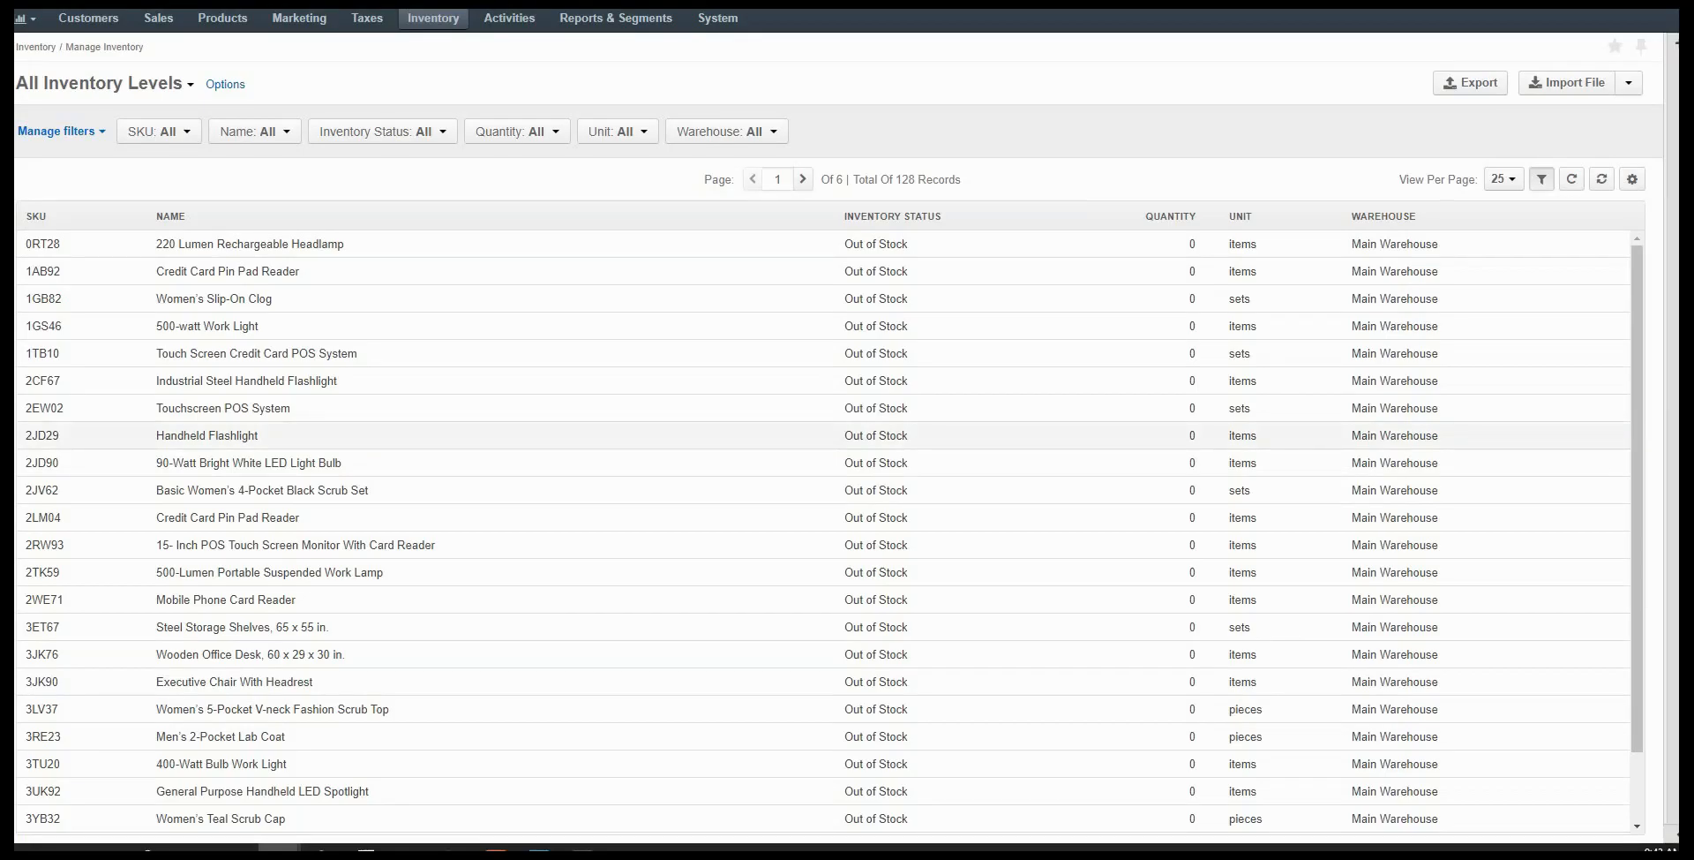
Change the 1GS46 Work Light's Main Warehouse quantity to 100 and save inline.
scroll(down, 3)
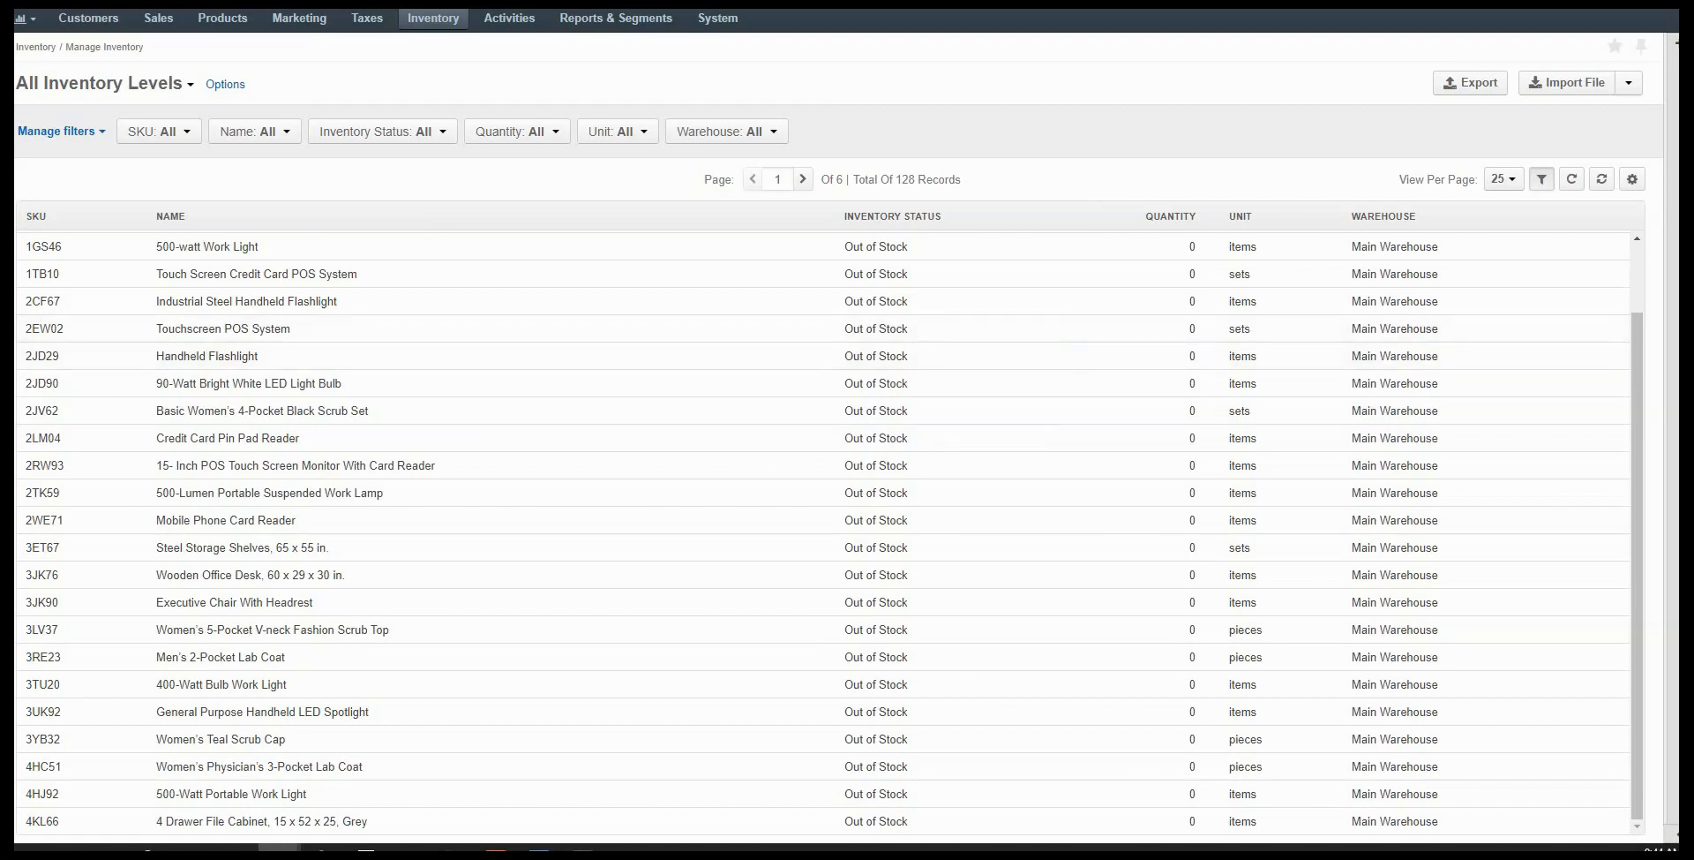
mouse_move(1183, 246)
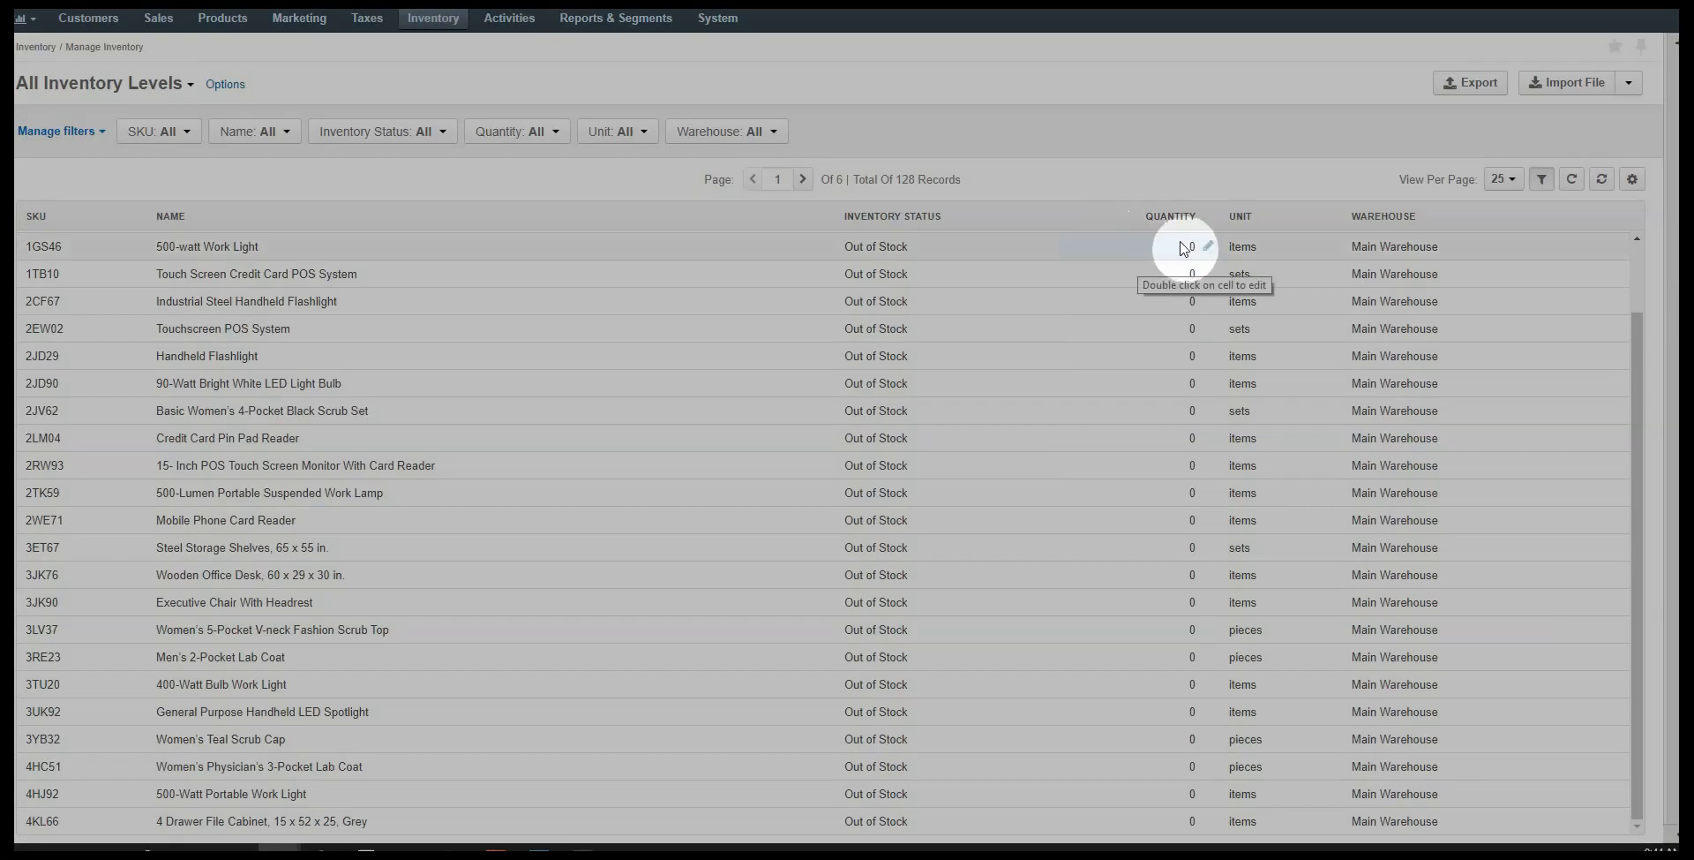
text(100)
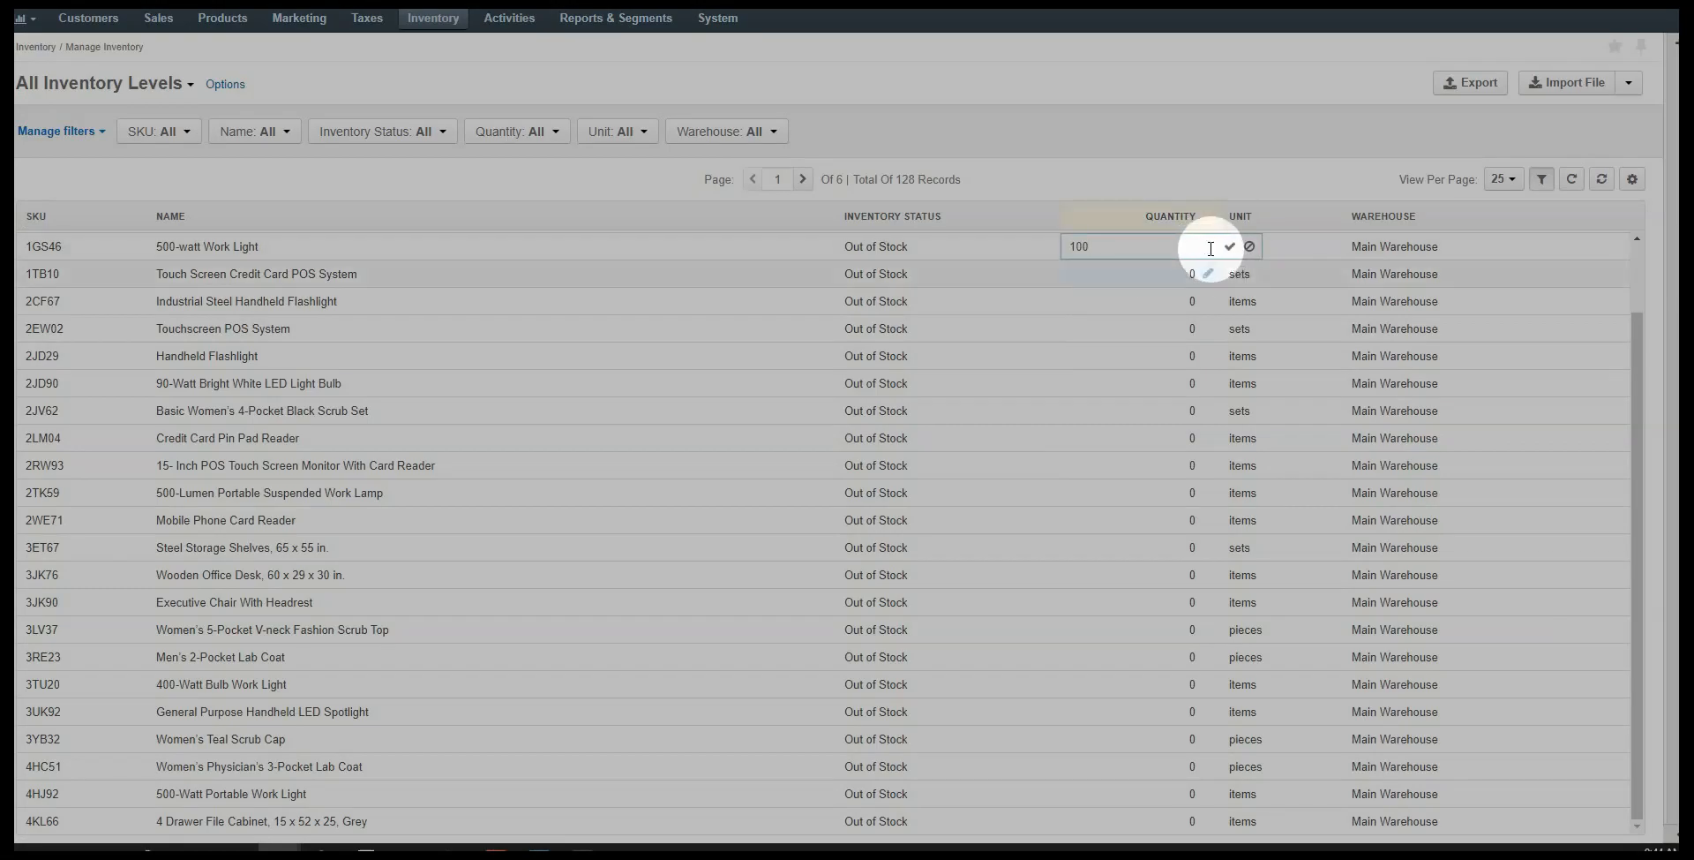
mouse_move(1231, 246)
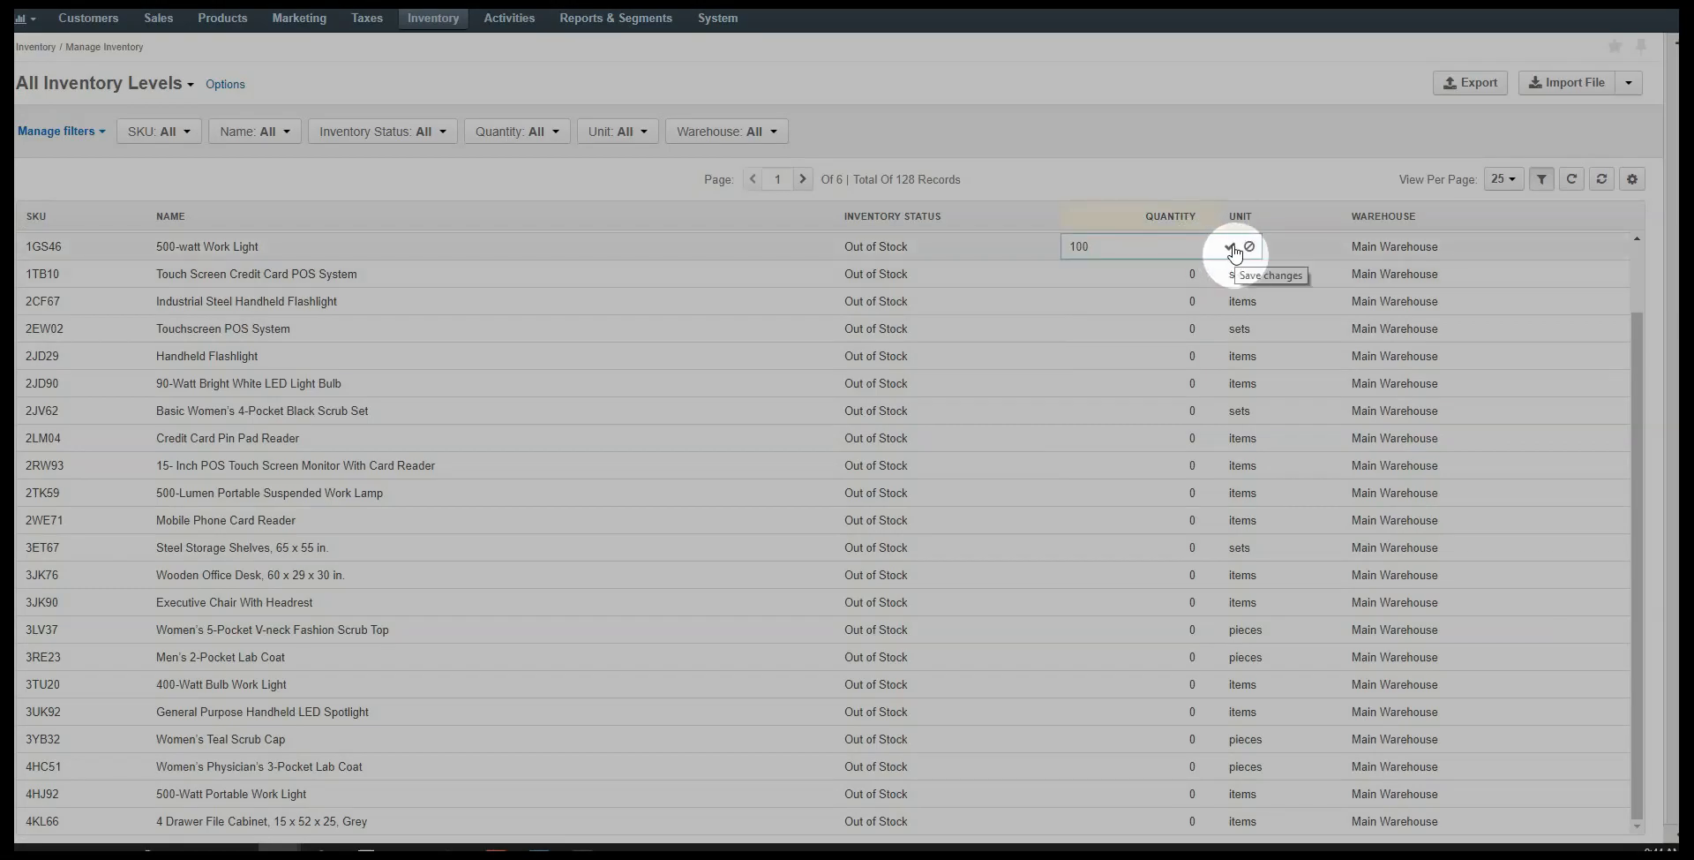
click(1233, 248)
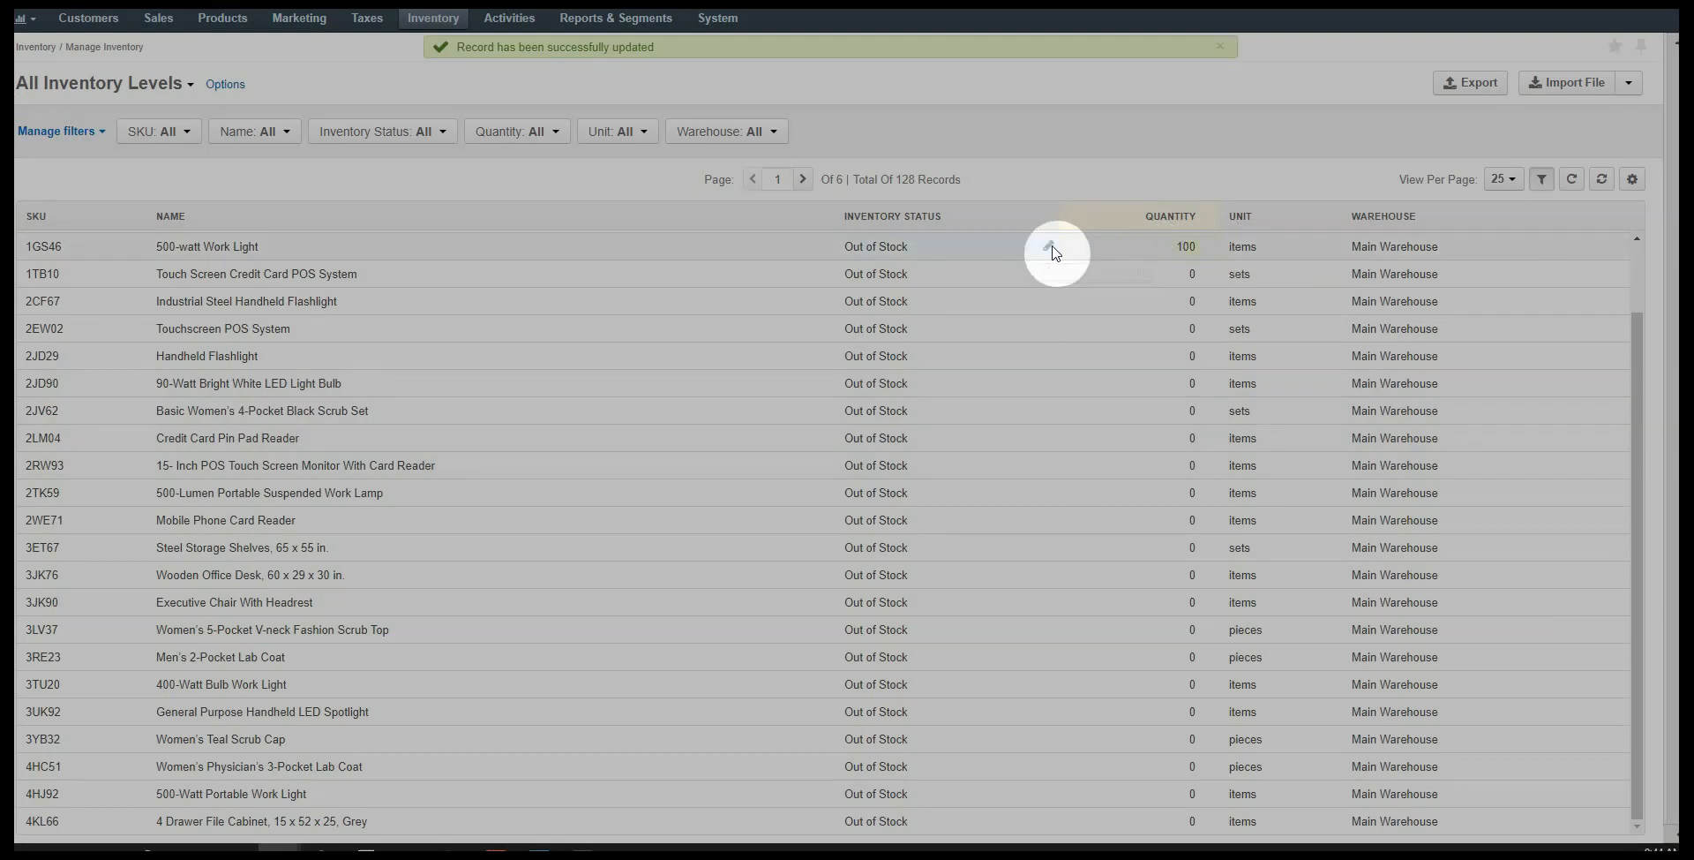
click(1056, 253)
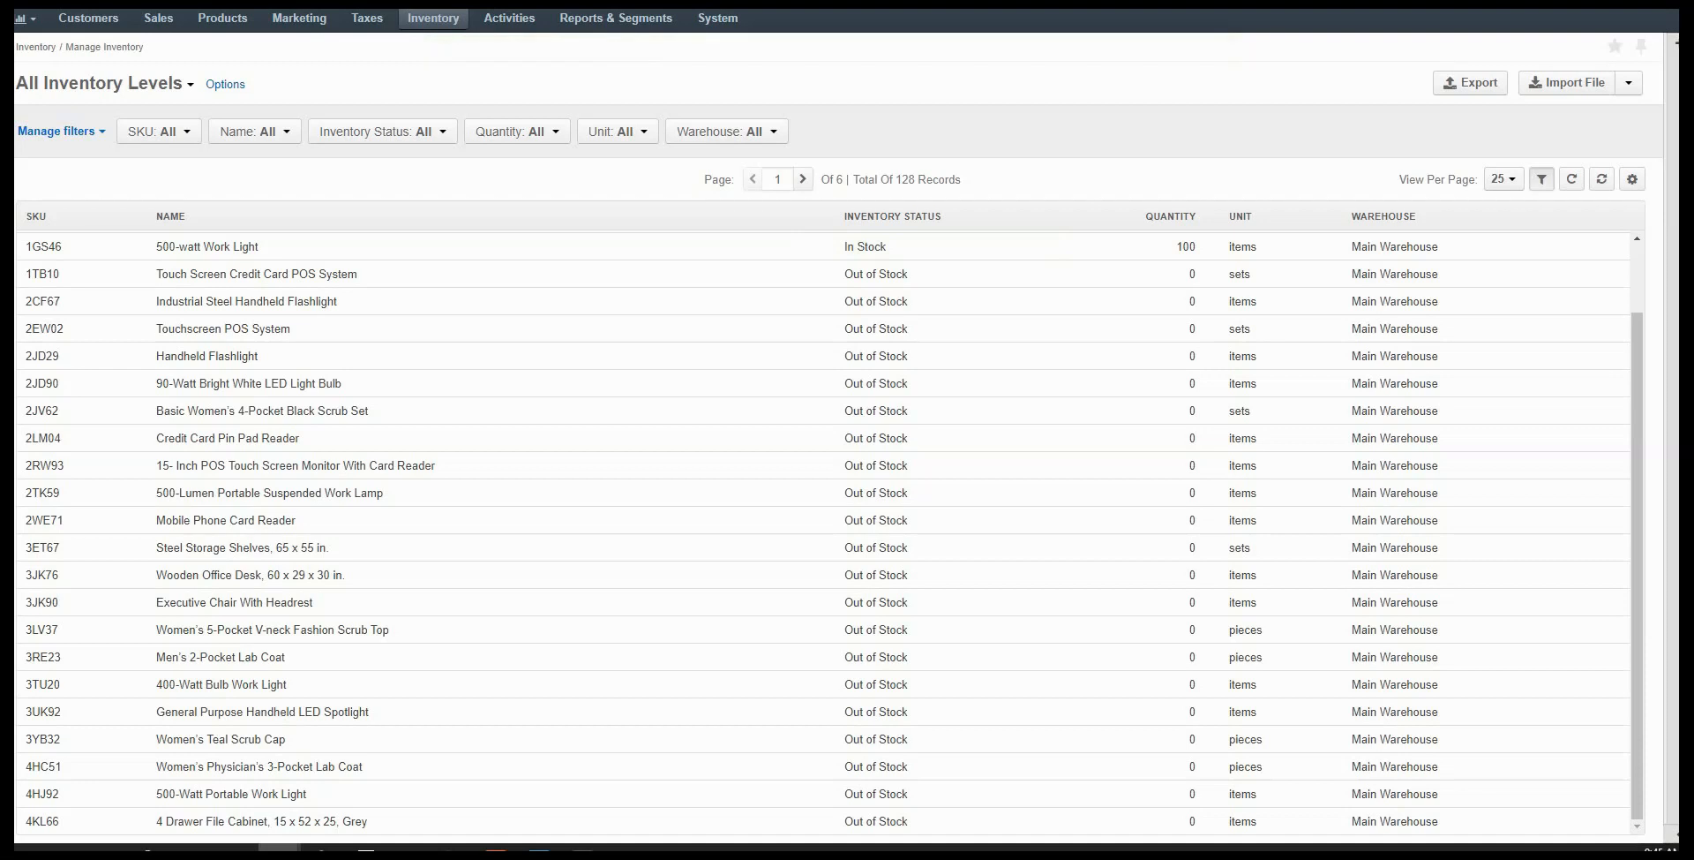
mouse_move(1569, 82)
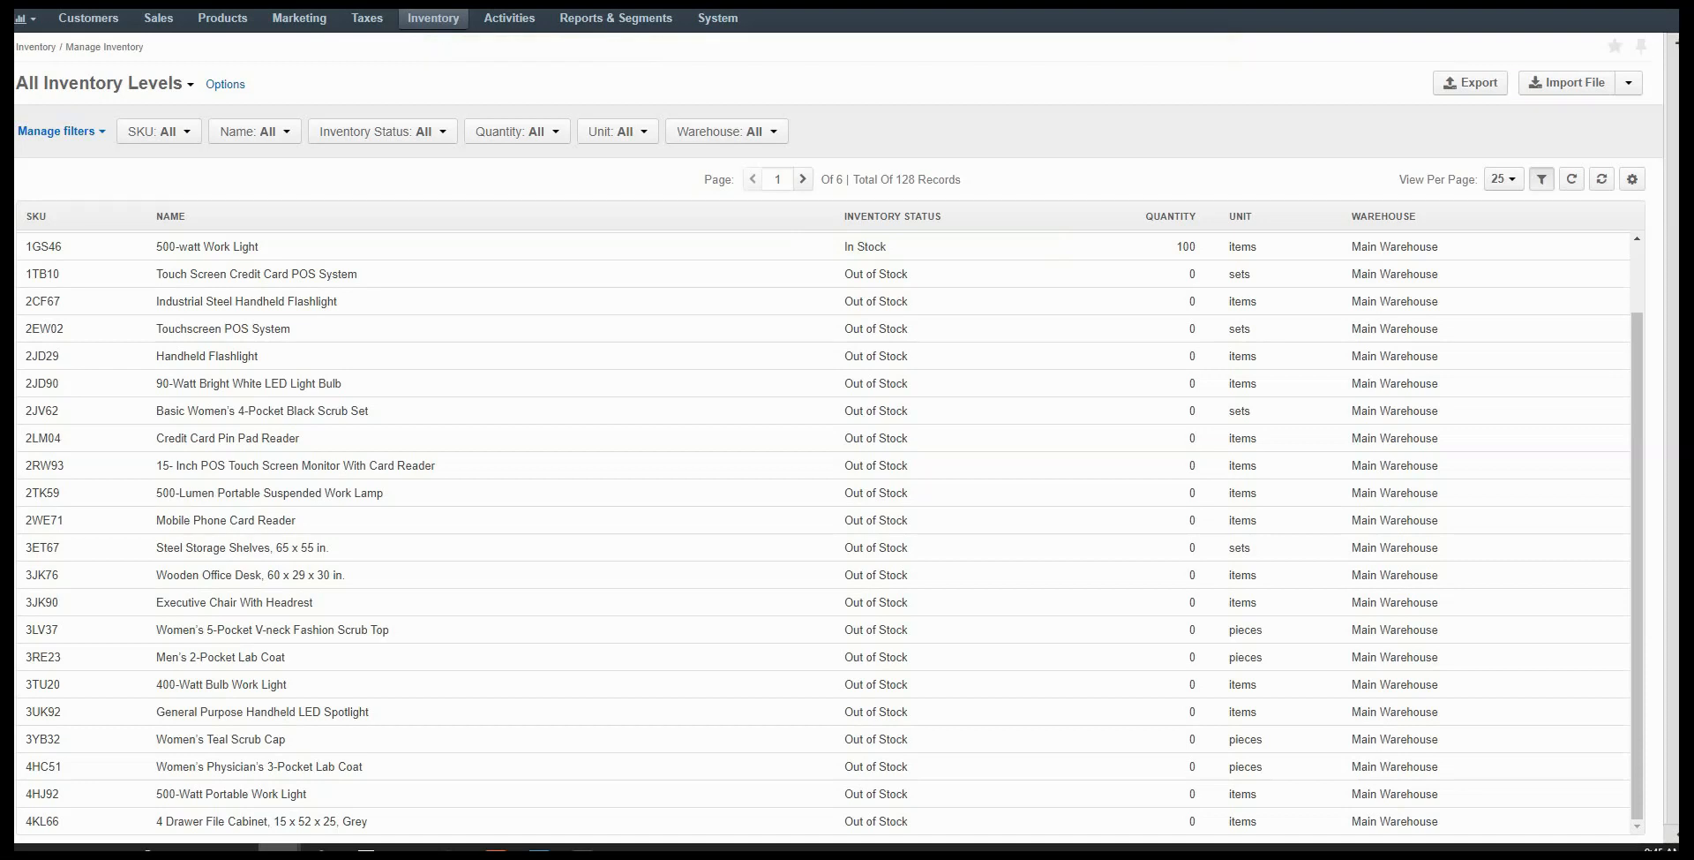
click(1628, 82)
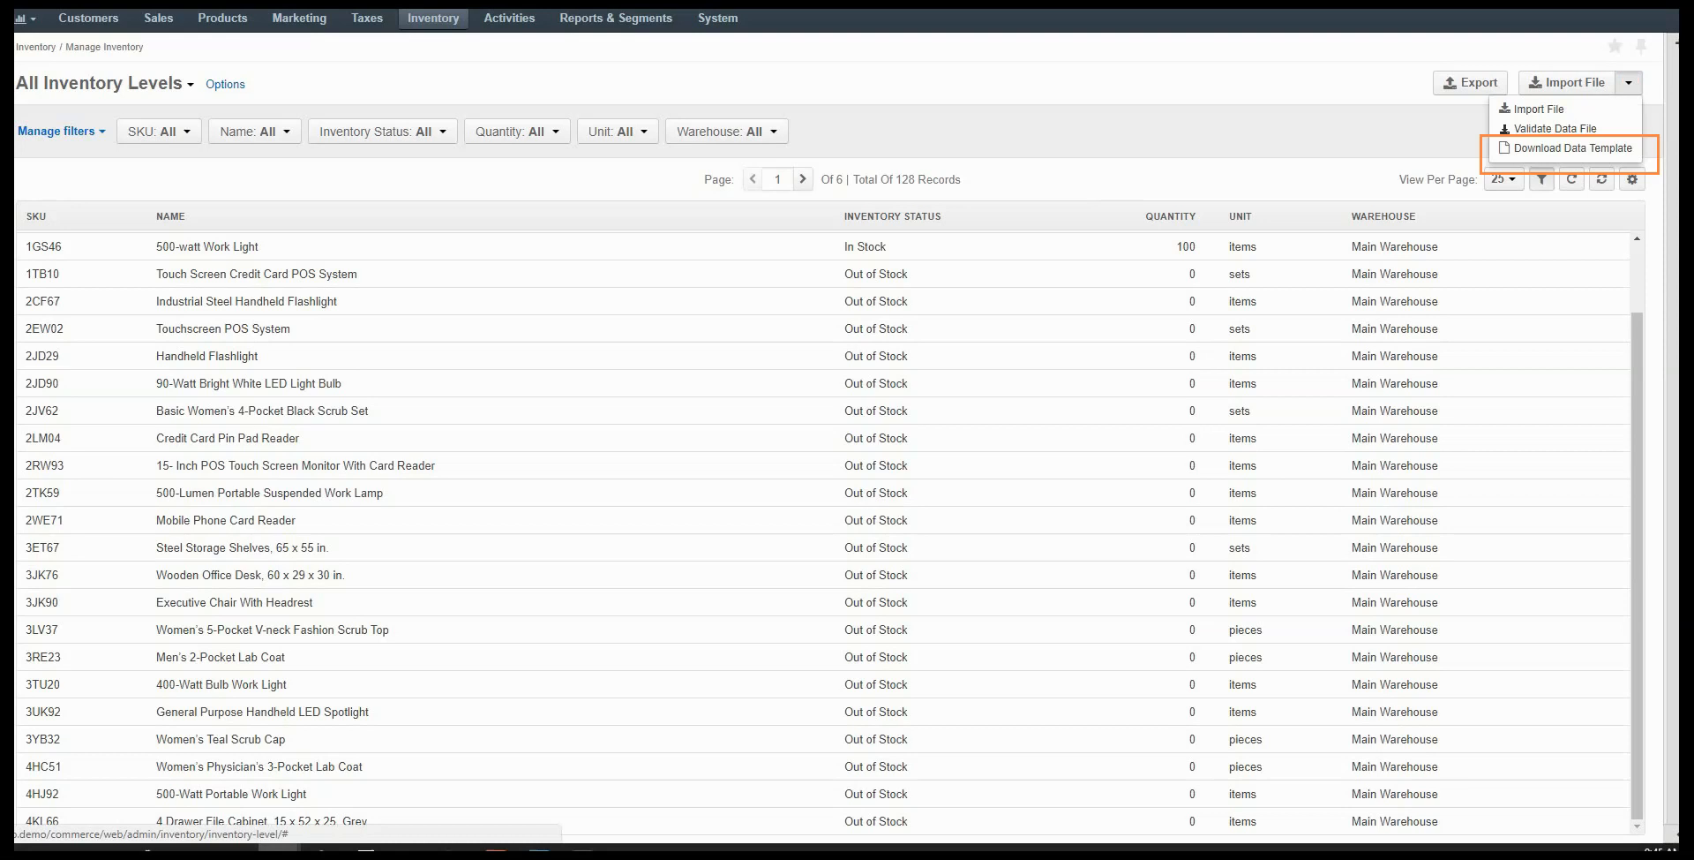
click(1628, 82)
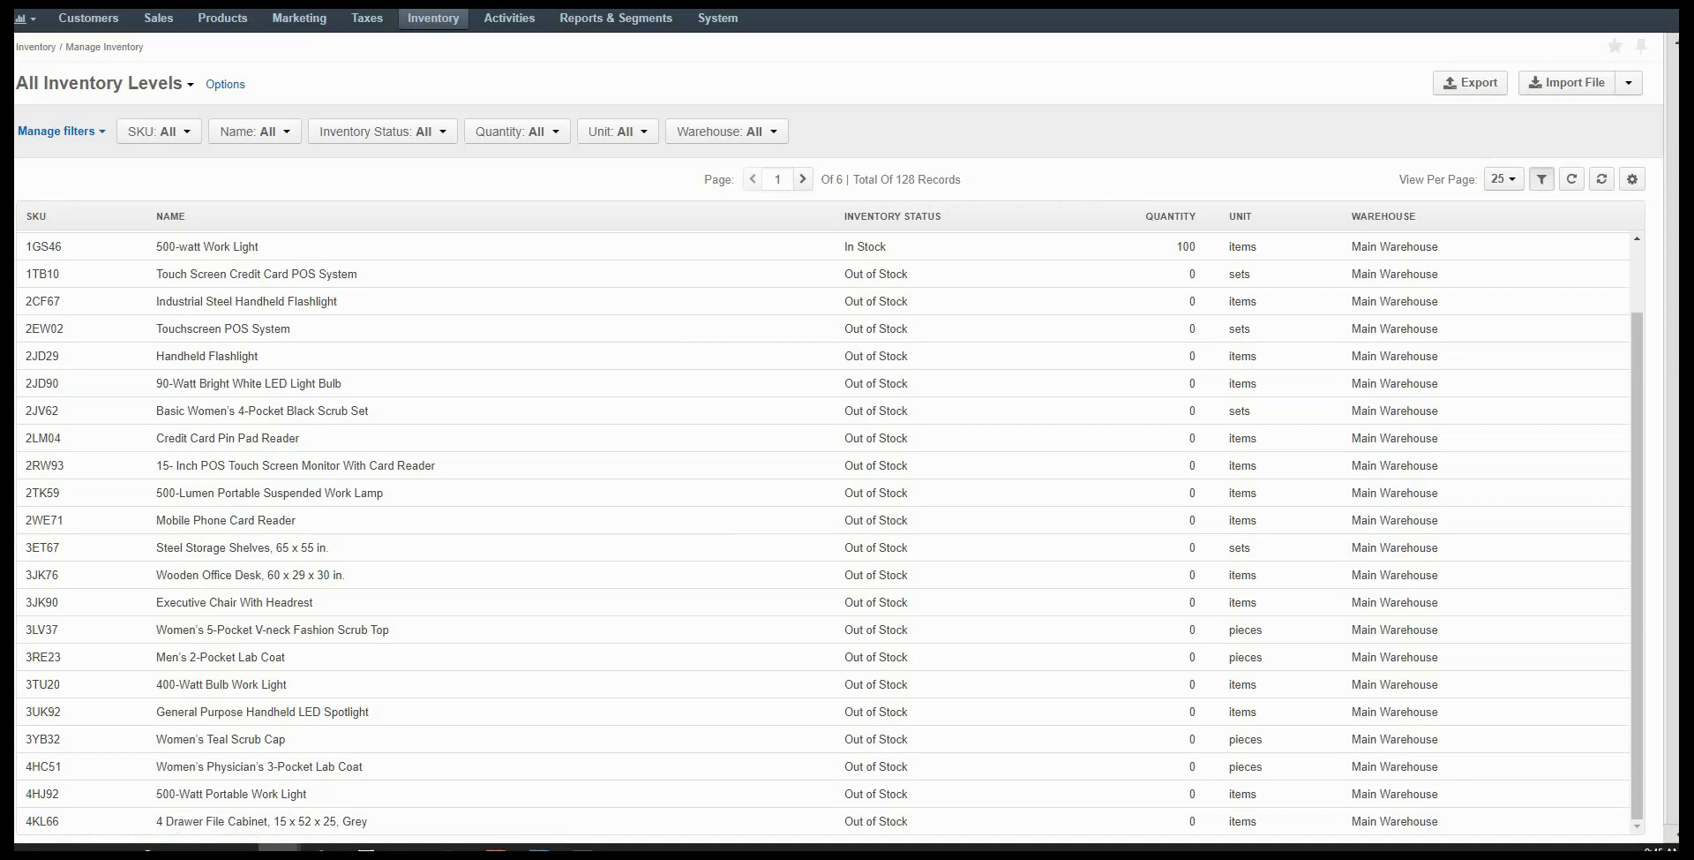
Go to the product list and edit TAG2 - Medical Tag, Sterling Silver.
click(221, 18)
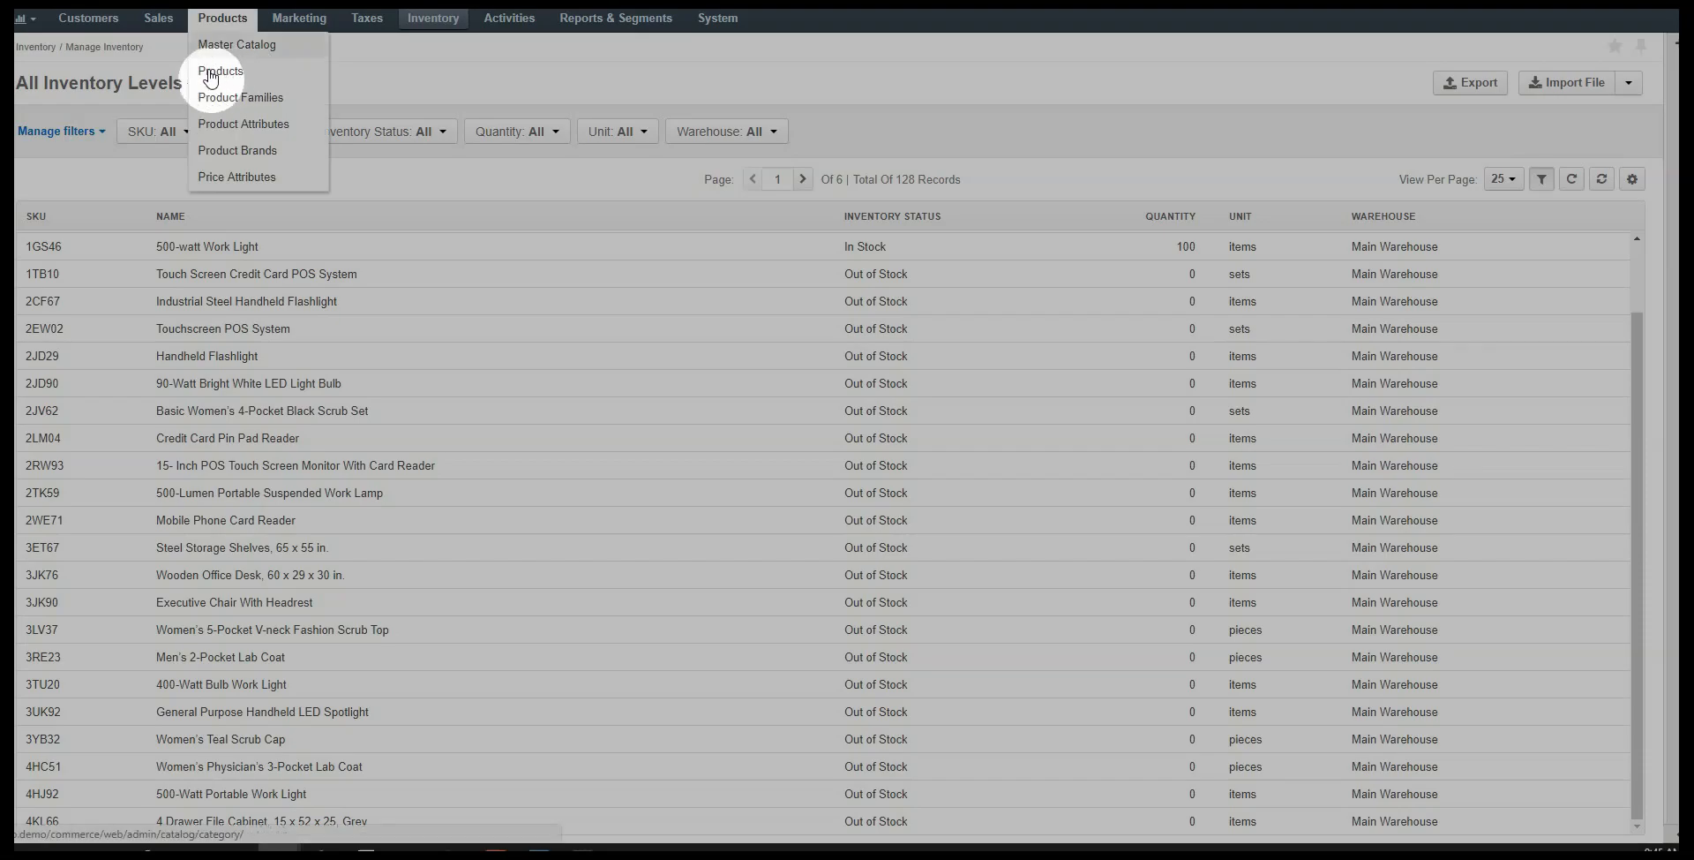
click(220, 72)
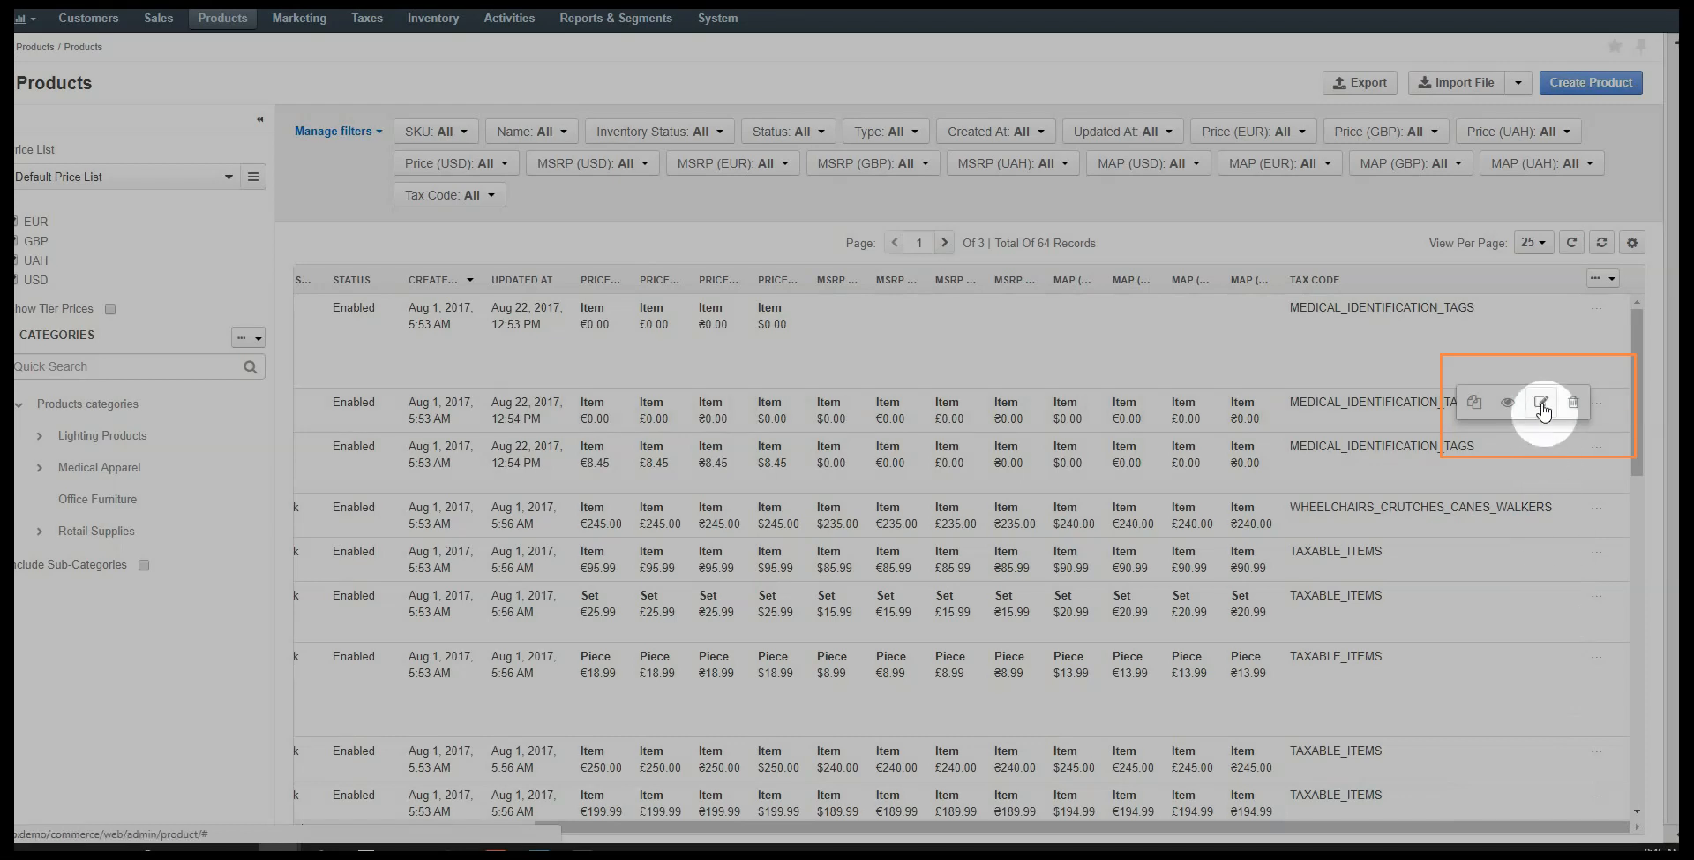
click(1541, 402)
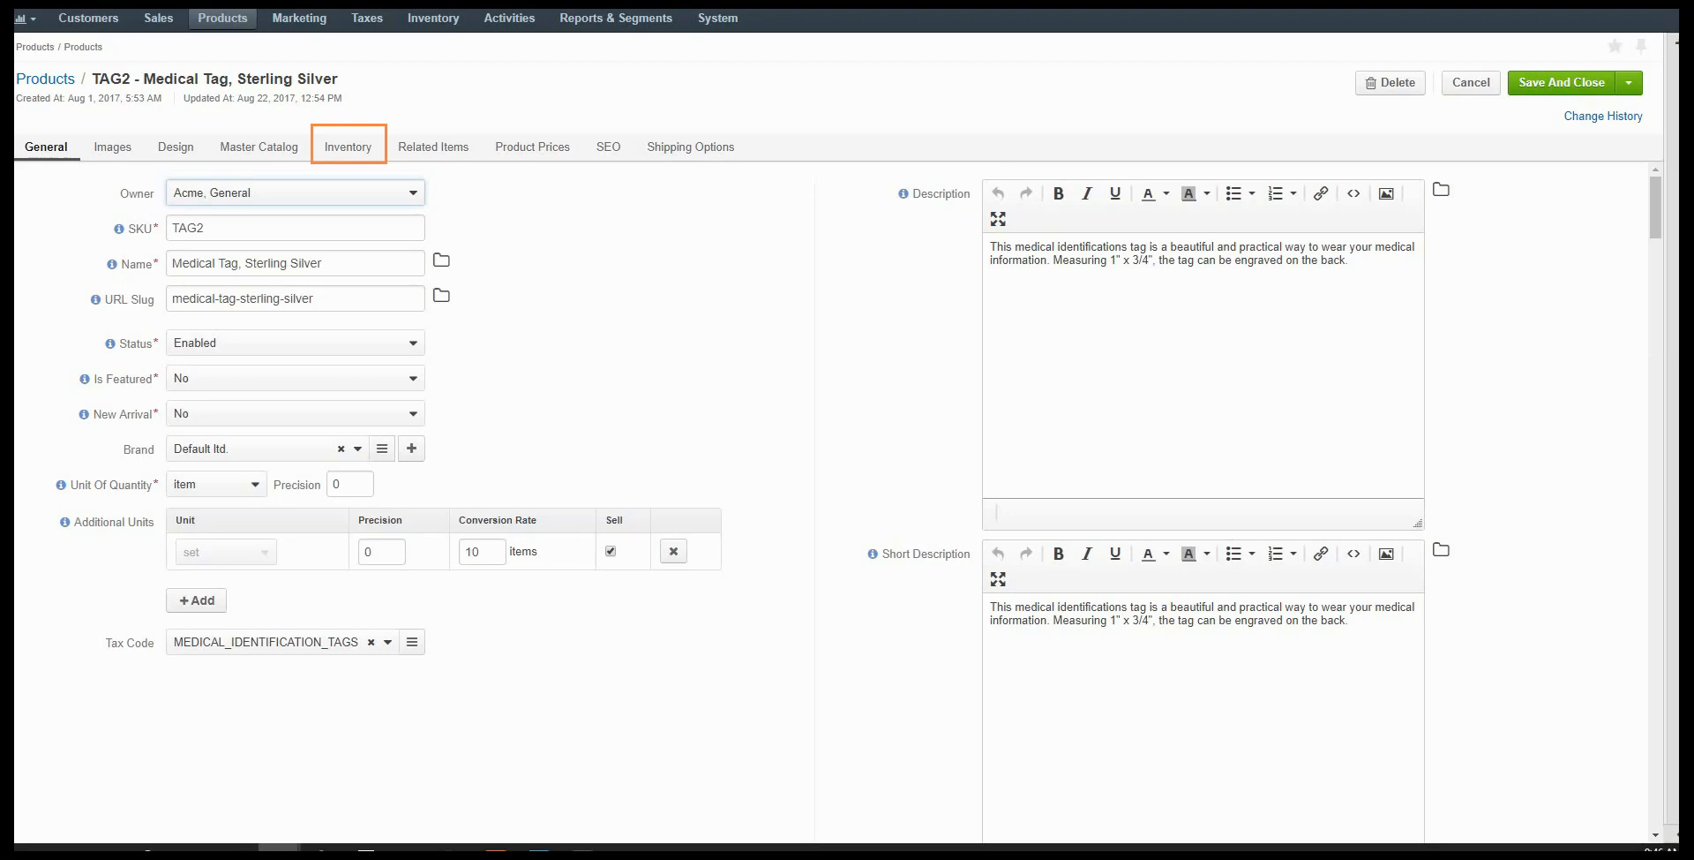
Review TAG2's Inventory tab settings and save and close the product.
click(348, 146)
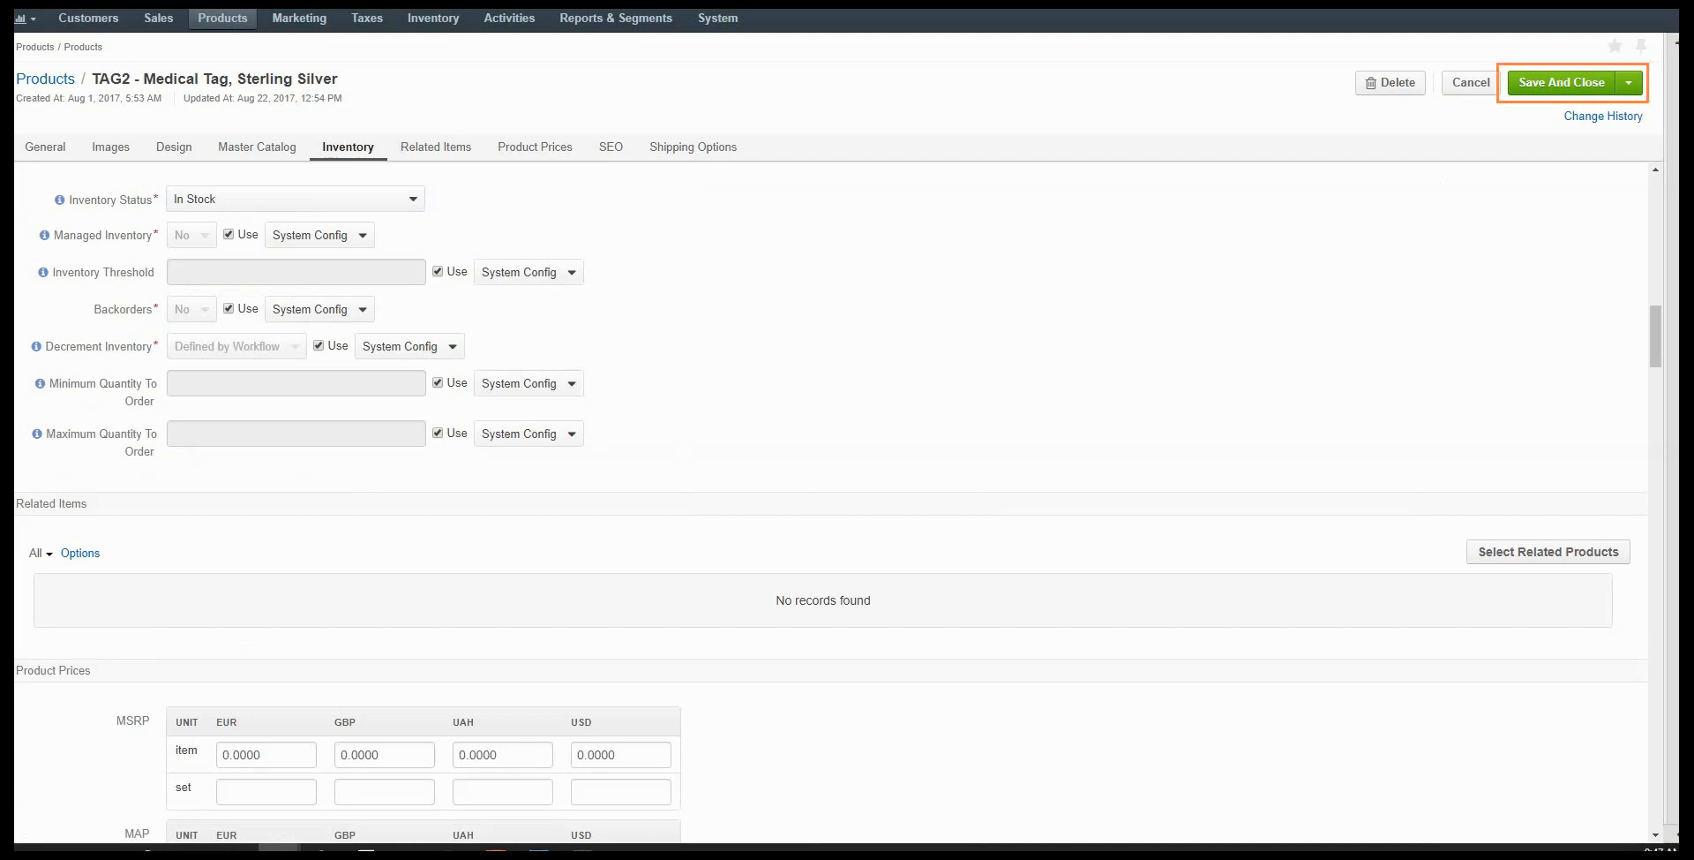
click(1560, 82)
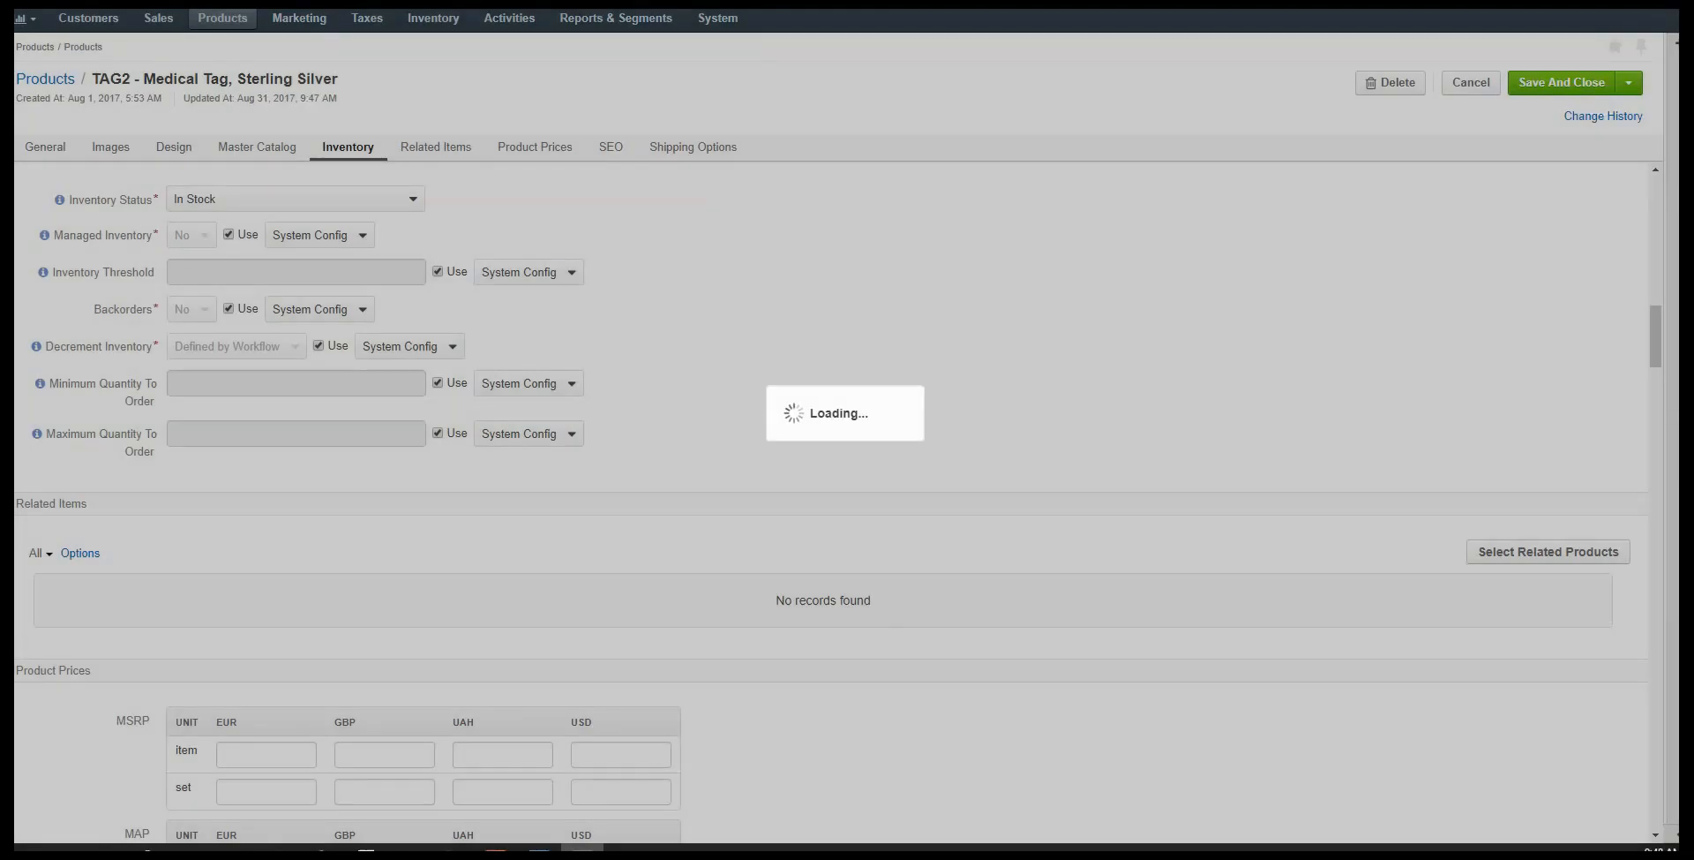